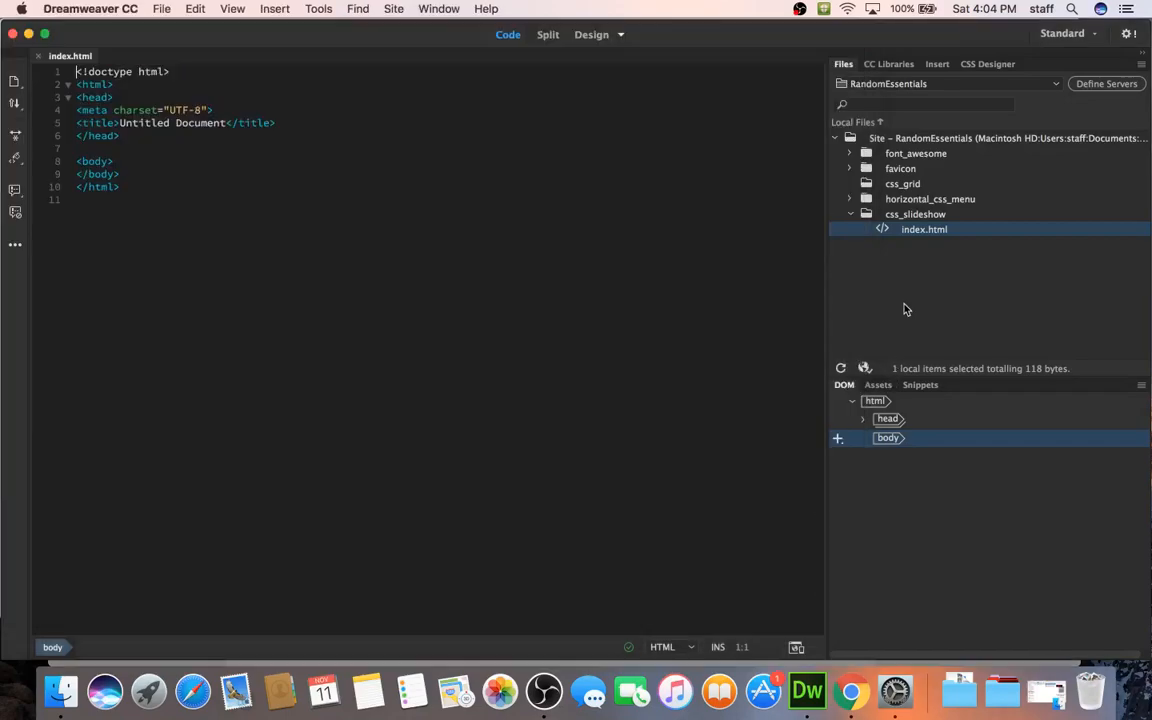
Replace the 'Untitled Document' title text with 'CSS Slideshow' in Code view
{"action": "double_click", "coordinate": [199, 122]}
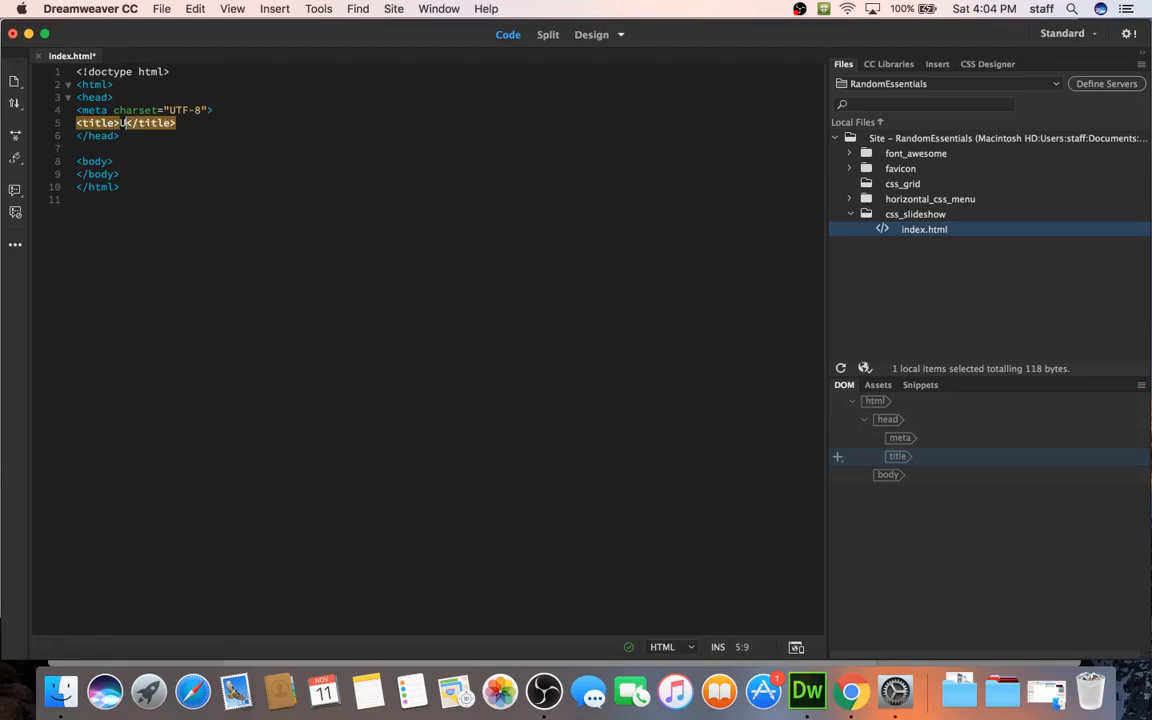
{"action": "type", "text": "CSS S"}
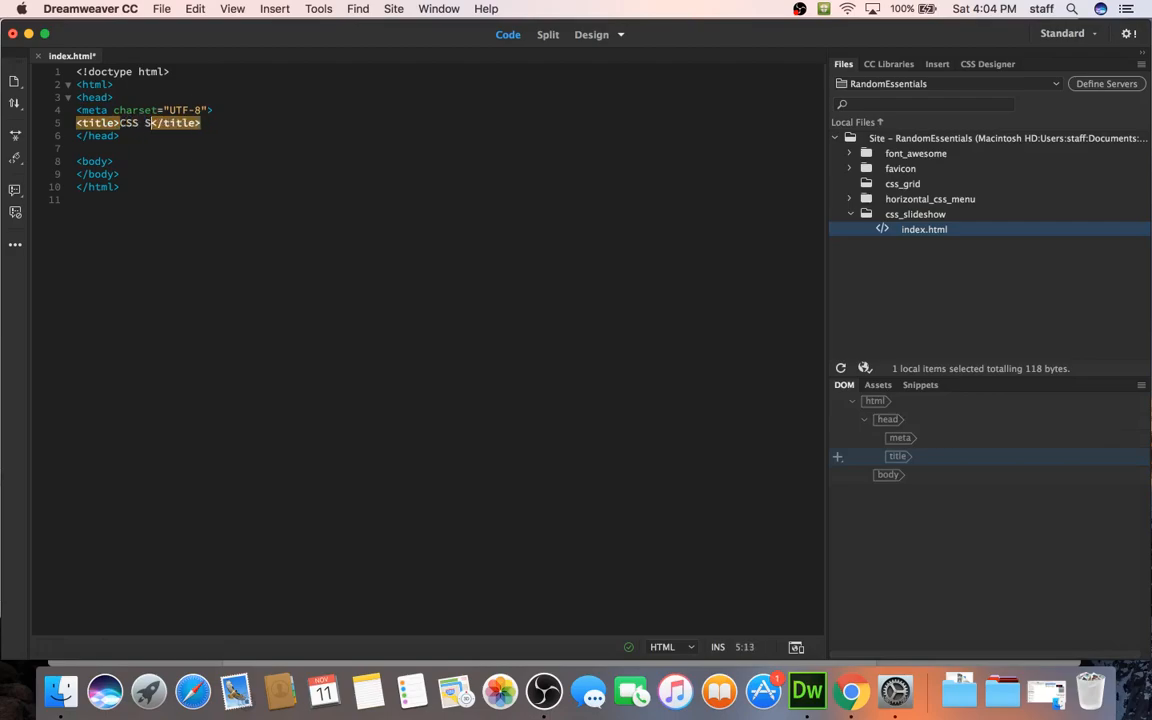
{"action": "type", "text": "lideshow"}
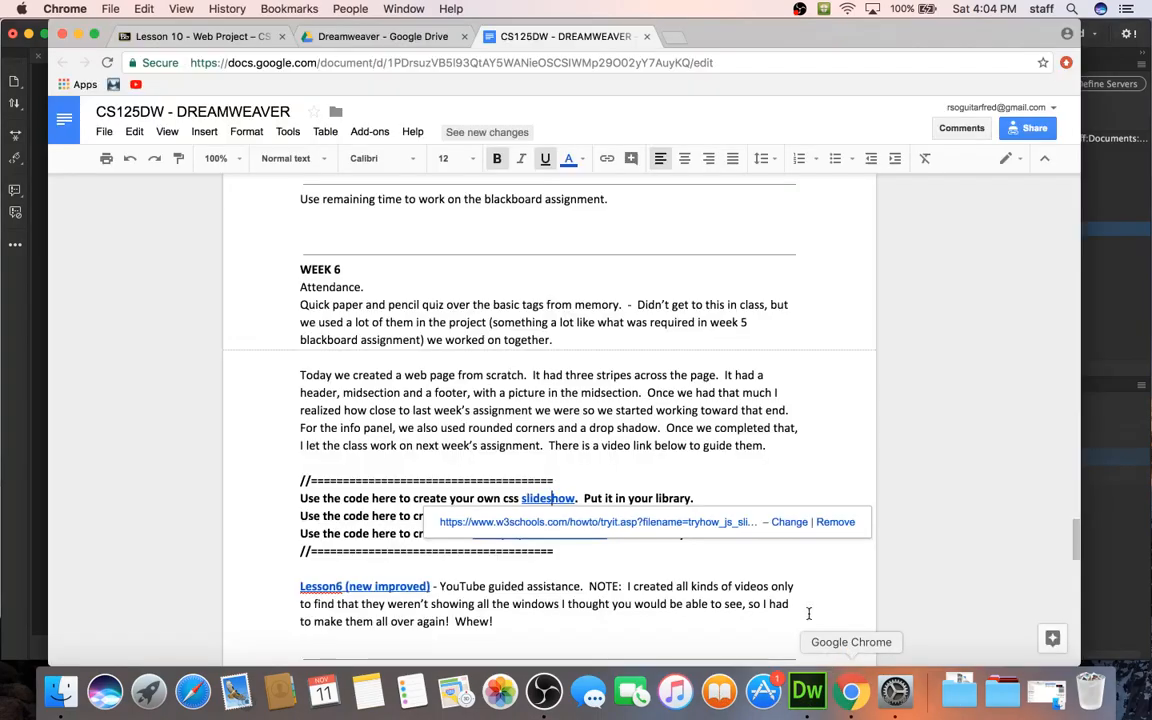
Search Google for 'css slideshow' and scroll through the results
{"action": "type", "text": "css slideshow"}
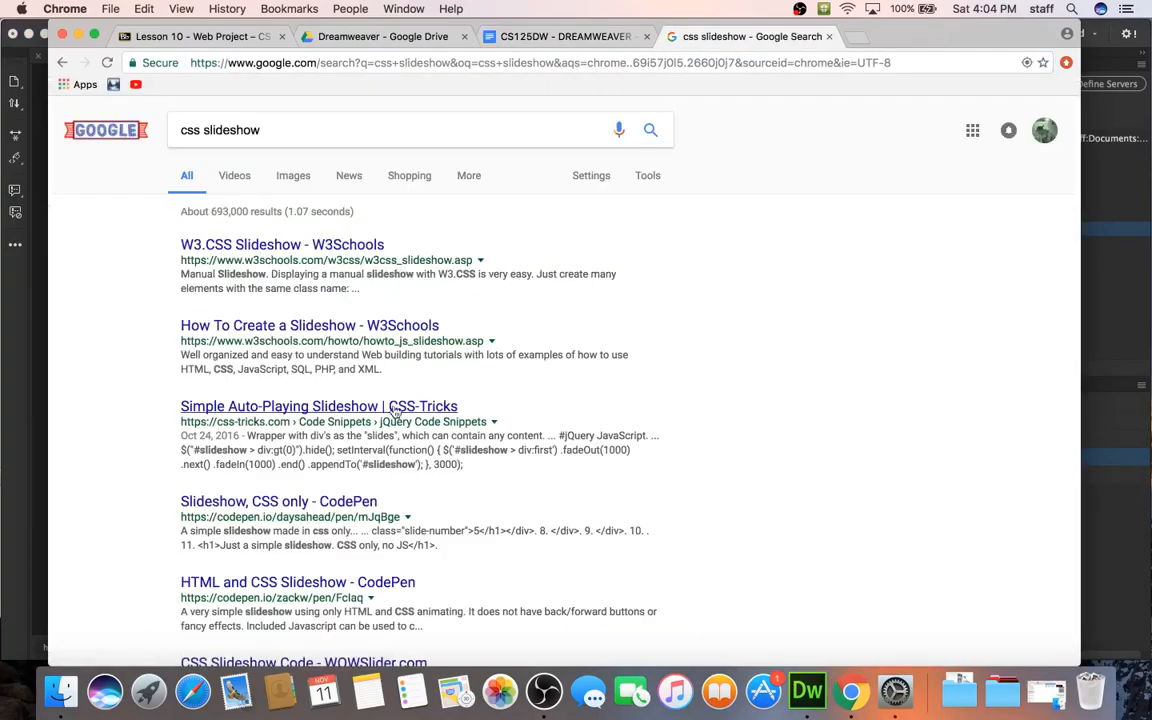
{"action": "scroll", "scroll_direction": "down", "scroll_amount": 3}
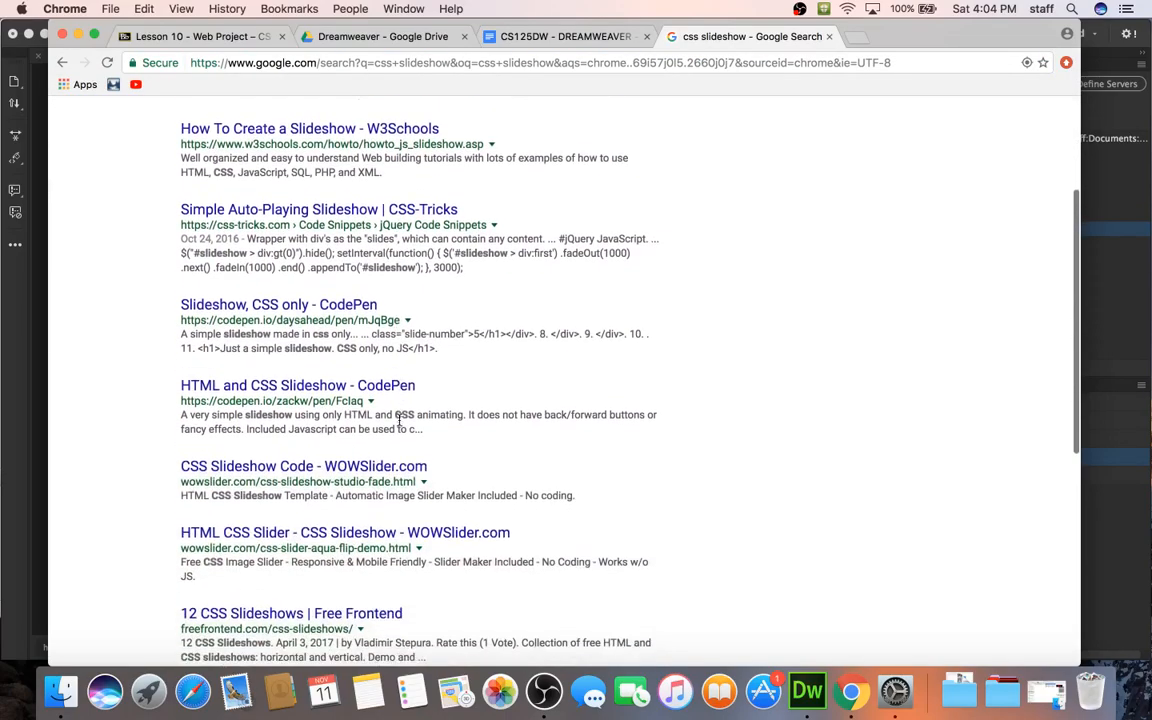
{"action": "scroll", "scroll_direction": "down", "scroll_amount": 3}
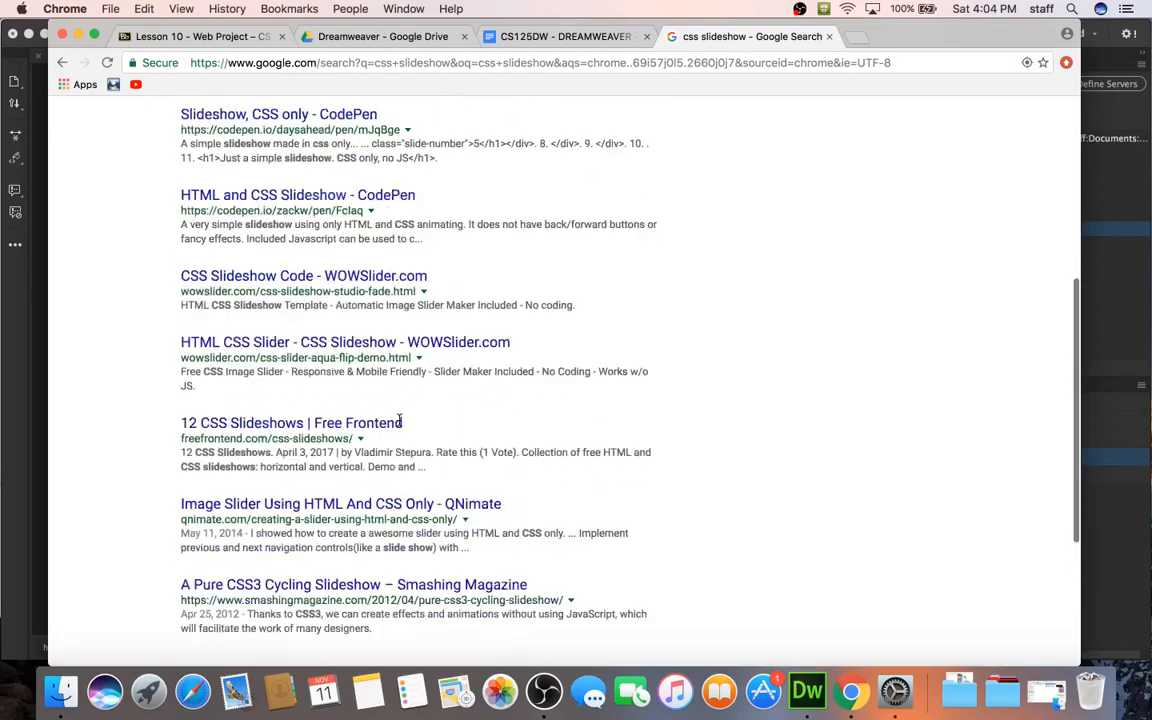
{"action": "scroll", "scroll_direction": "up", "scroll_amount": 3}
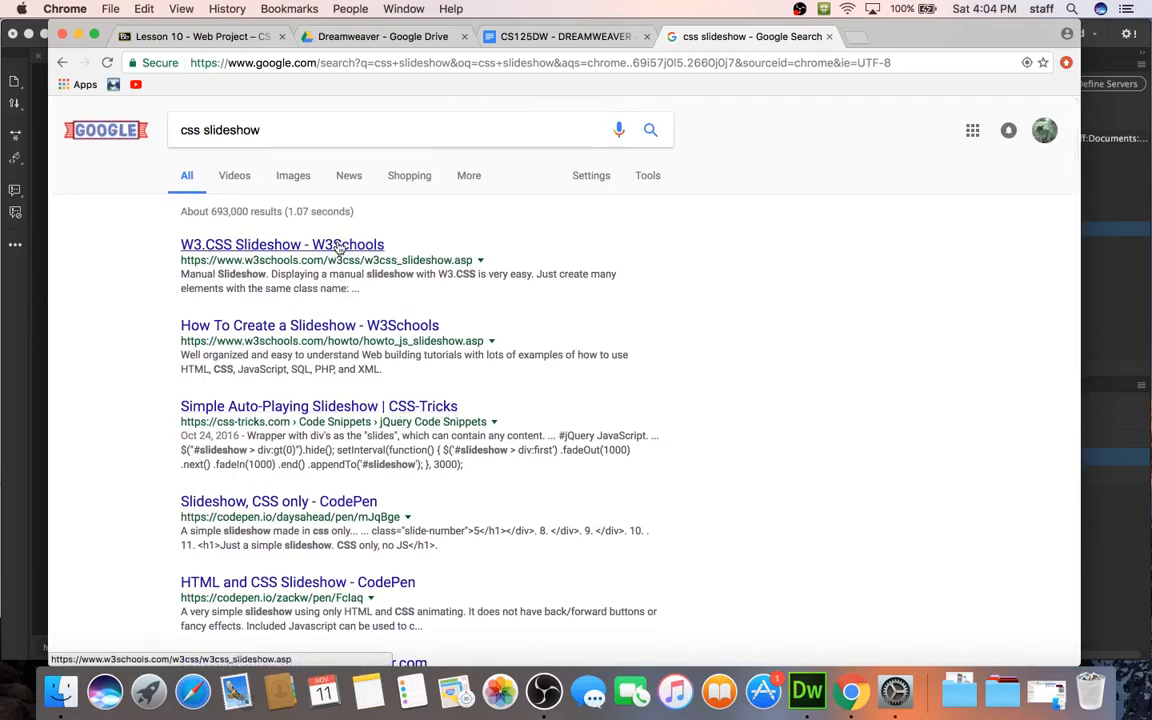
Run the W3.CSS Manual Slideshow example in Tryit and advance its preview
{"action": "left_click", "coordinate": [281, 244]}
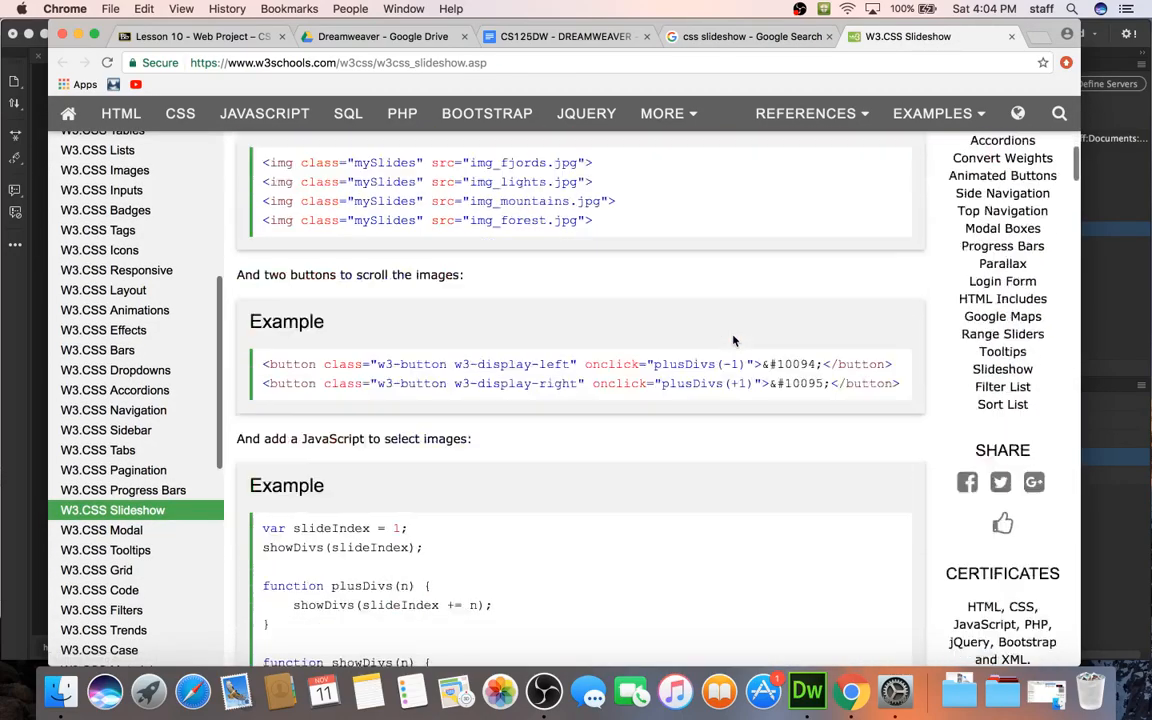
{"action": "scroll", "scroll_direction": "down", "scroll_amount": 3}
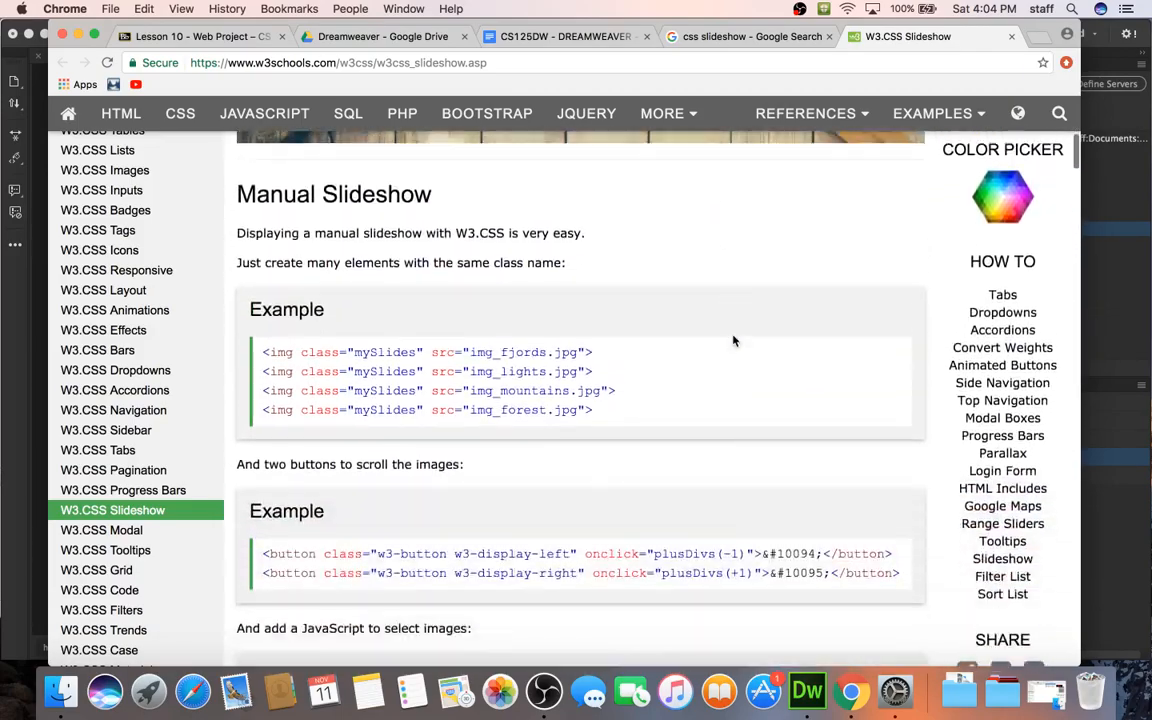
{"action": "scroll", "scroll_direction": "down", "scroll_amount": 3}
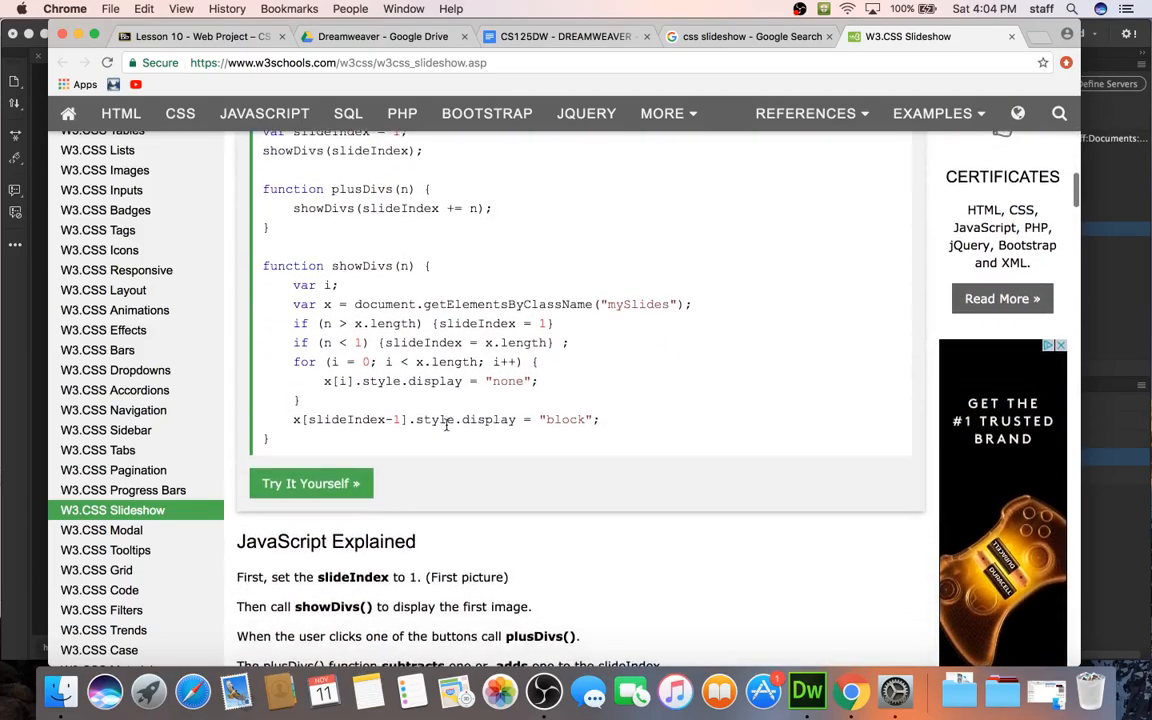
{"action": "left_click", "coordinate": [310, 483]}
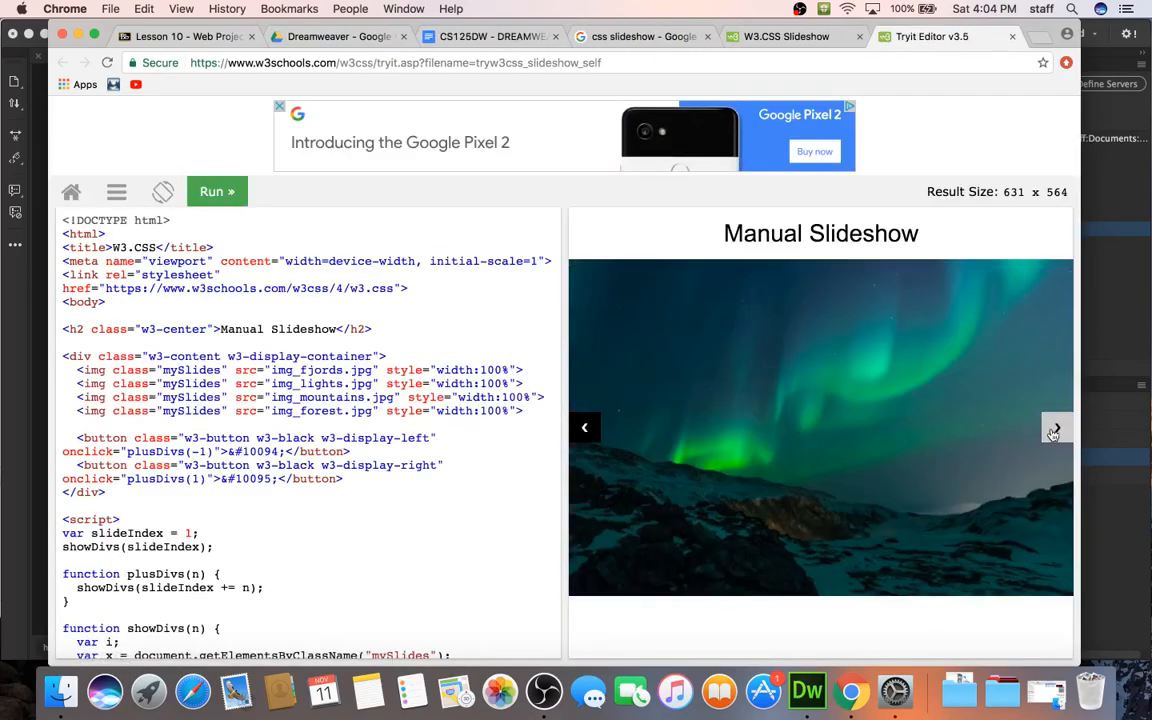
{"action": "left_click", "coordinate": [1055, 428]}
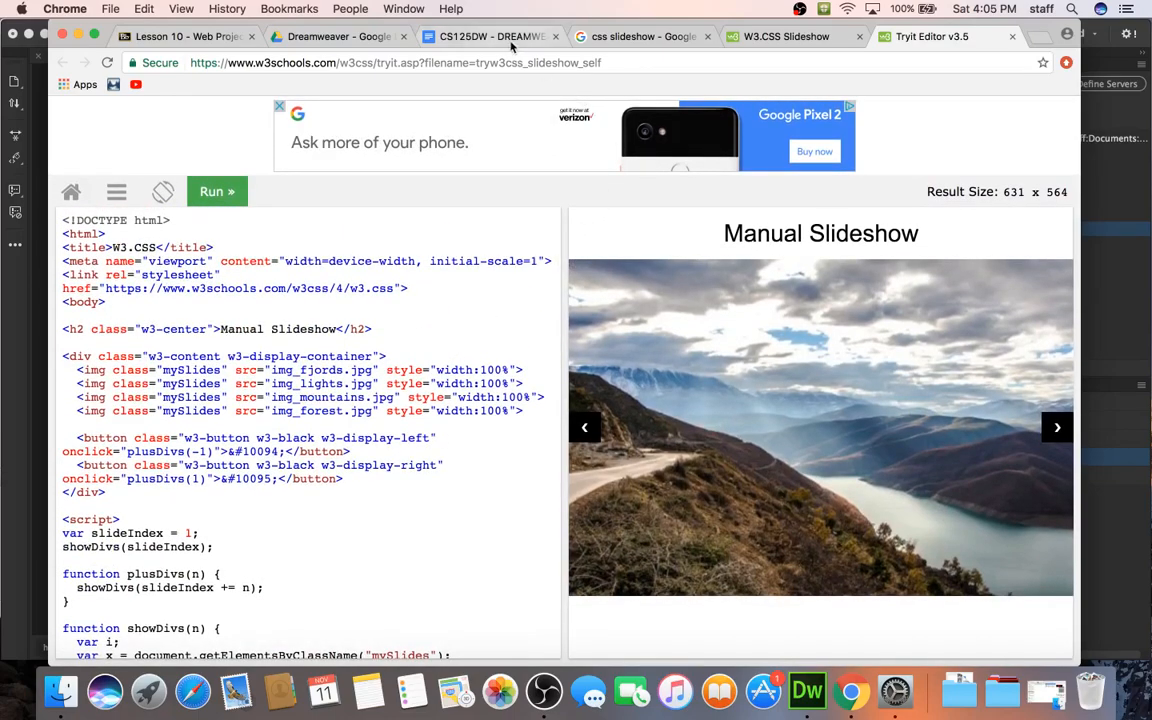
Preview the course notes' JavaScript slideshow example, switching slides, then return to Dreamweaver
{"action": "left_click", "coordinate": [490, 36]}
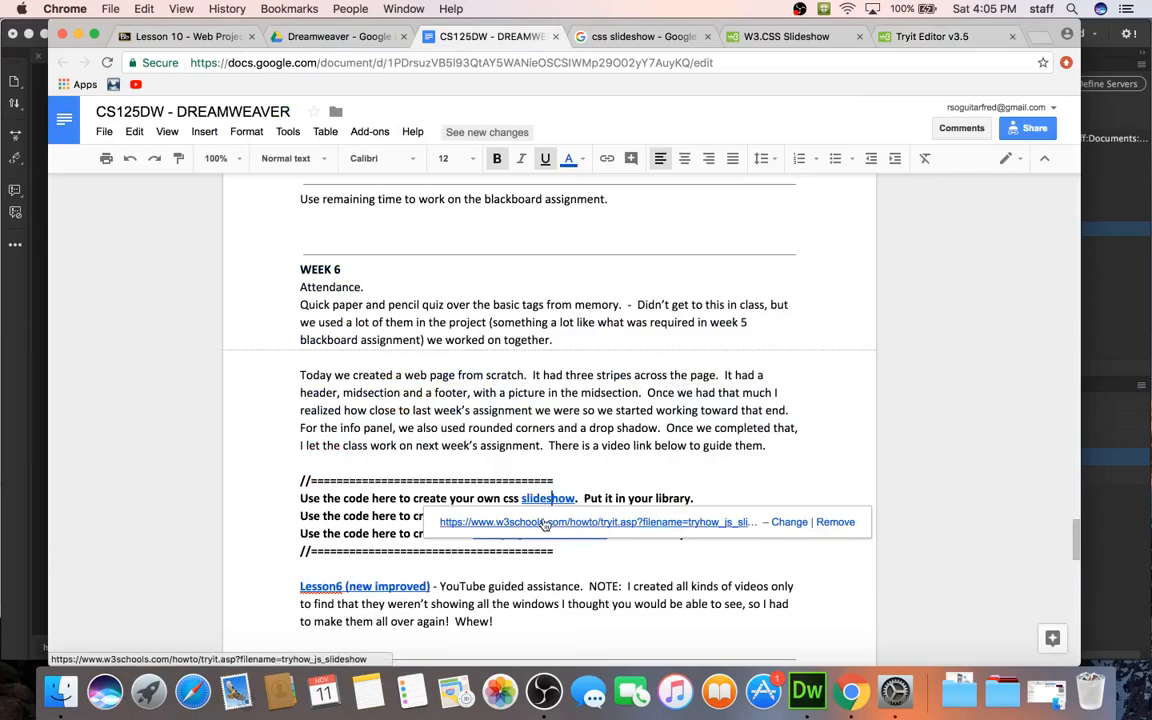
{"action": "left_click", "coordinate": [595, 521]}
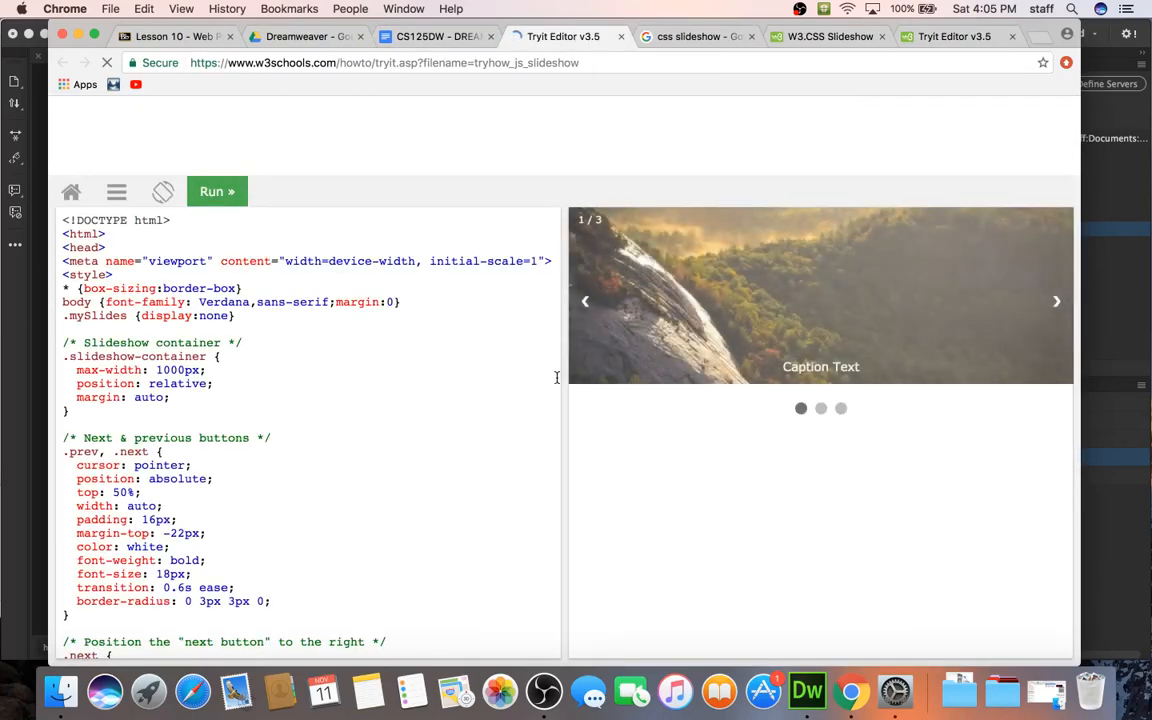
{"action": "left_click", "coordinate": [820, 408]}
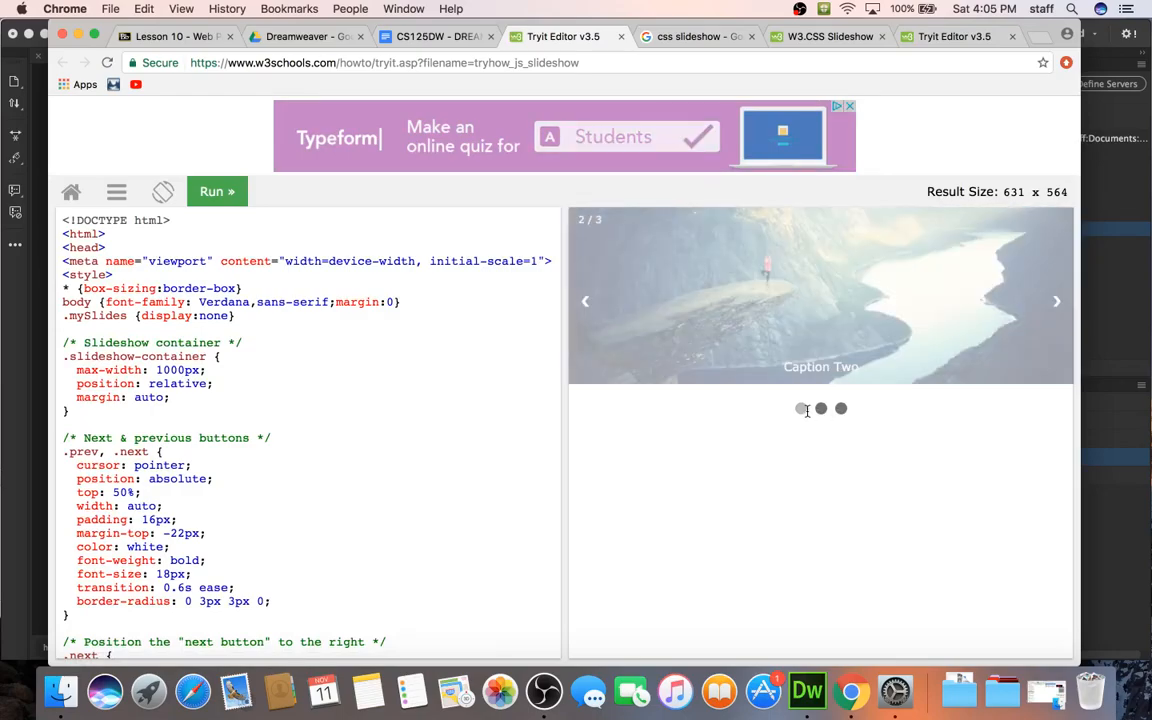
{"action": "left_click", "coordinate": [800, 408]}
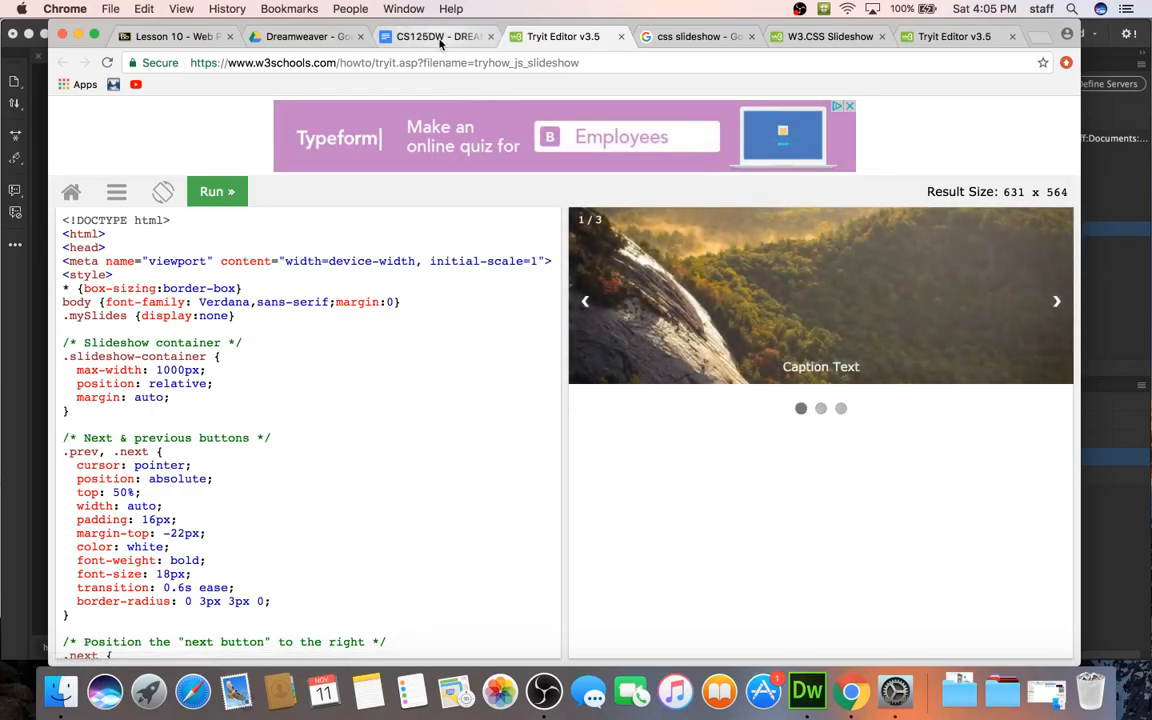
{"action": "left_click", "coordinate": [435, 36]}
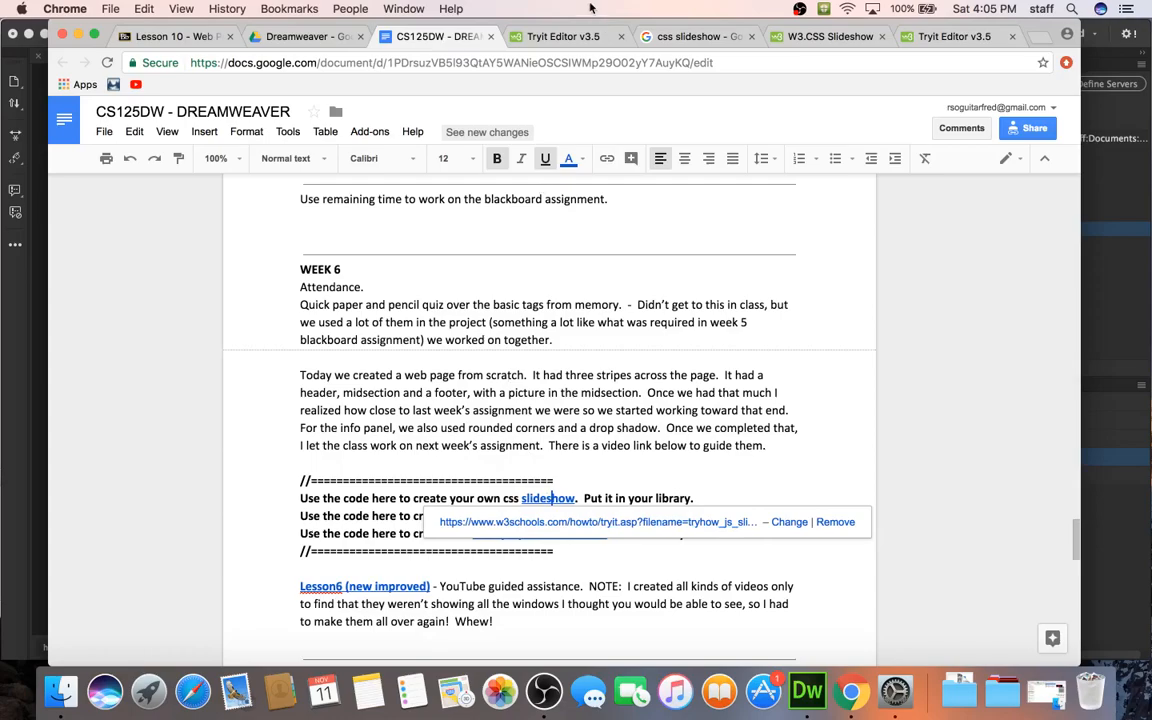
{"action": "left_click", "coordinate": [558, 36]}
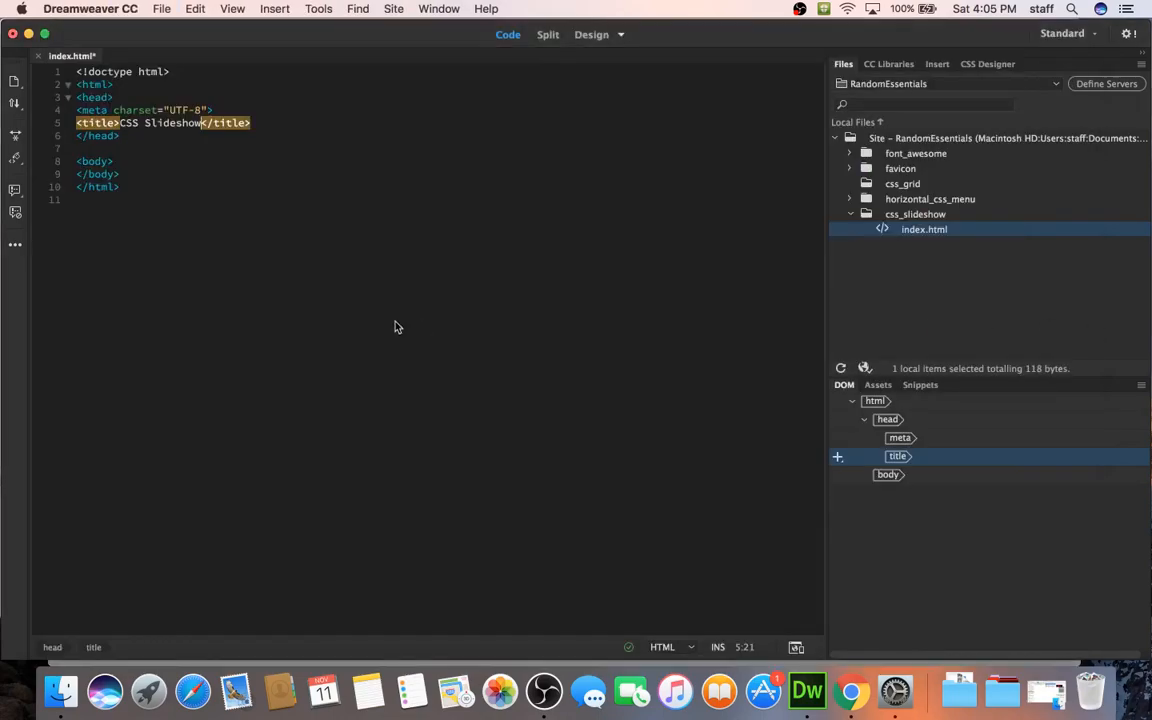
Paste the W3Schools slideshow code into index.html and add a 'CSS Slideshow' title
{"action": "key", "text": "cmd+a"}
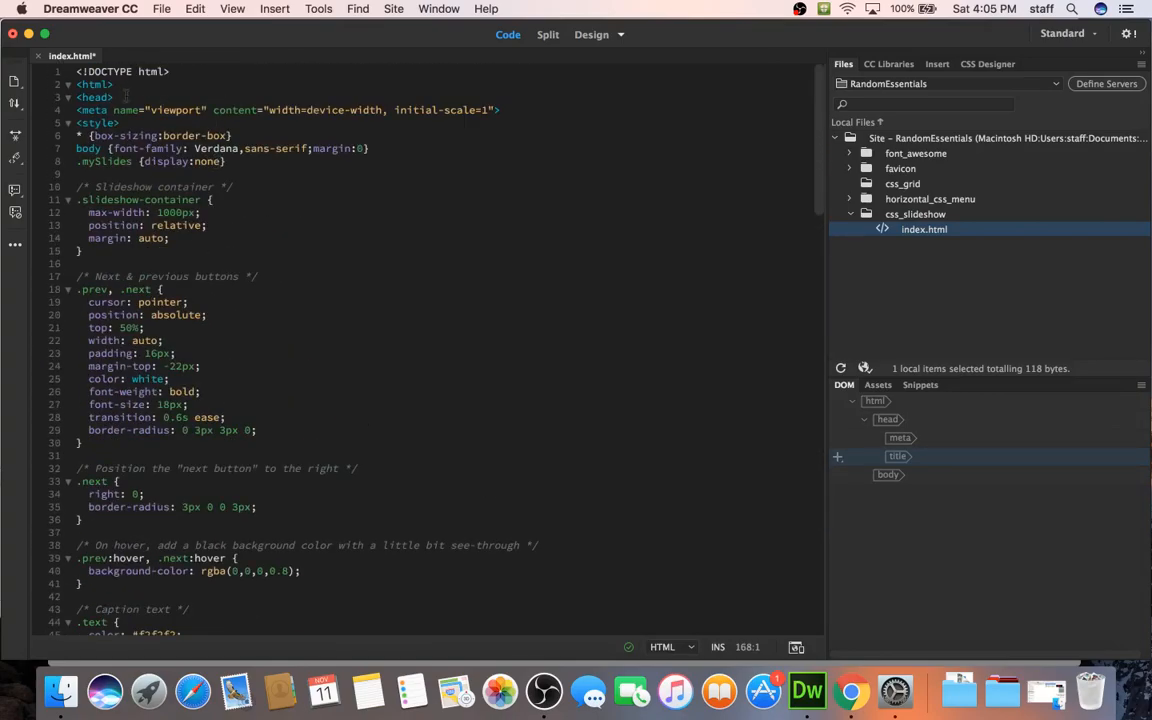
{"action": "type", "text": "<t"}
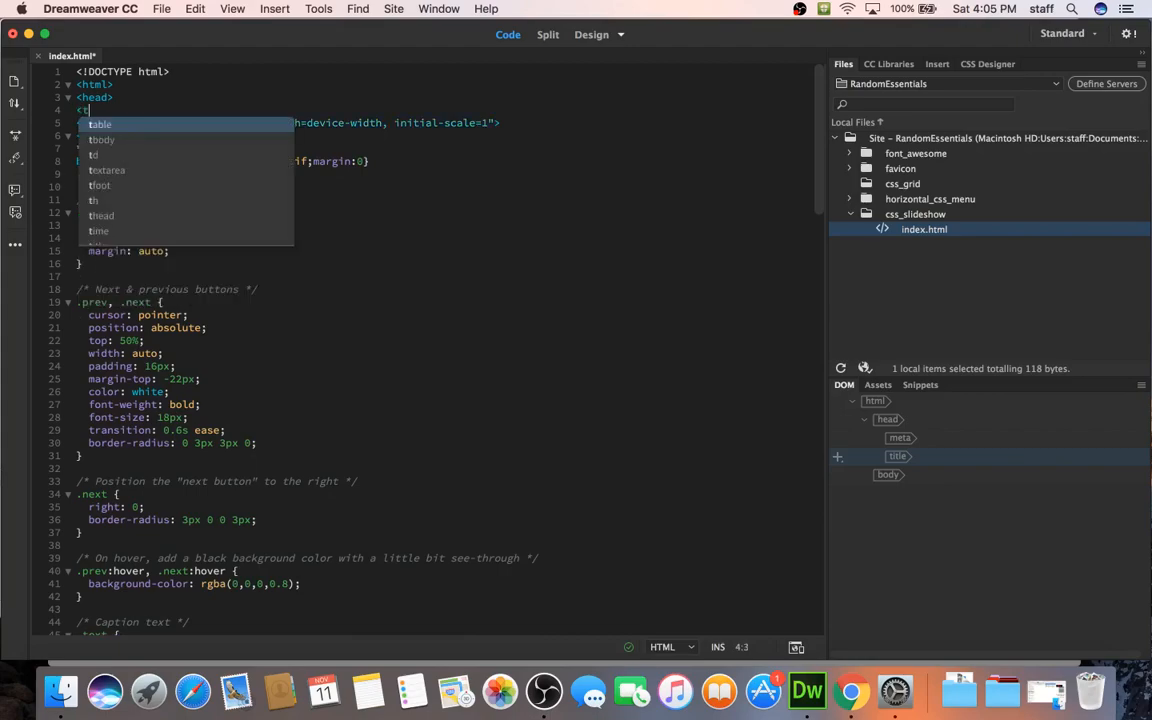
{"action": "left_click", "coordinate": [98, 124]}
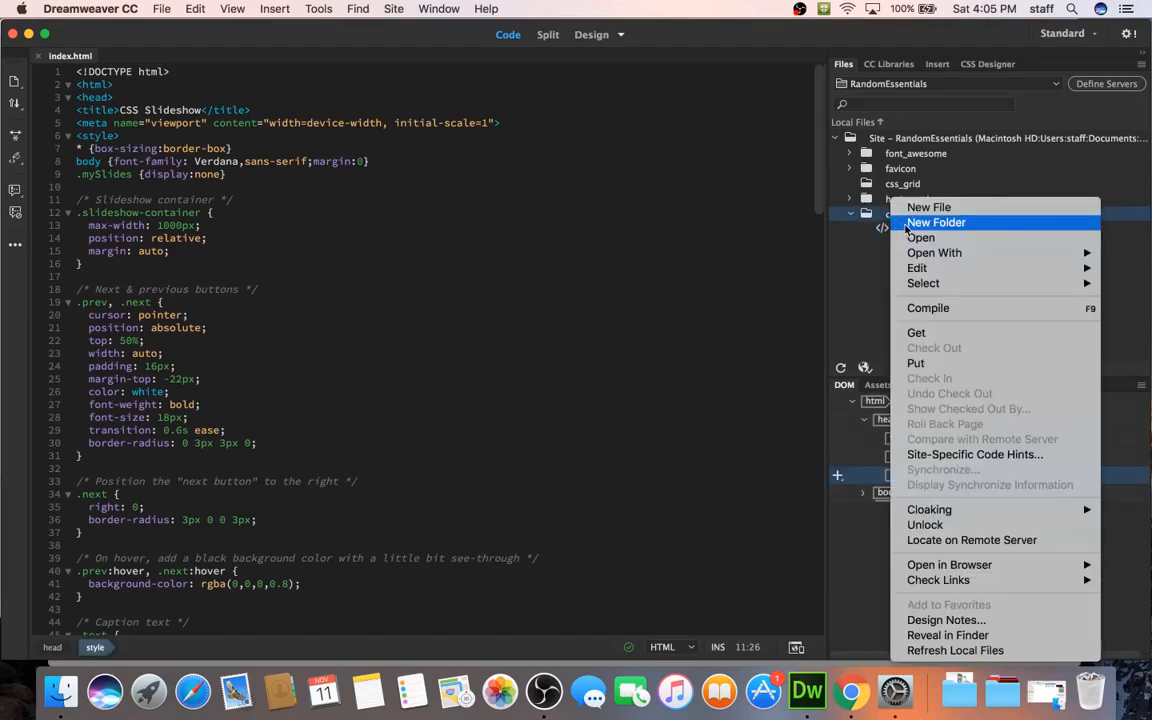
Create a stylesheets folder with a new theme.css file and open it
{"action": "left_click", "coordinate": [928, 207]}
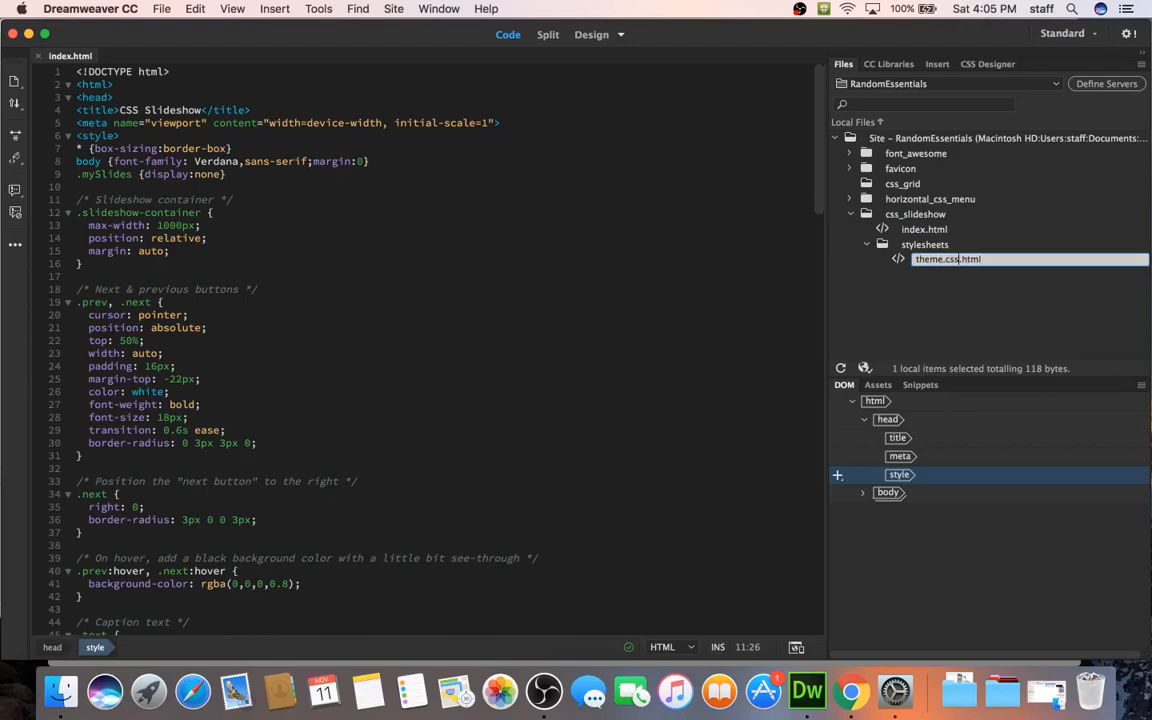
{"action": "double_click", "coordinate": [938, 259]}
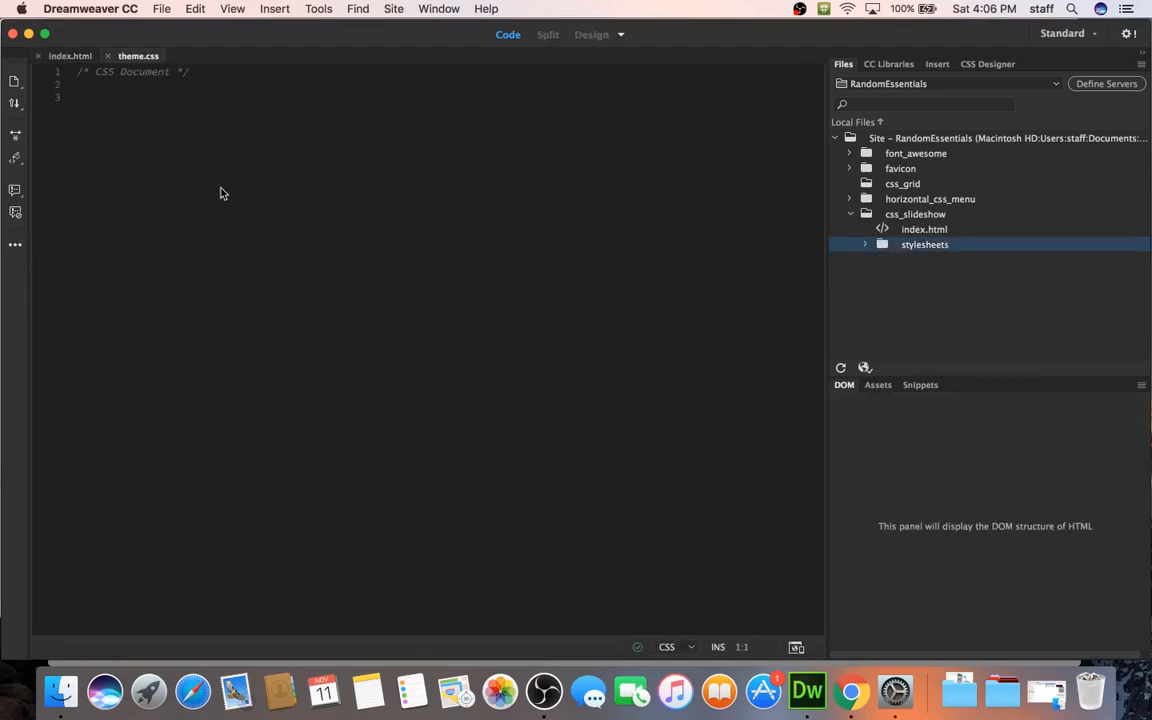
Add a stylesheet link with type="text/css" and href="stylesheets/theme.css" to index.html
{"action": "left_click", "coordinate": [70, 55]}
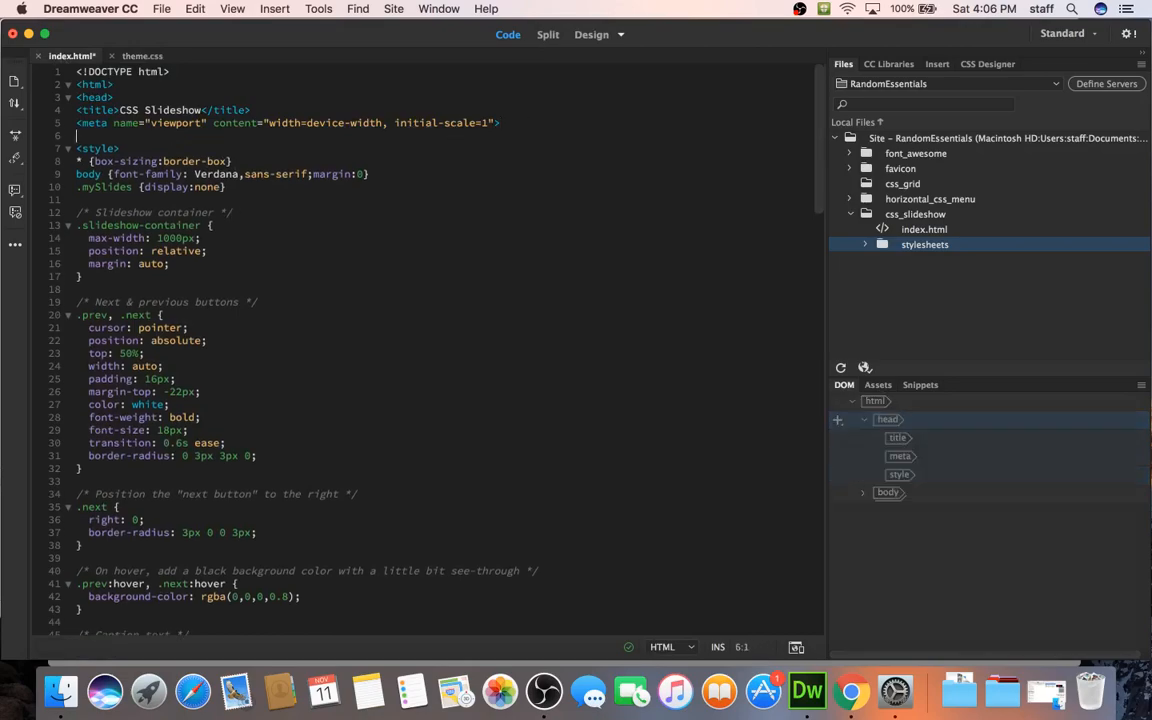
{"action": "type", "text": "link"}
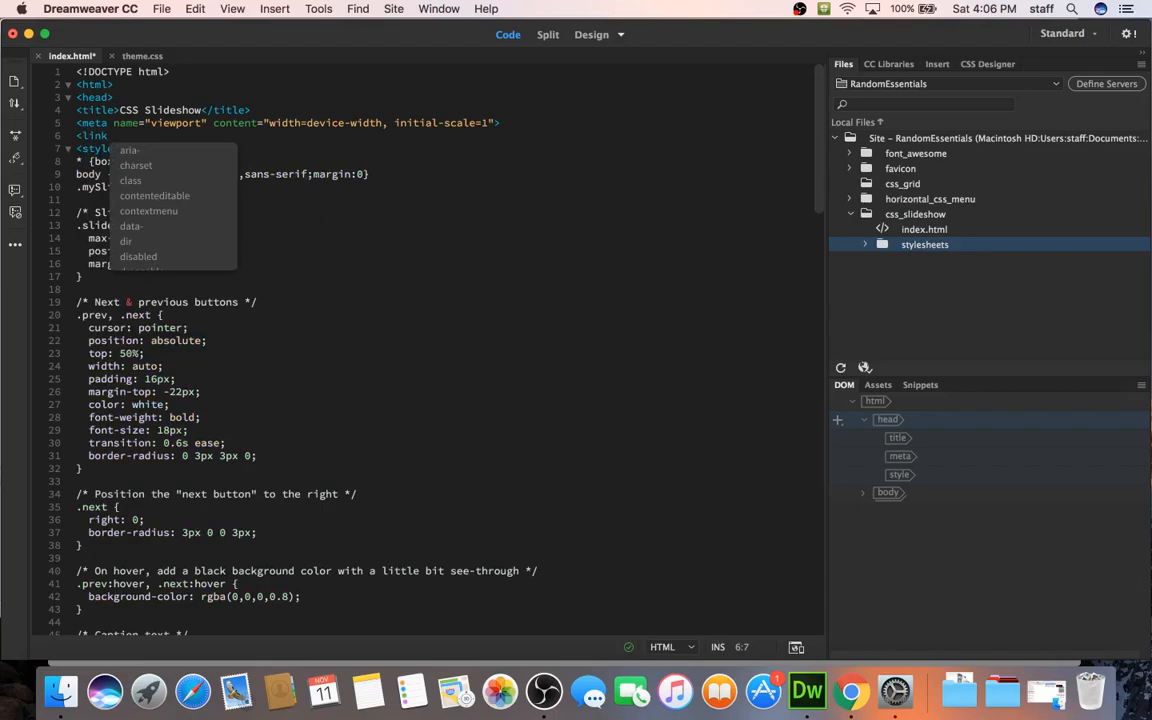
{"action": "type", "text": "rel=\""}
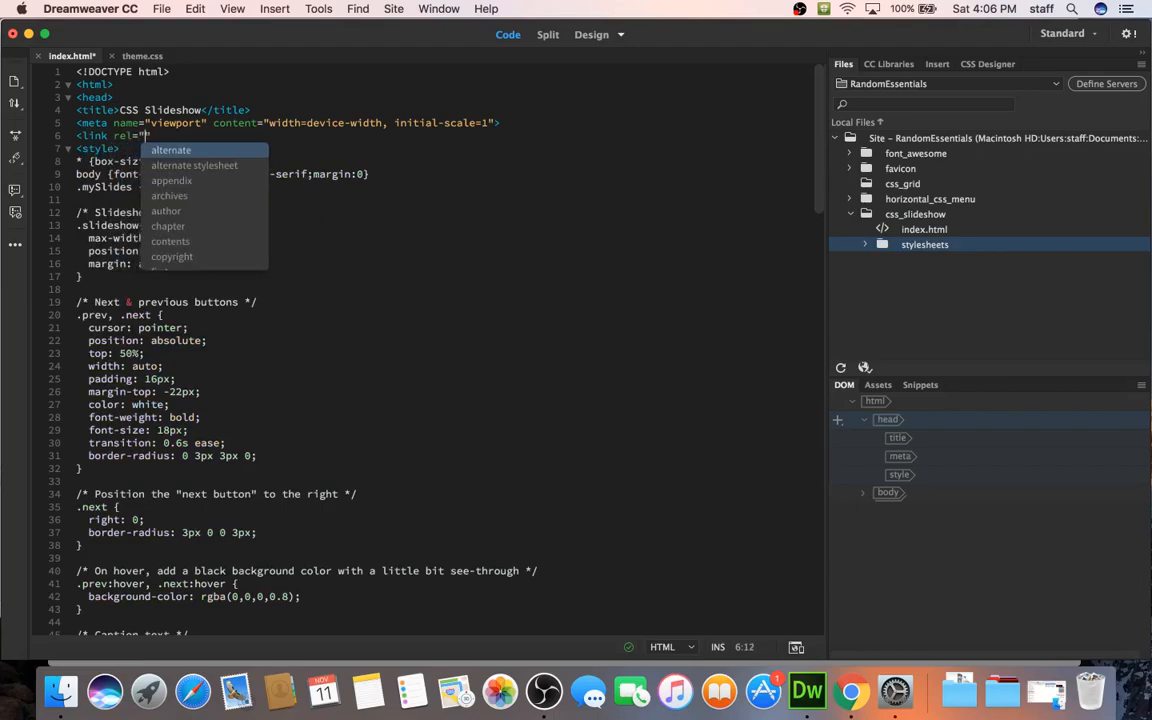
{"action": "type", "text": "stylesheet"}
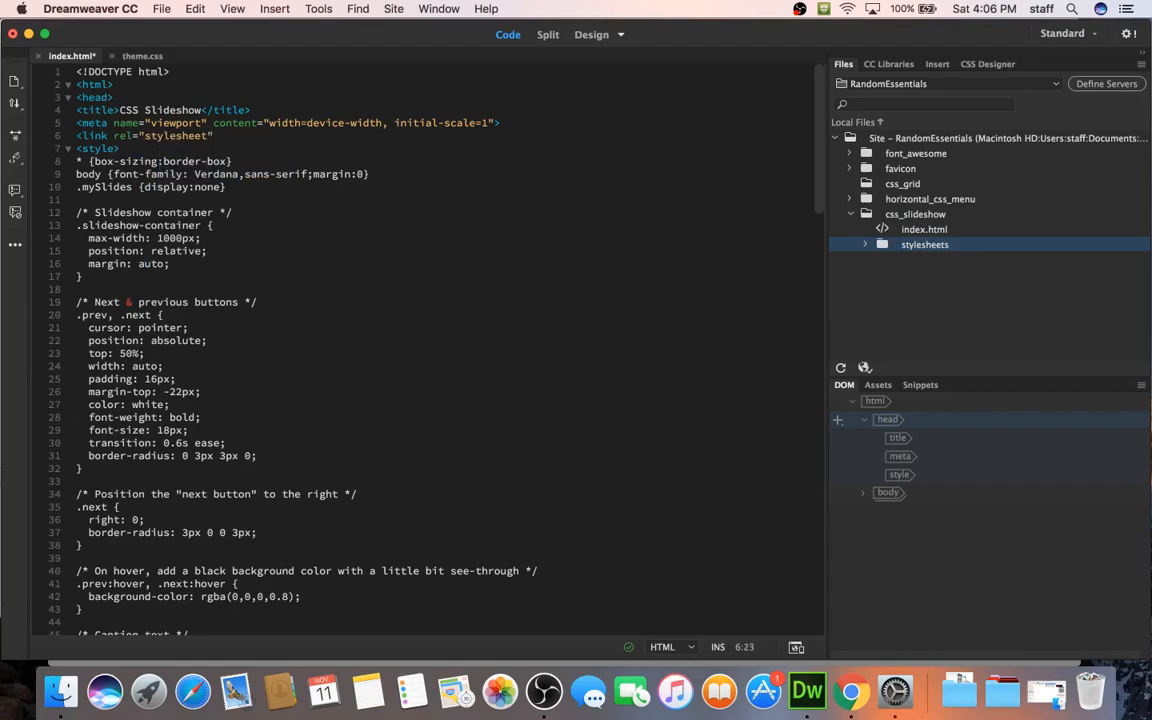
{"action": "type", "text": "type"}
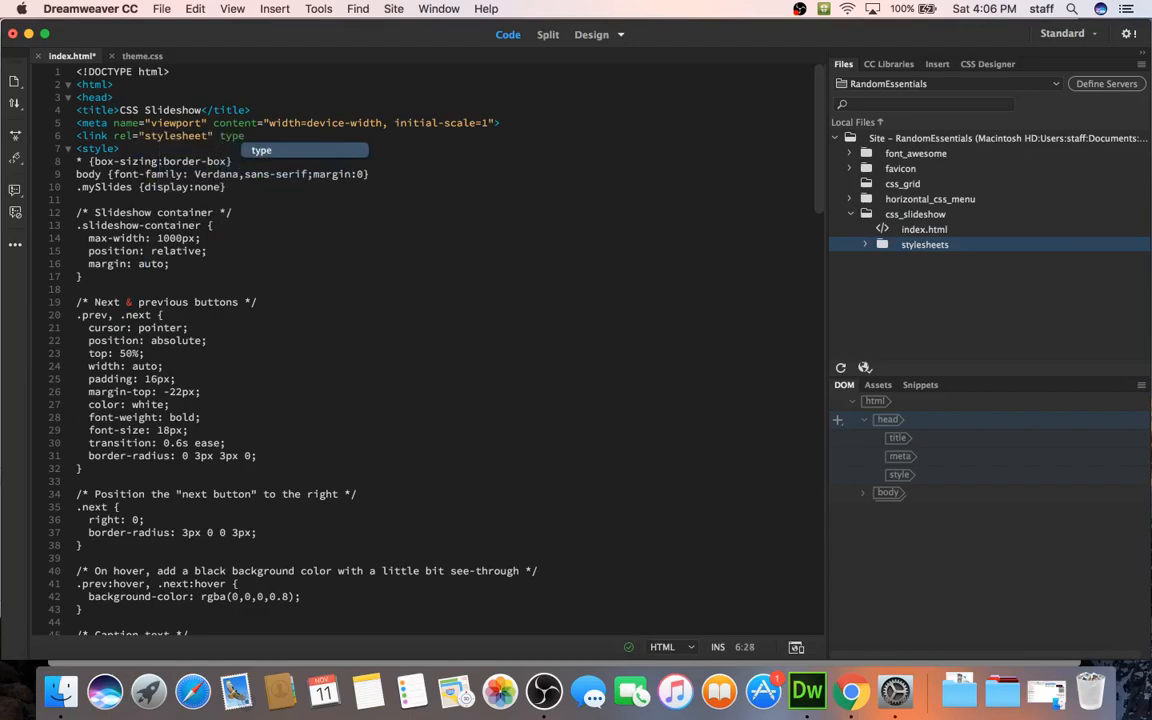
{"action": "type", "text": "=\"text/css\""}
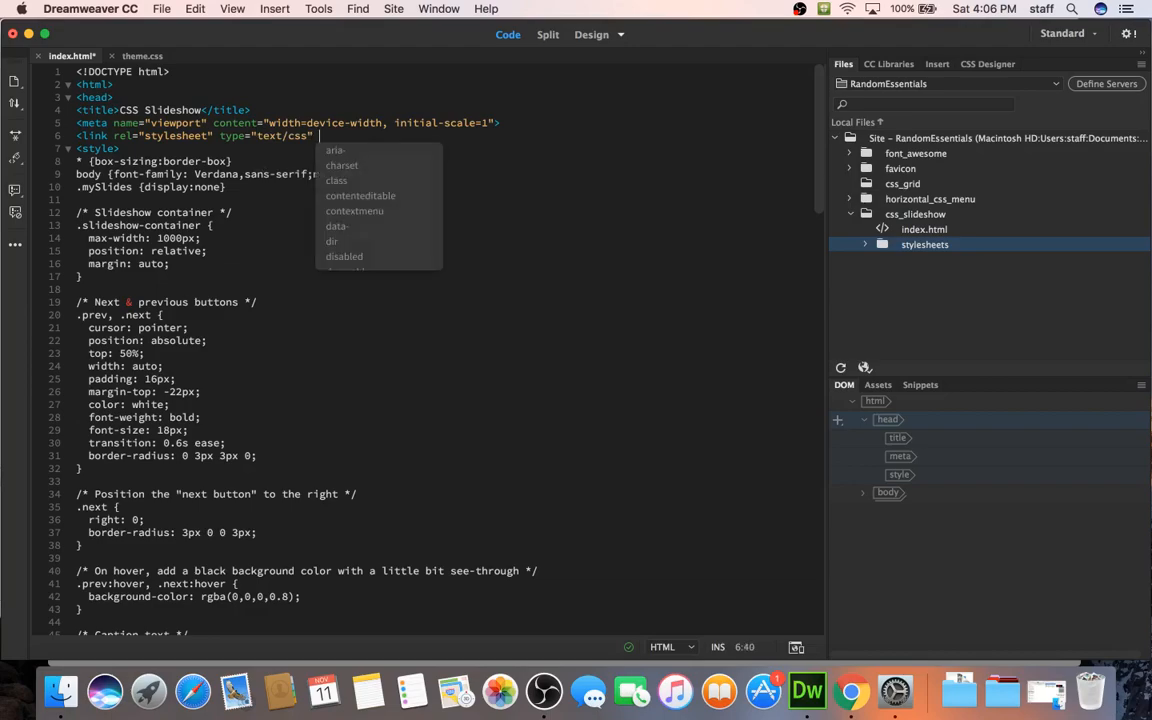
{"action": "type", "text": "href=\"stylesheets/theme.css\">"}
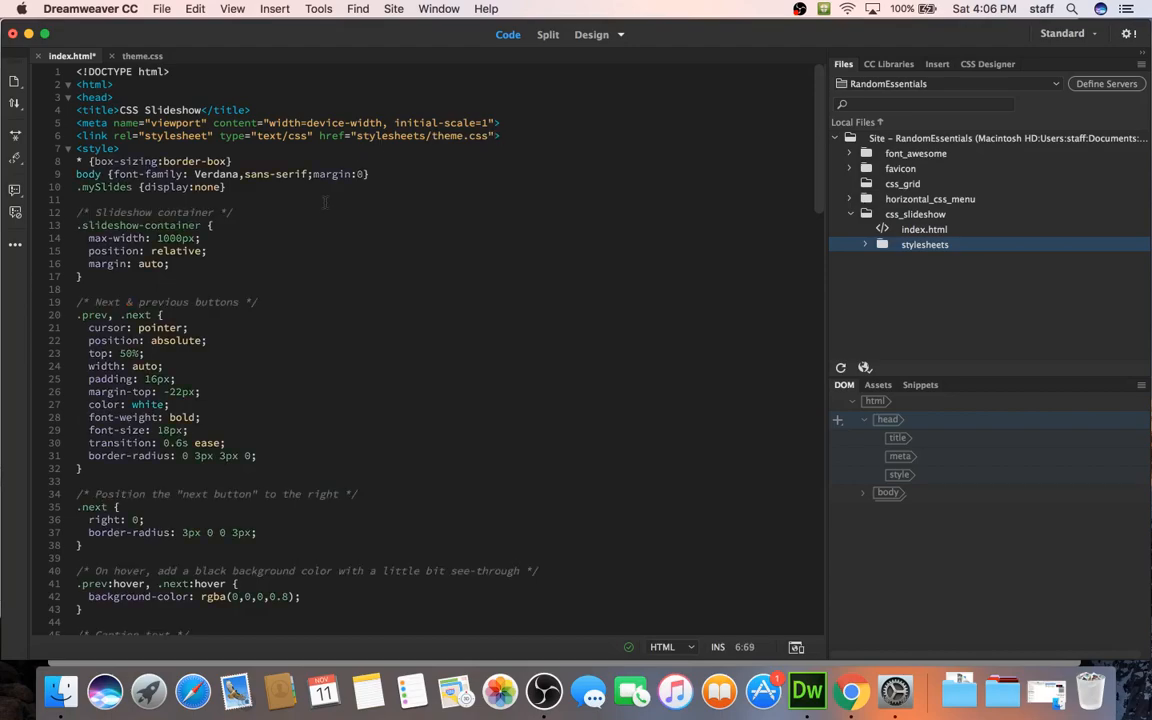
Move the slideshow CSS rules from index.html's style block into theme.css
{"action": "scroll", "scroll_direction": "down", "scroll_amount": 3}
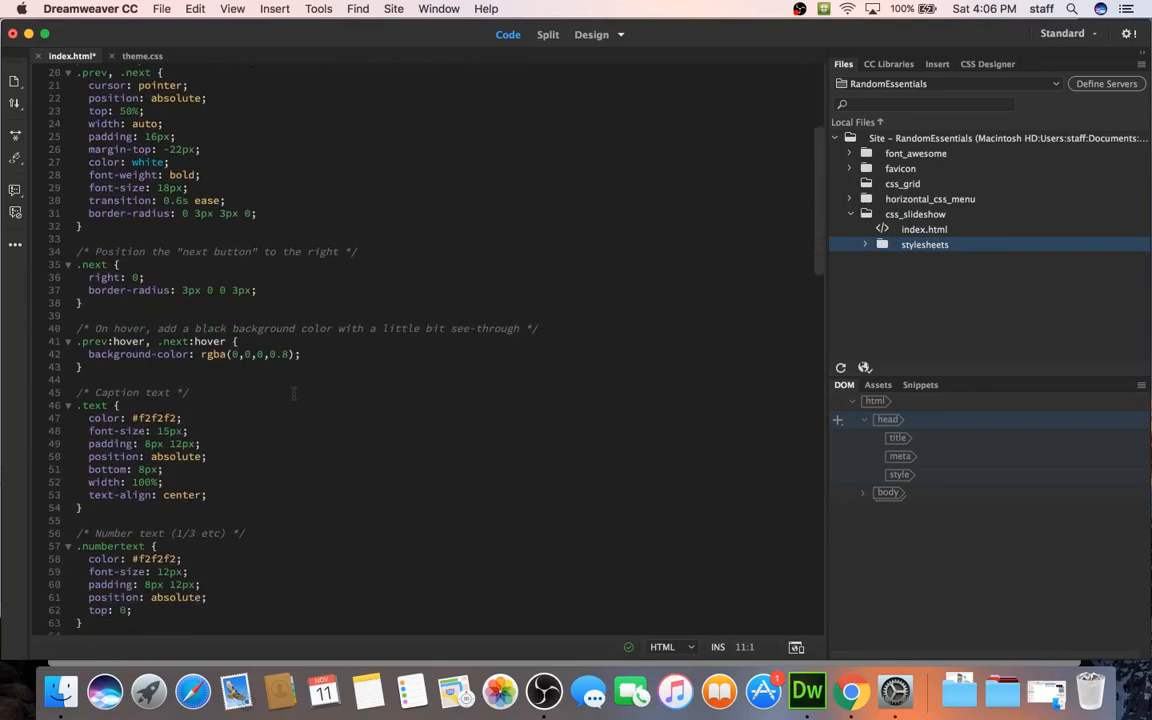
{"action": "scroll", "scroll_direction": "down", "scroll_amount": 3}
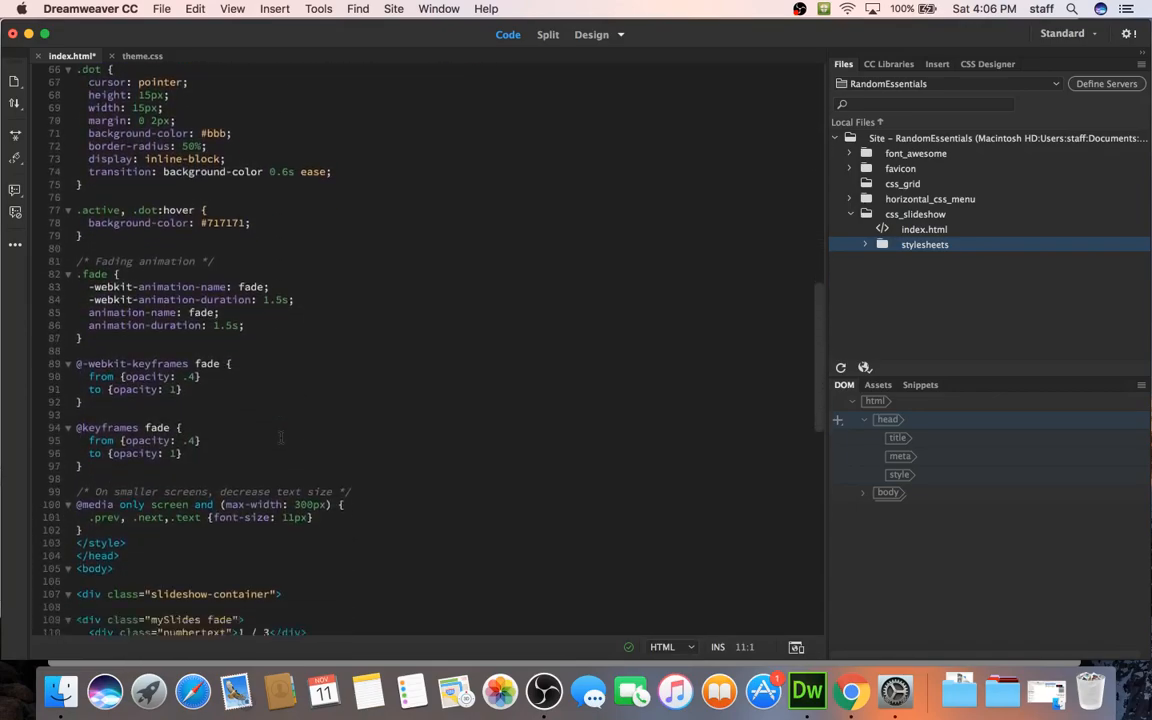
{"action": "scroll", "scroll_direction": "down", "scroll_amount": 3}
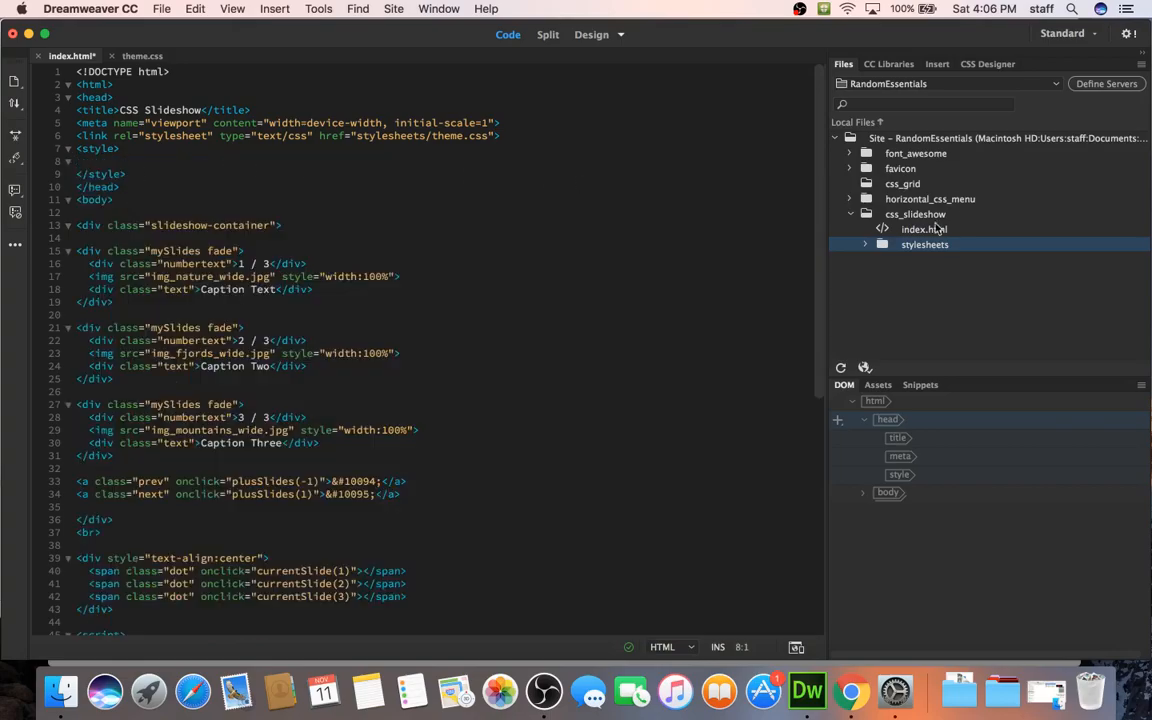
{"action": "left_click", "coordinate": [864, 244]}
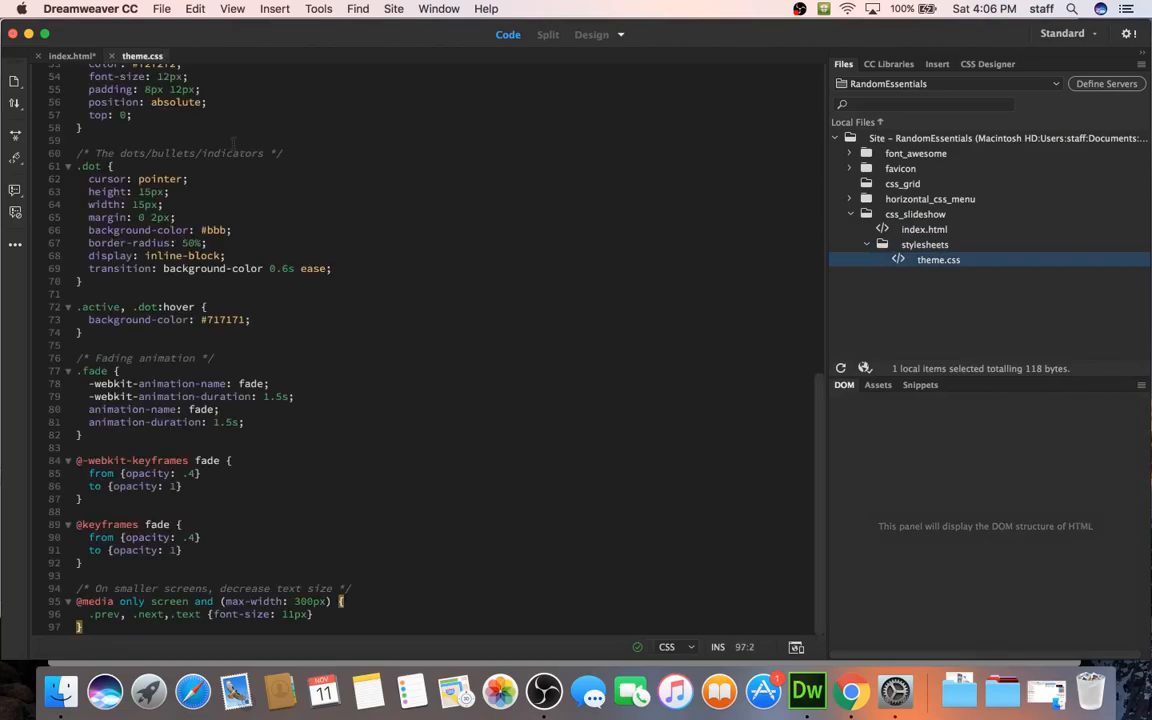
{"action": "left_click", "coordinate": [71, 55]}
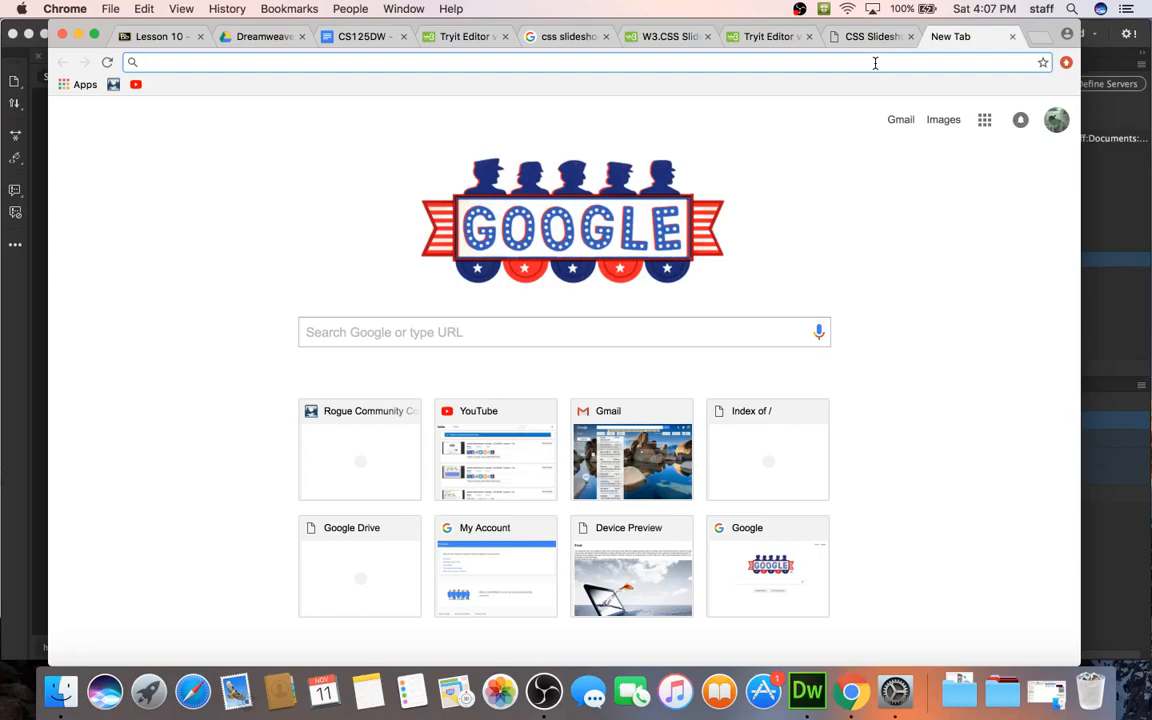
Search Google Images for 'awesome landscapes', then refine to '1280 x 800'
{"action": "type", "text": "awesome"}
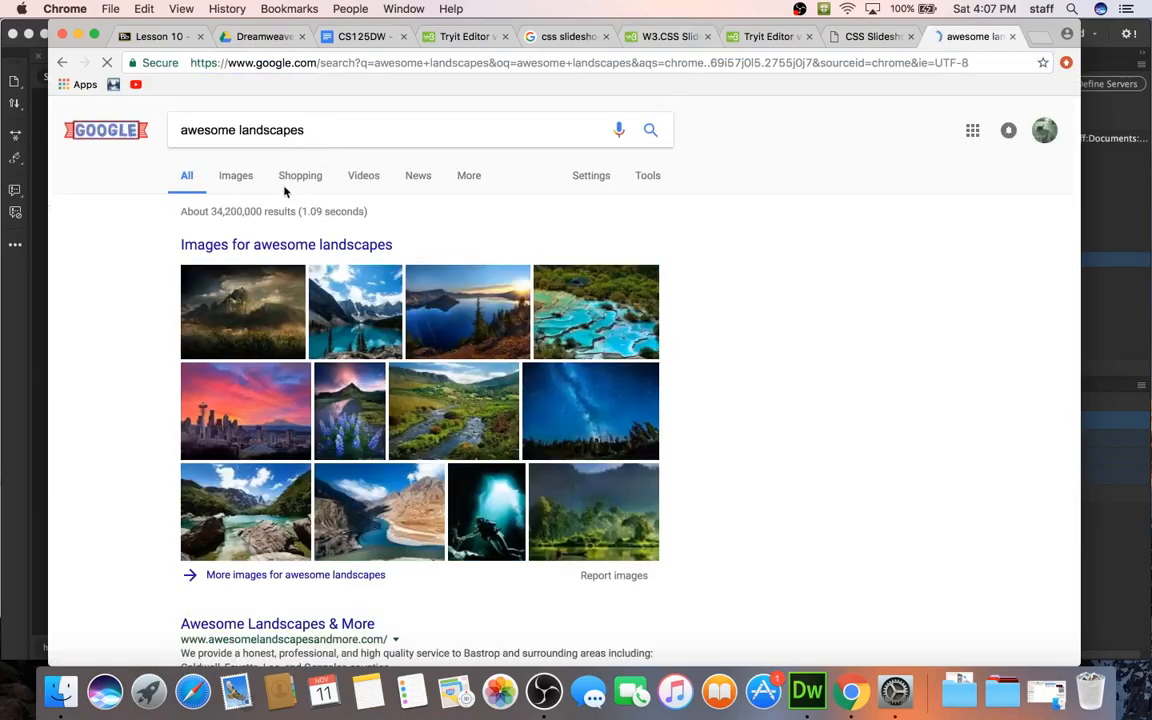
{"action": "left_click", "coordinate": [235, 175]}
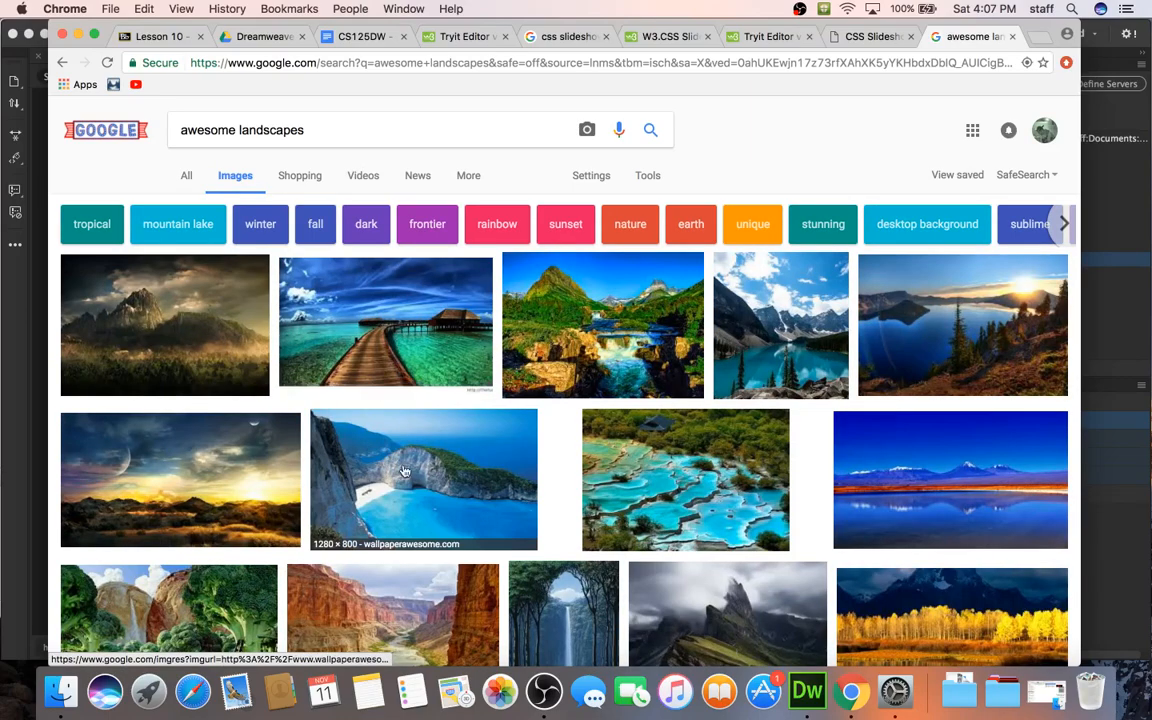
{"action": "left_click", "coordinate": [423, 480]}
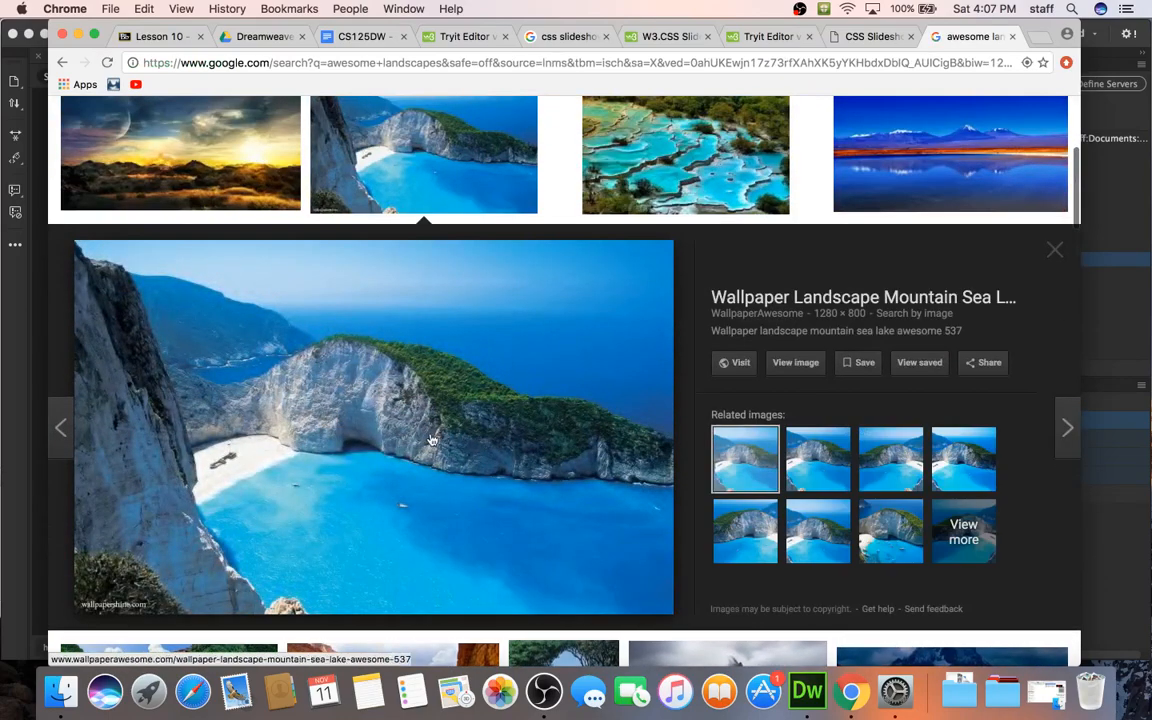
{"action": "scroll", "scroll_direction": "down", "scroll_amount": 3}
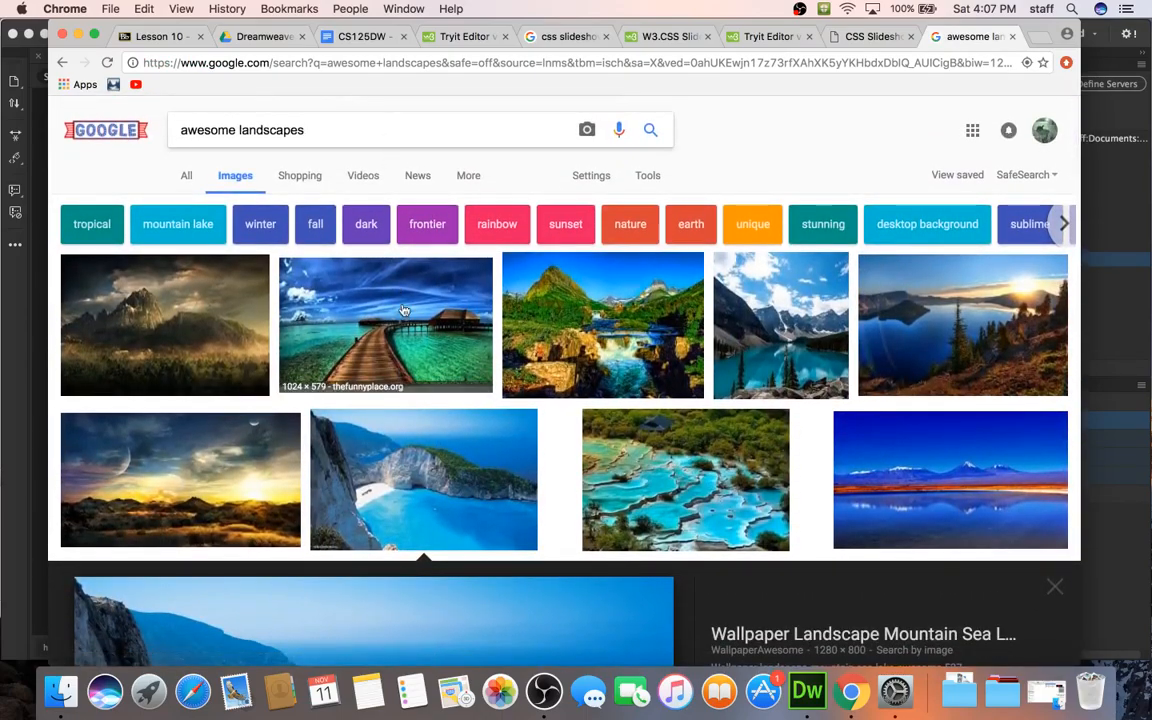
{"action": "mouse_move", "coordinate": [598, 334]}
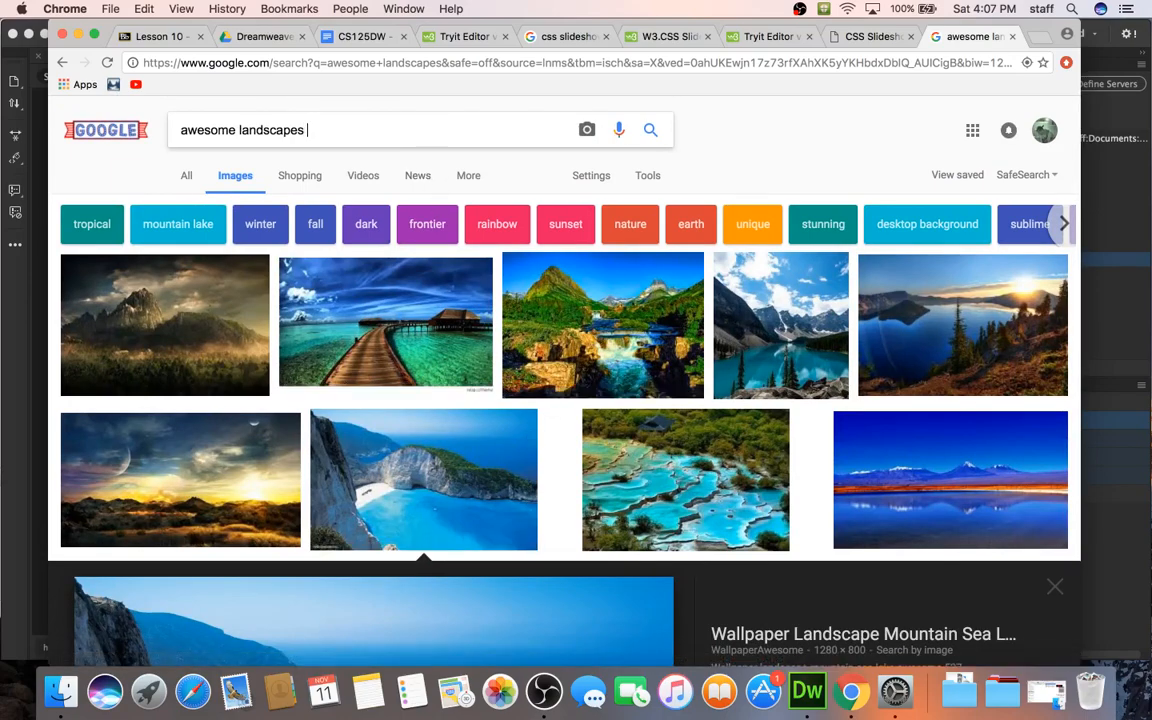
{"action": "type", "text": "1280"}
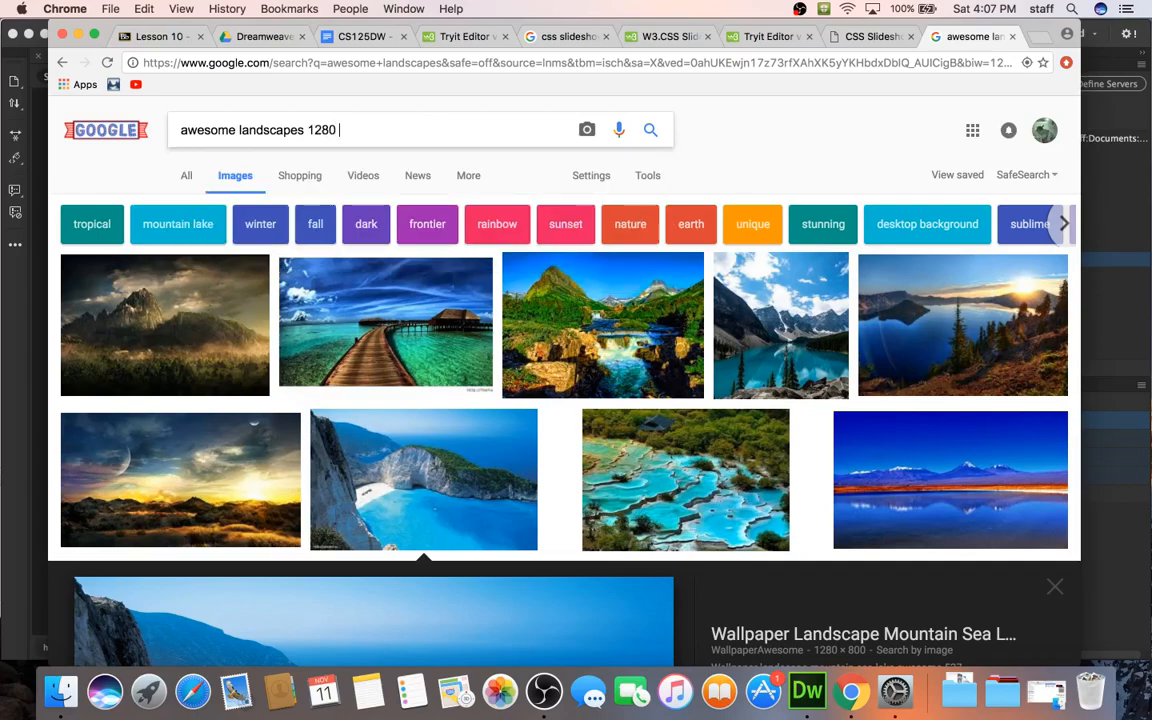
{"action": "type", "text": "x 800"}
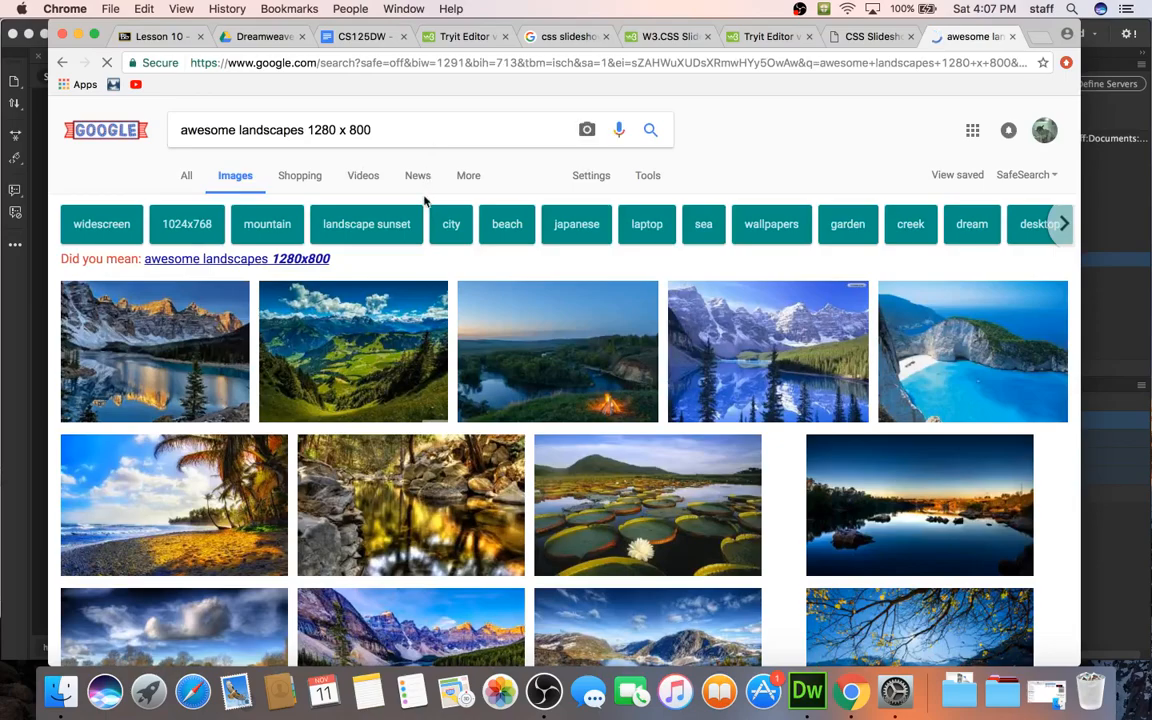
{"action": "mouse_move", "coordinate": [300, 258]}
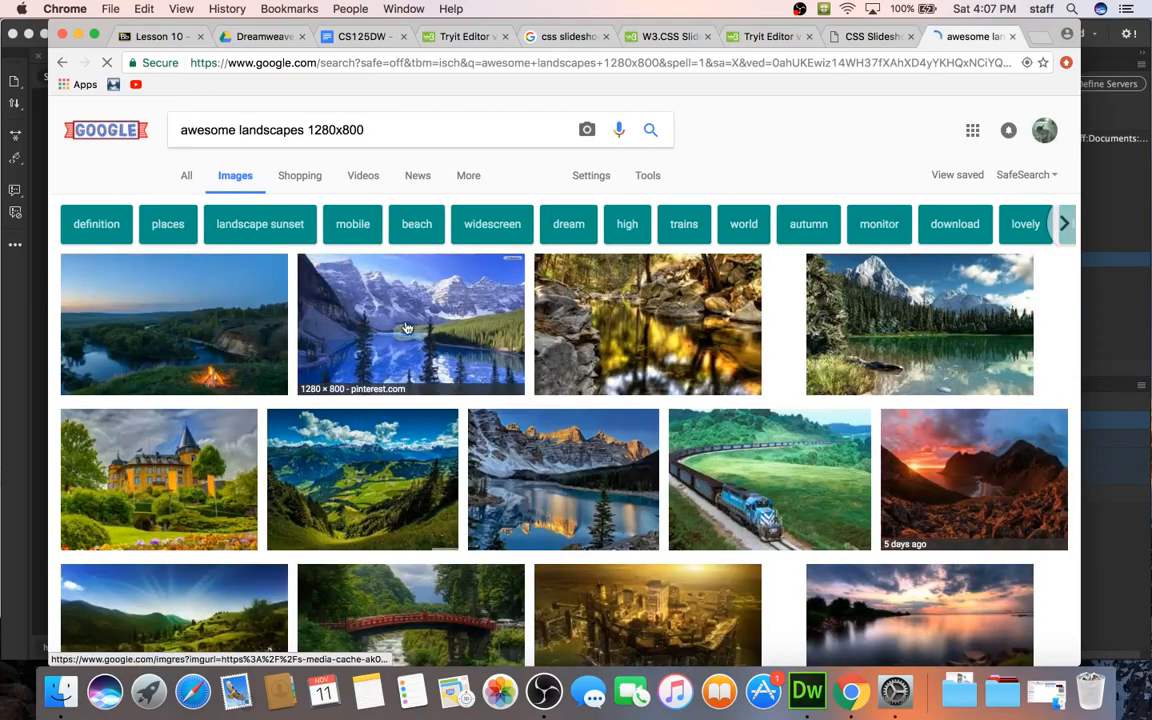
Save the snowy mountain lake photo as a JPEG into randomEssentials > css_slideshow
{"action": "left_click", "coordinate": [410, 324]}
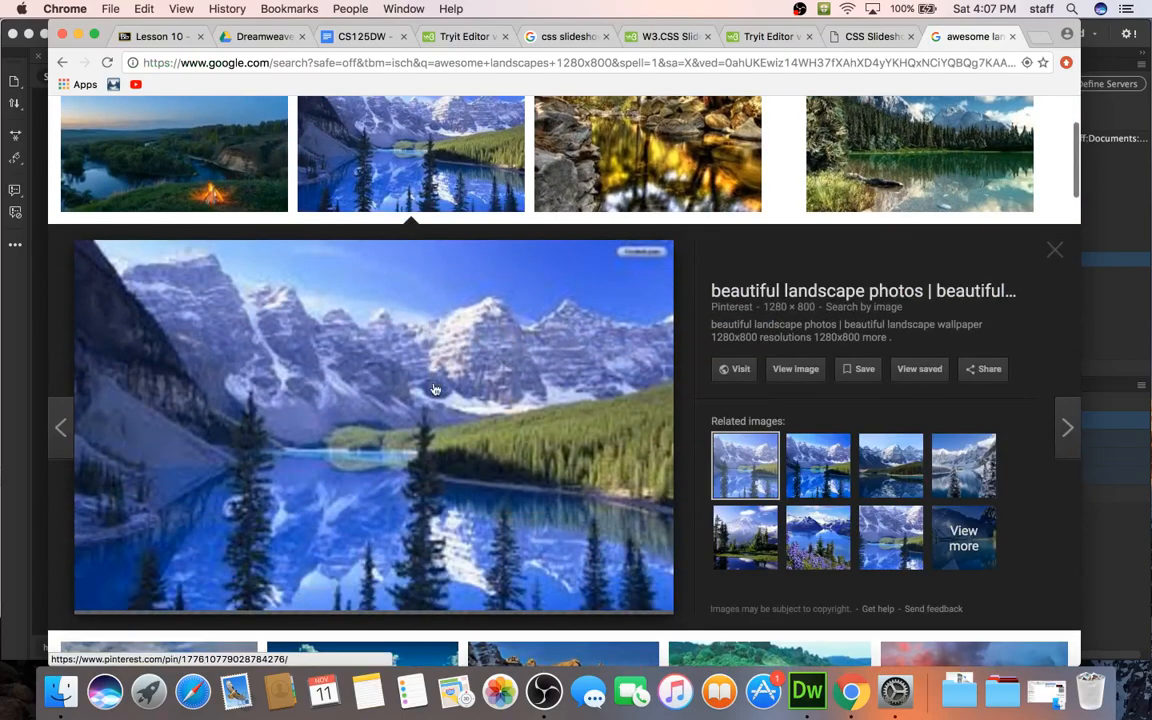
{"action": "right_click", "coordinate": [435, 390]}
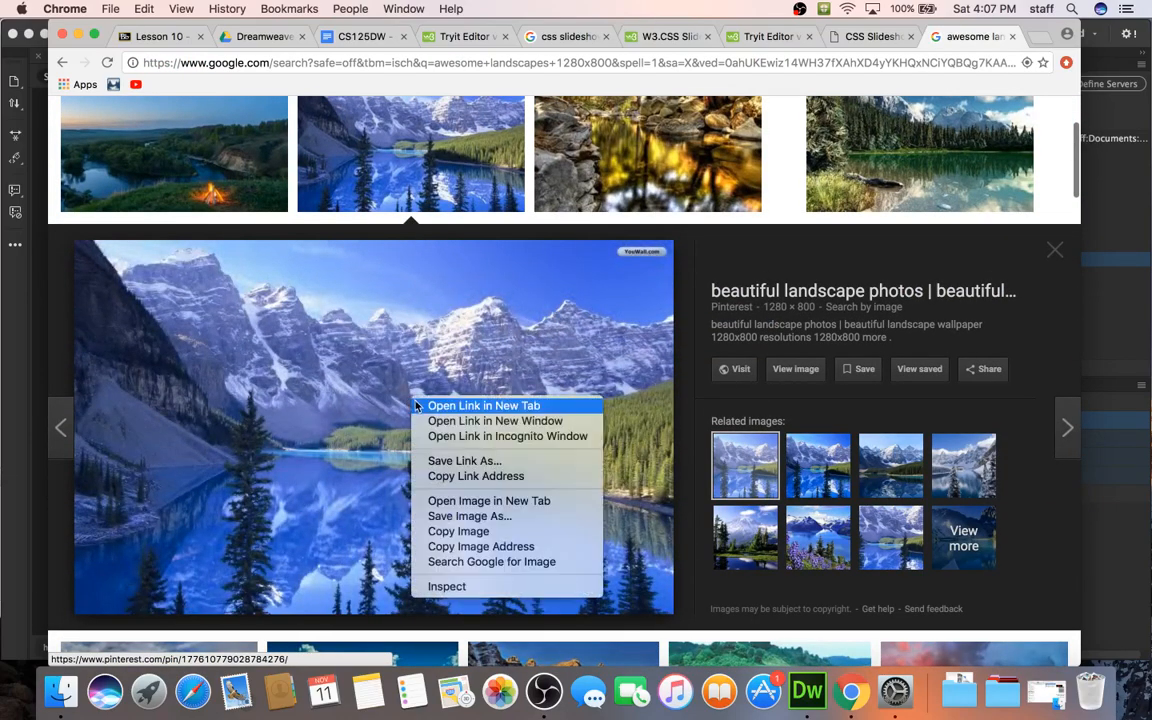
{"action": "mouse_move", "coordinate": [469, 516]}
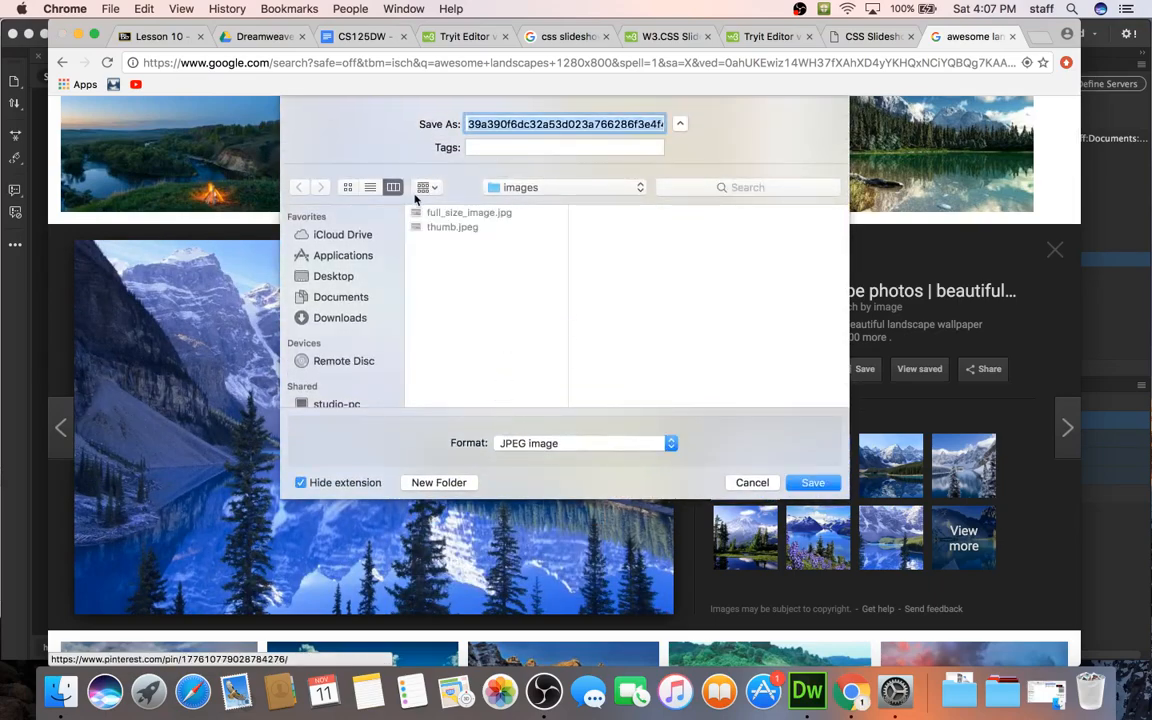
{"action": "left_click", "coordinate": [565, 187]}
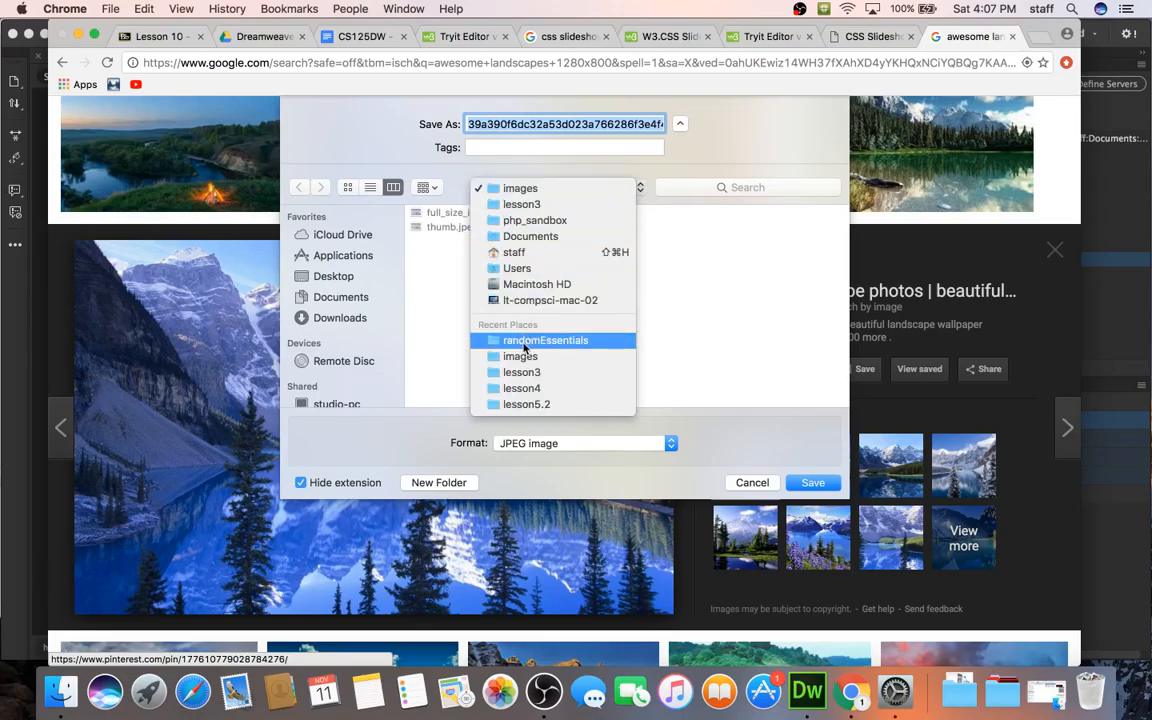
{"action": "left_click", "coordinate": [546, 340]}
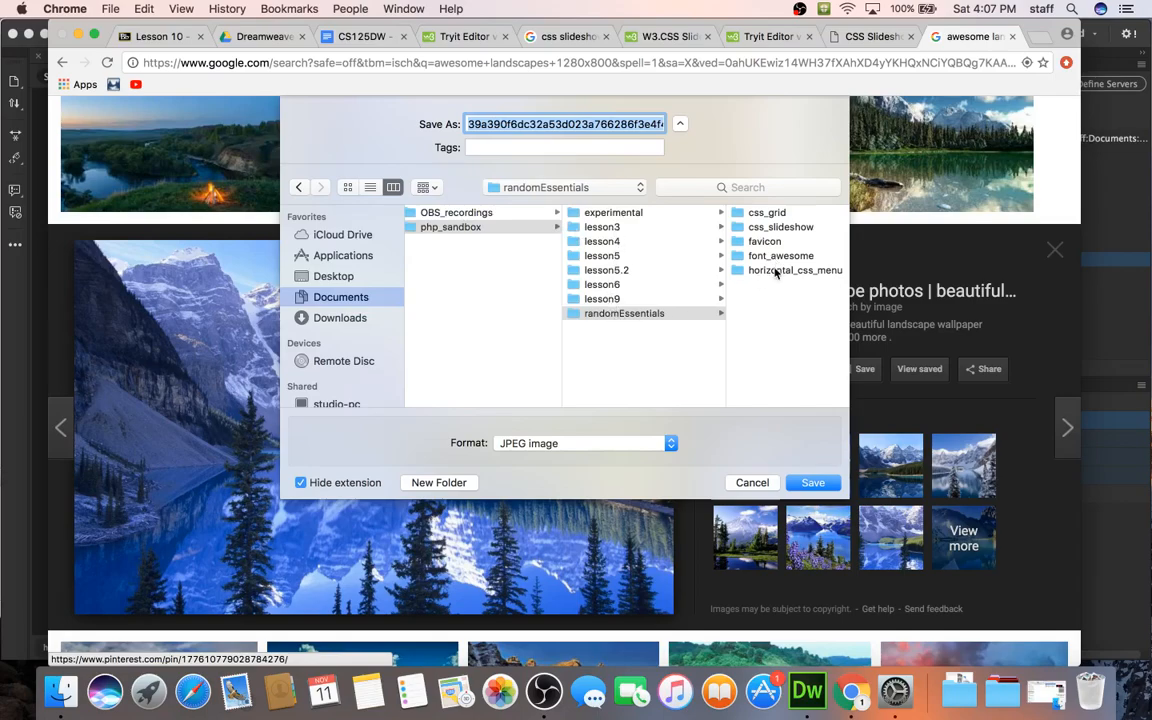
{"action": "left_click", "coordinate": [781, 227]}
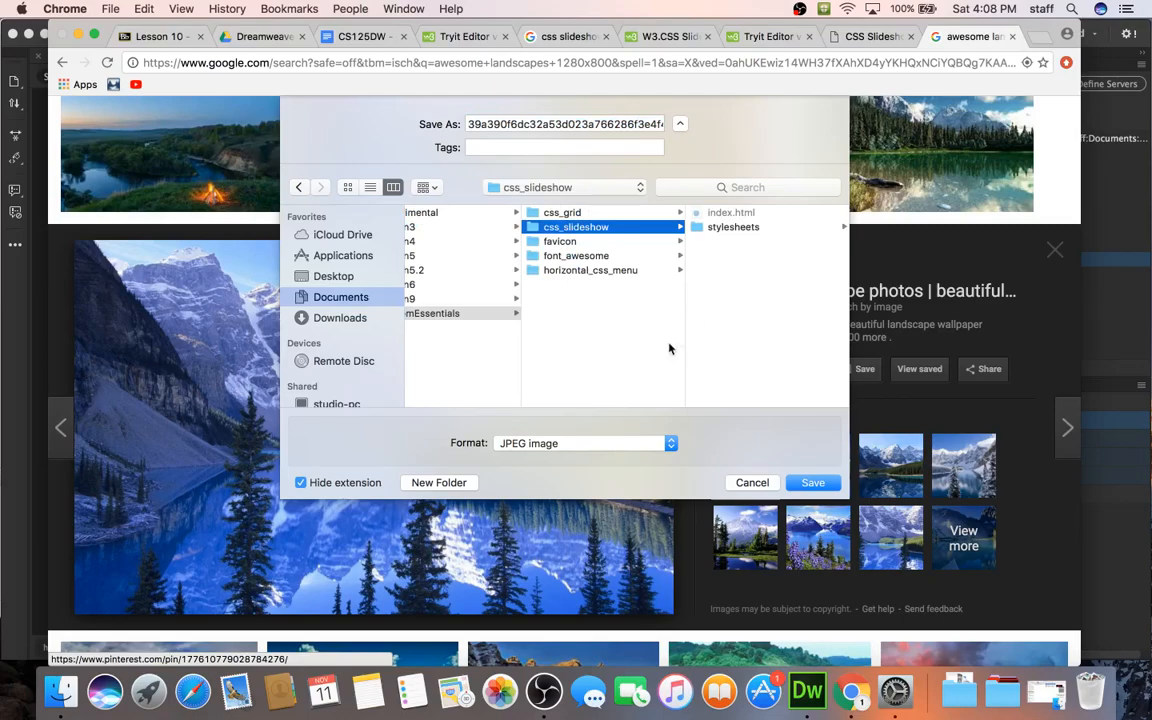
{"action": "left_click", "coordinate": [438, 482]}
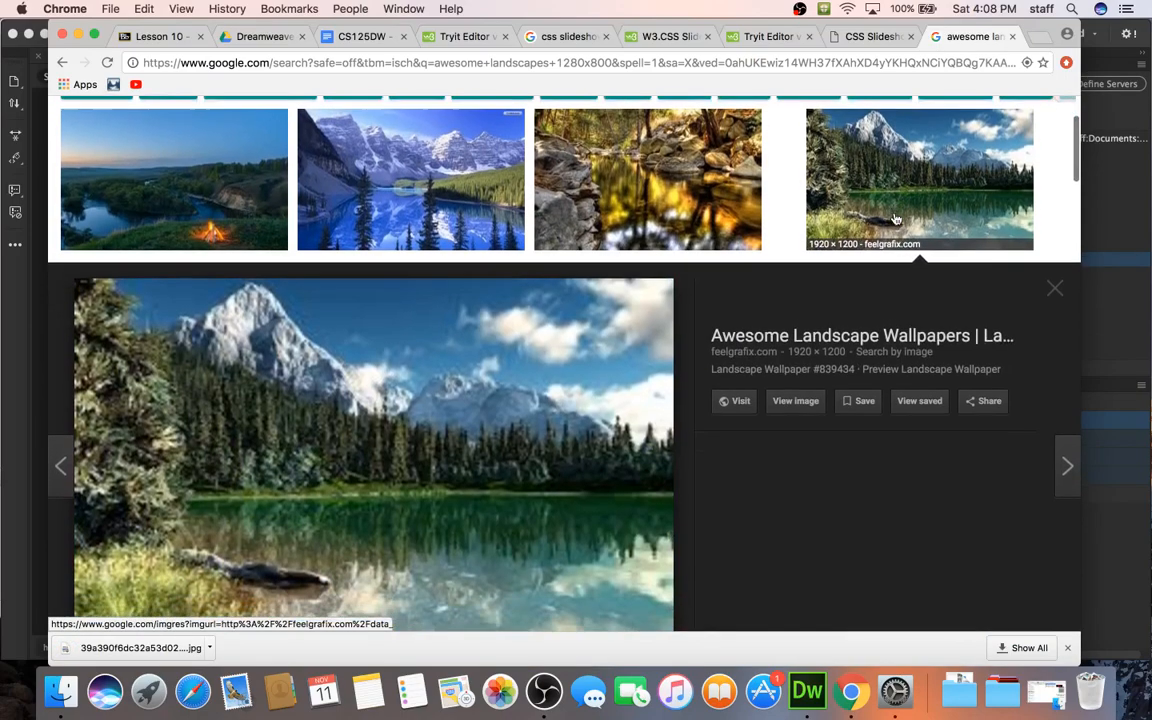
Save the rocky stream photo from Google Images as 'stream'
{"action": "scroll", "scroll_direction": "down", "scroll_amount": 3}
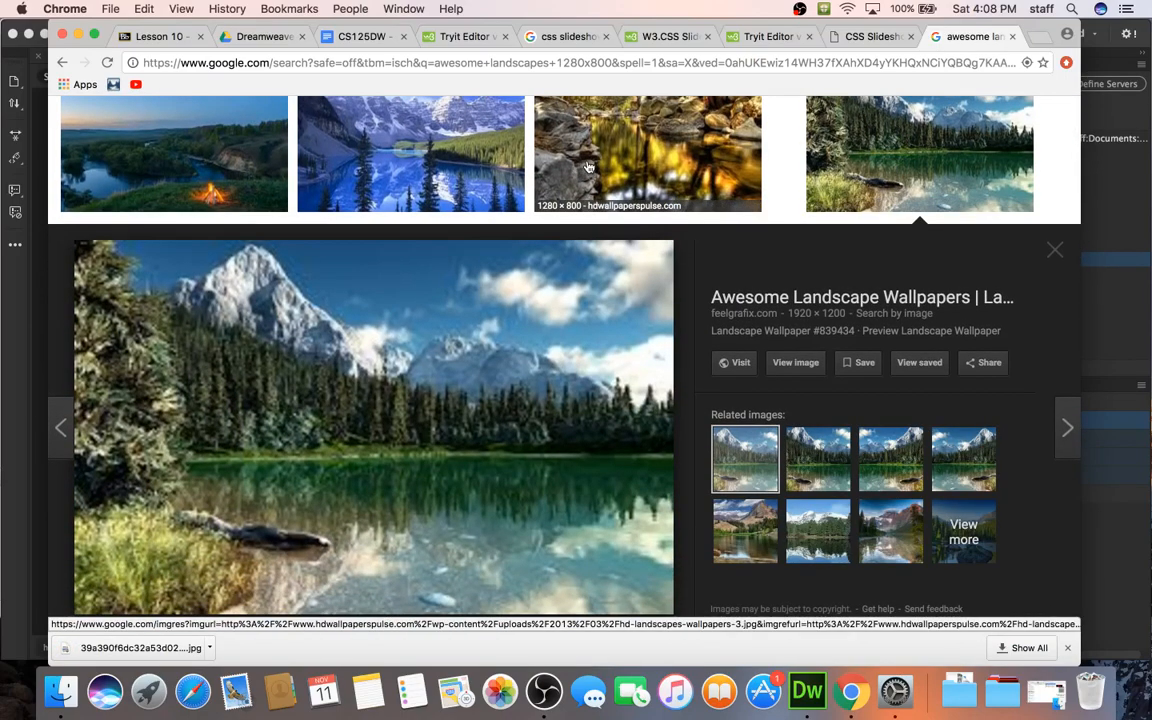
{"action": "left_click", "coordinate": [648, 154]}
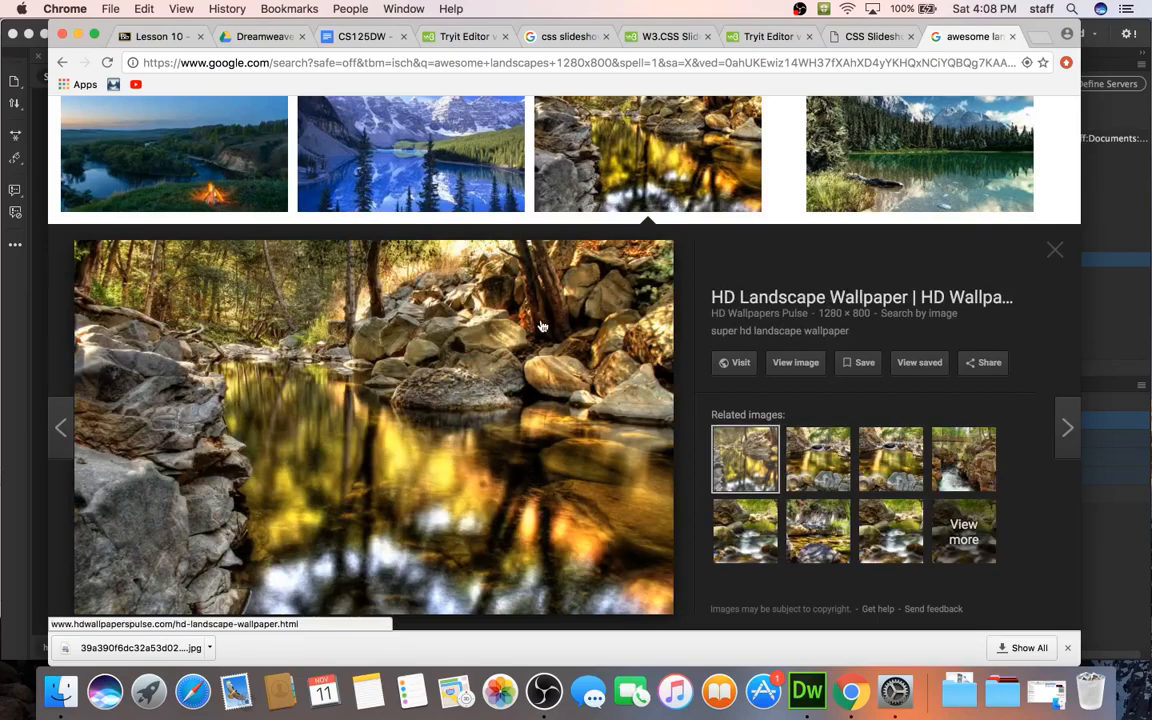
{"action": "right_click", "coordinate": [542, 327]}
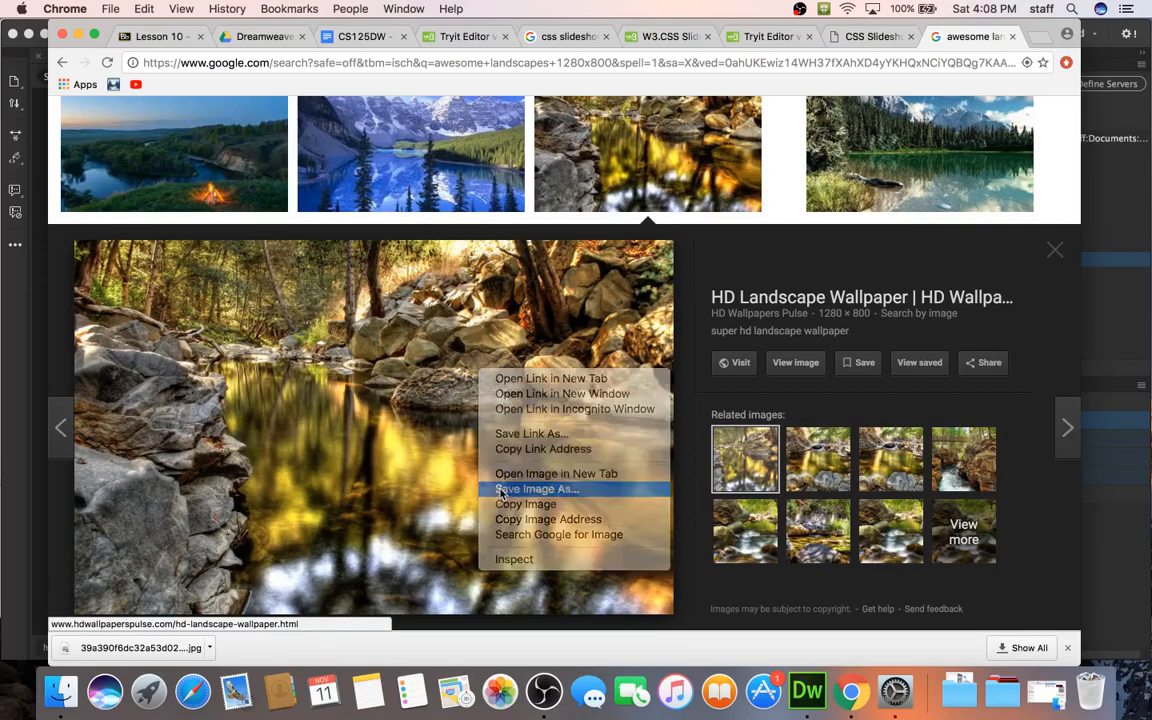
{"action": "left_click", "coordinate": [537, 489]}
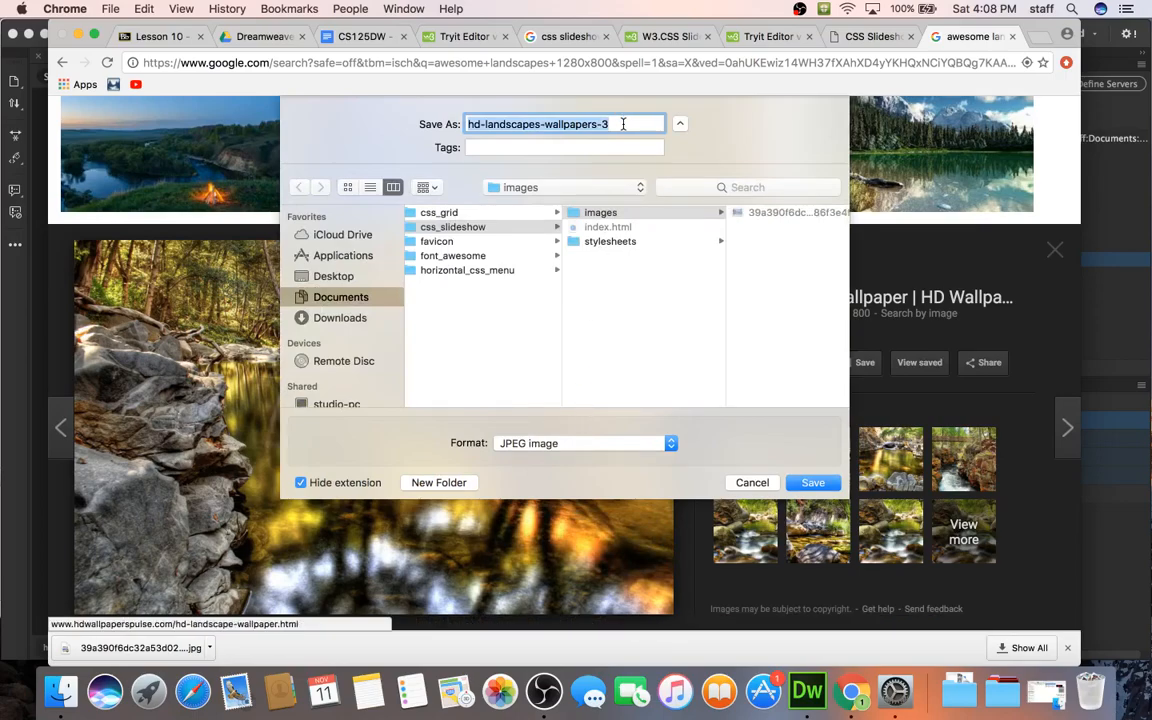
{"action": "type", "text": "stream"}
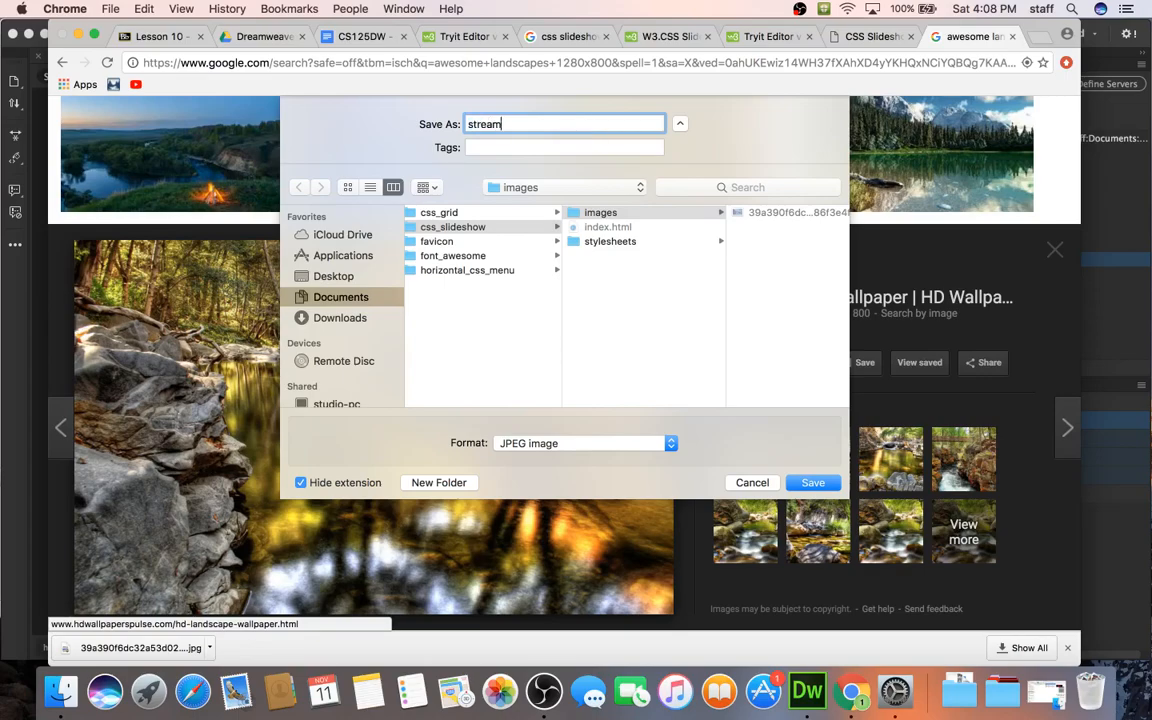
{"action": "left_click", "coordinate": [813, 482]}
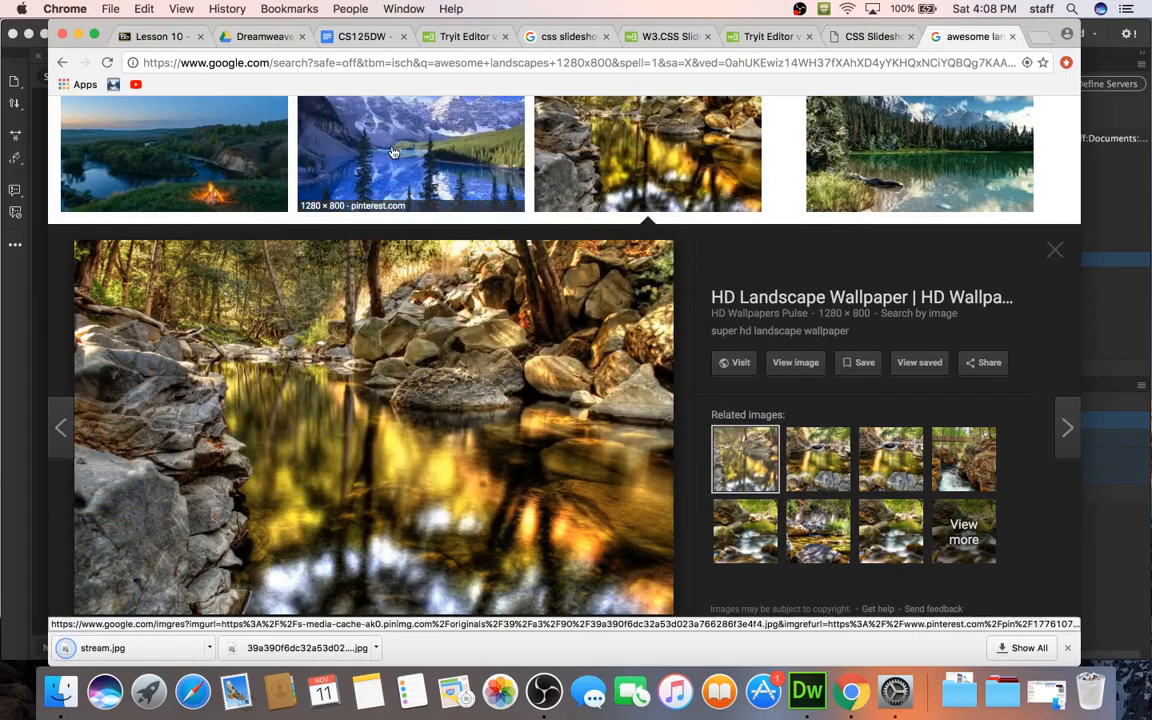
Save the mountain lake image as 'cold_mountain'
{"action": "right_click", "coordinate": [393, 151]}
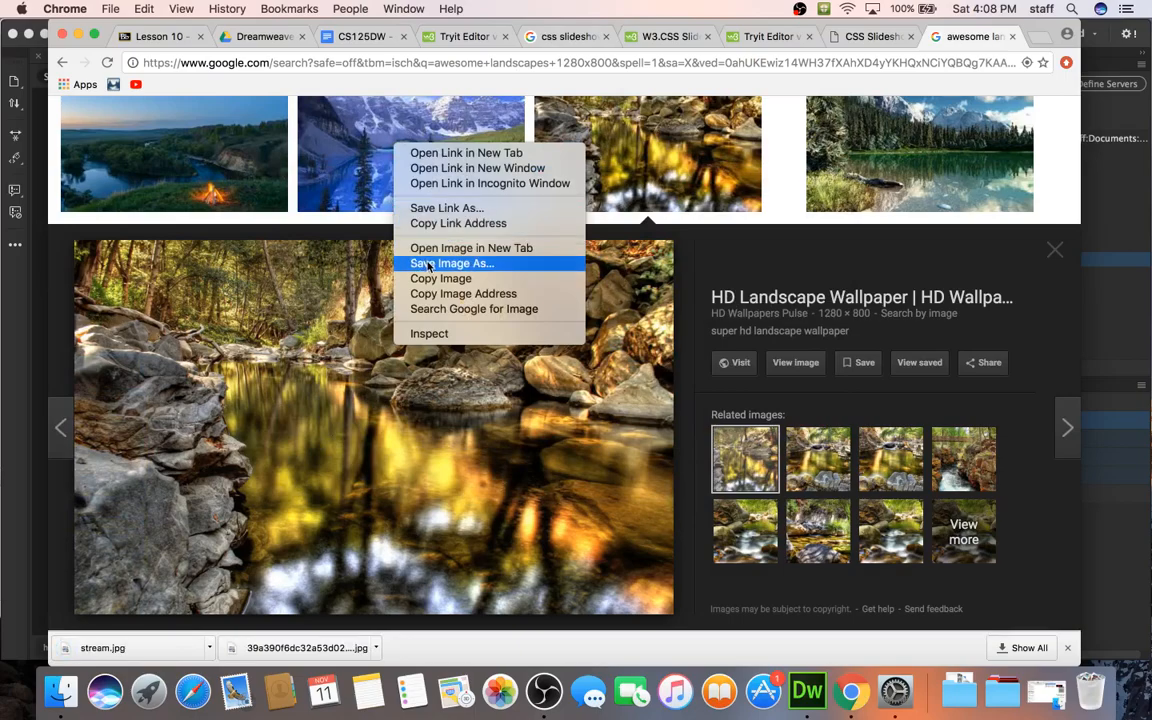
{"action": "left_click", "coordinate": [450, 263]}
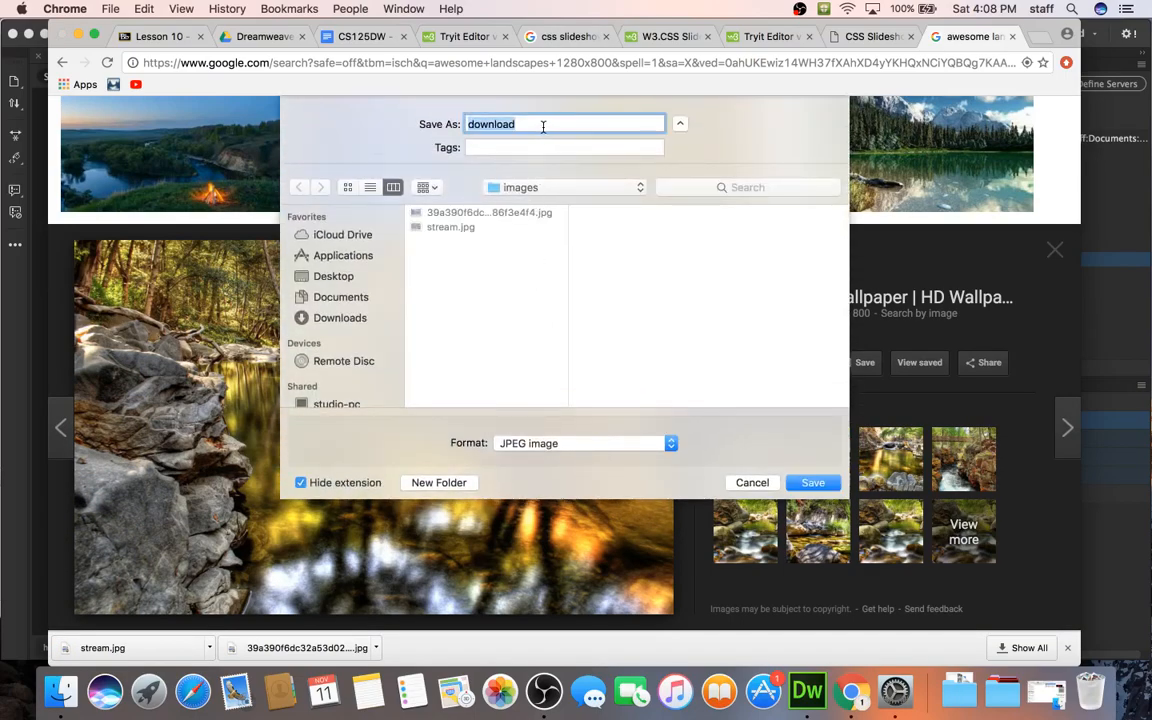
{"action": "type", "text": "cold"}
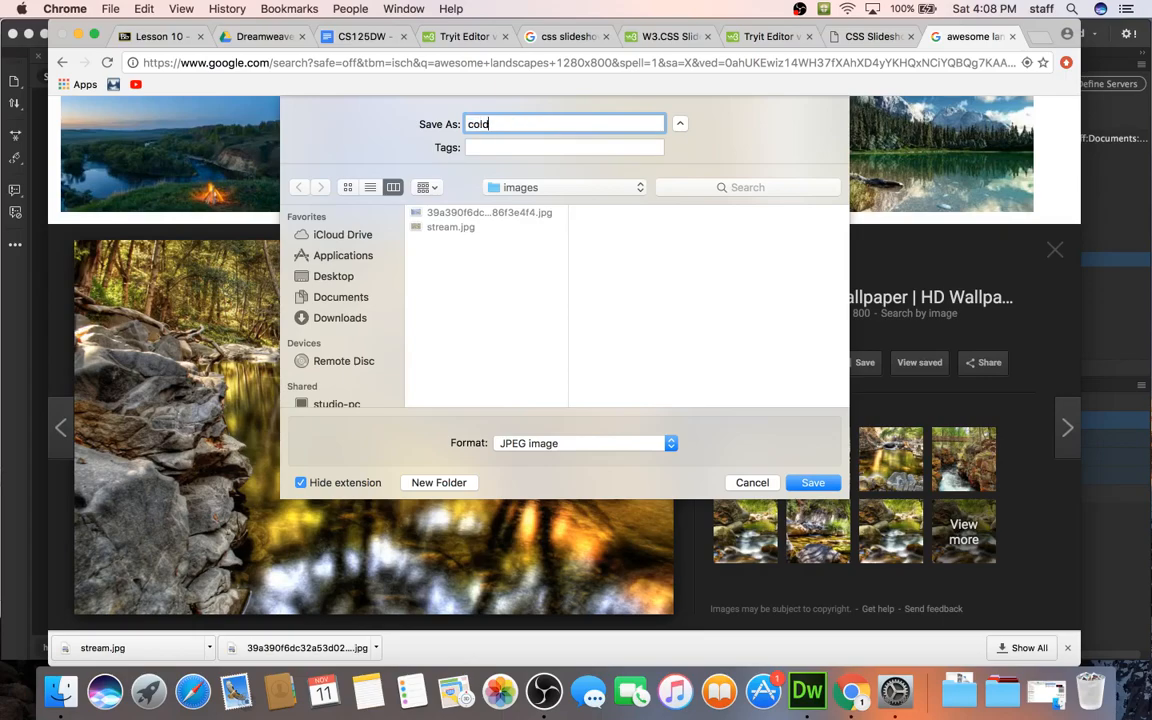
{"action": "type", "text": "_mountai"}
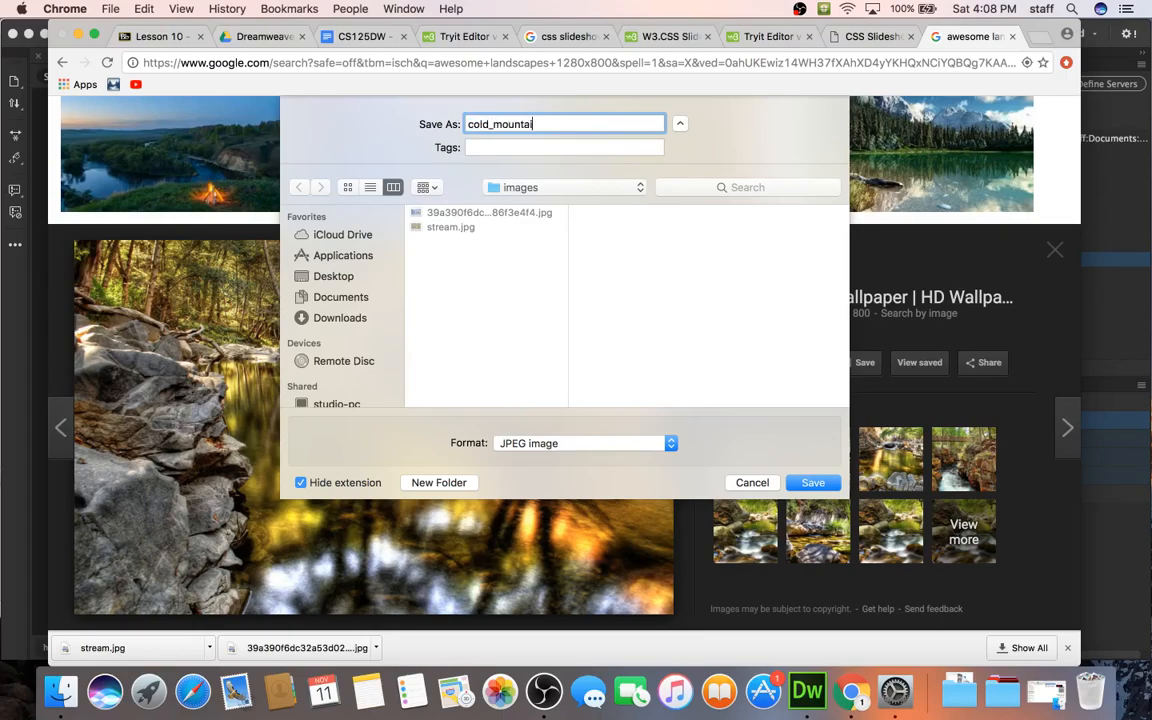
{"action": "left_click", "coordinate": [813, 482]}
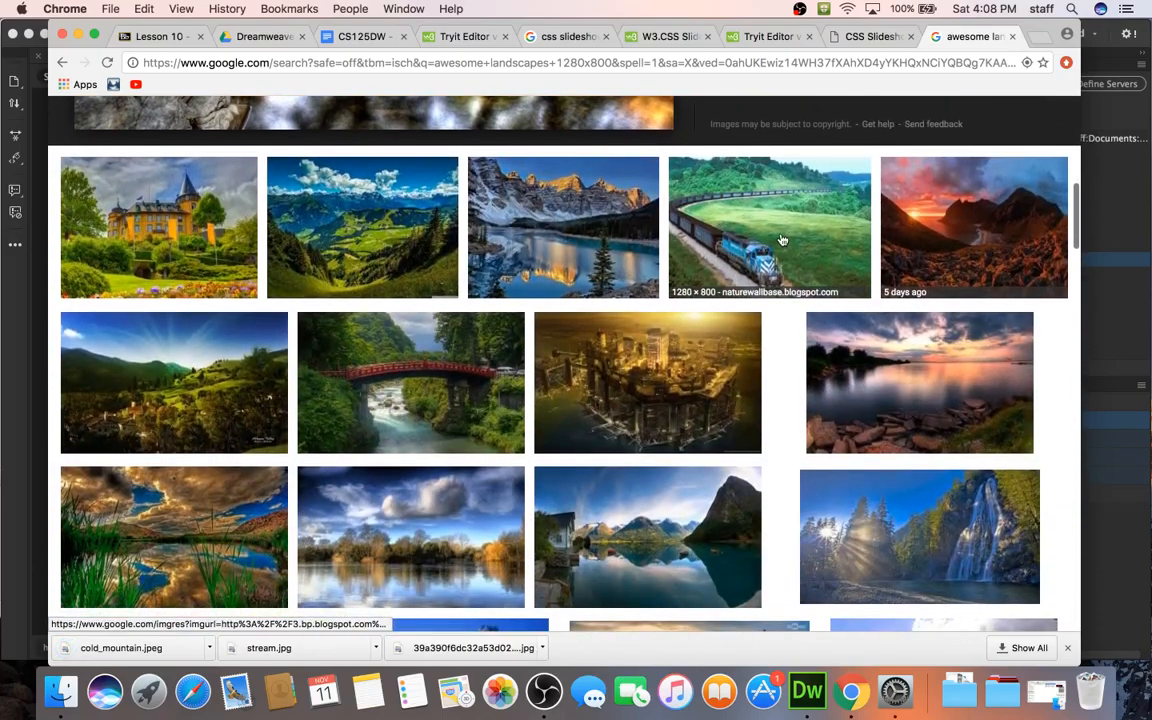
Save the blue train landscape image into the images folder
{"action": "left_click", "coordinate": [769, 227]}
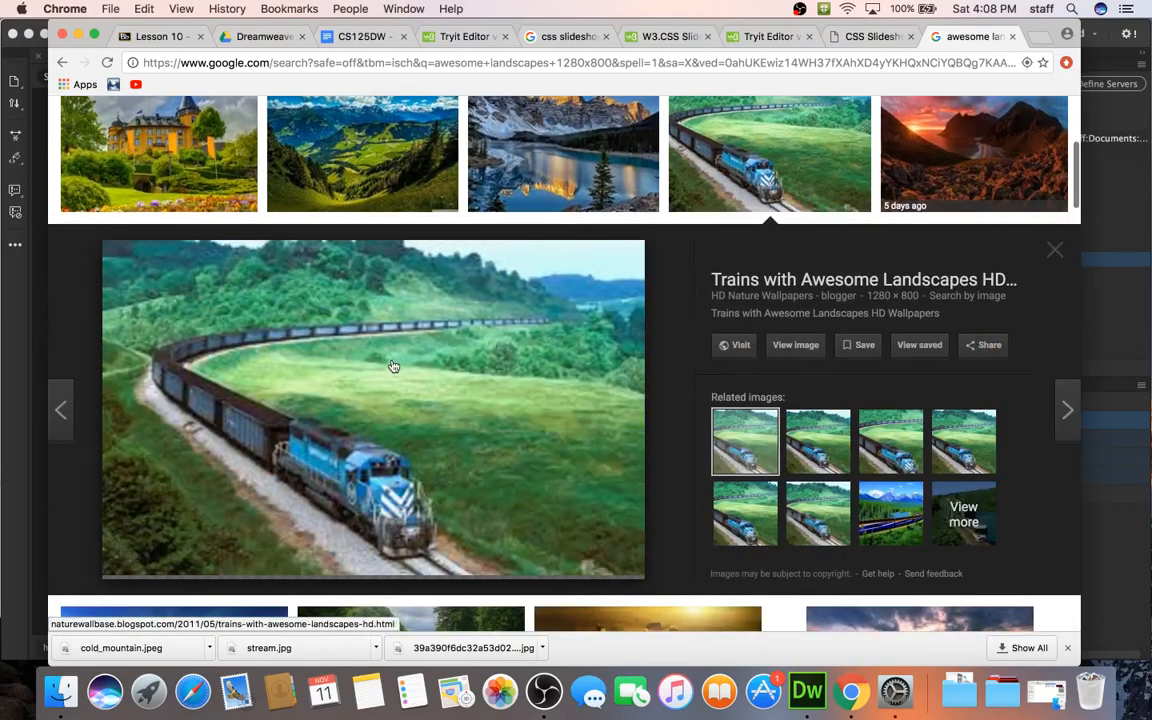
{"action": "right_click", "coordinate": [393, 365]}
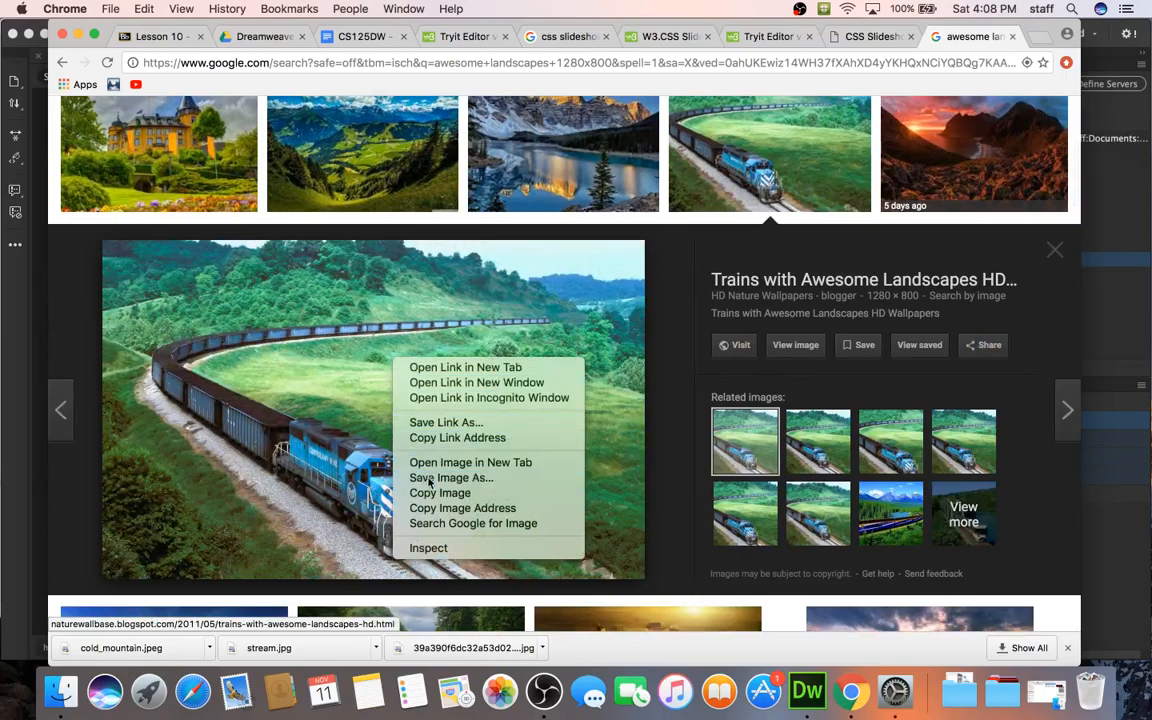
{"action": "left_click", "coordinate": [451, 477]}
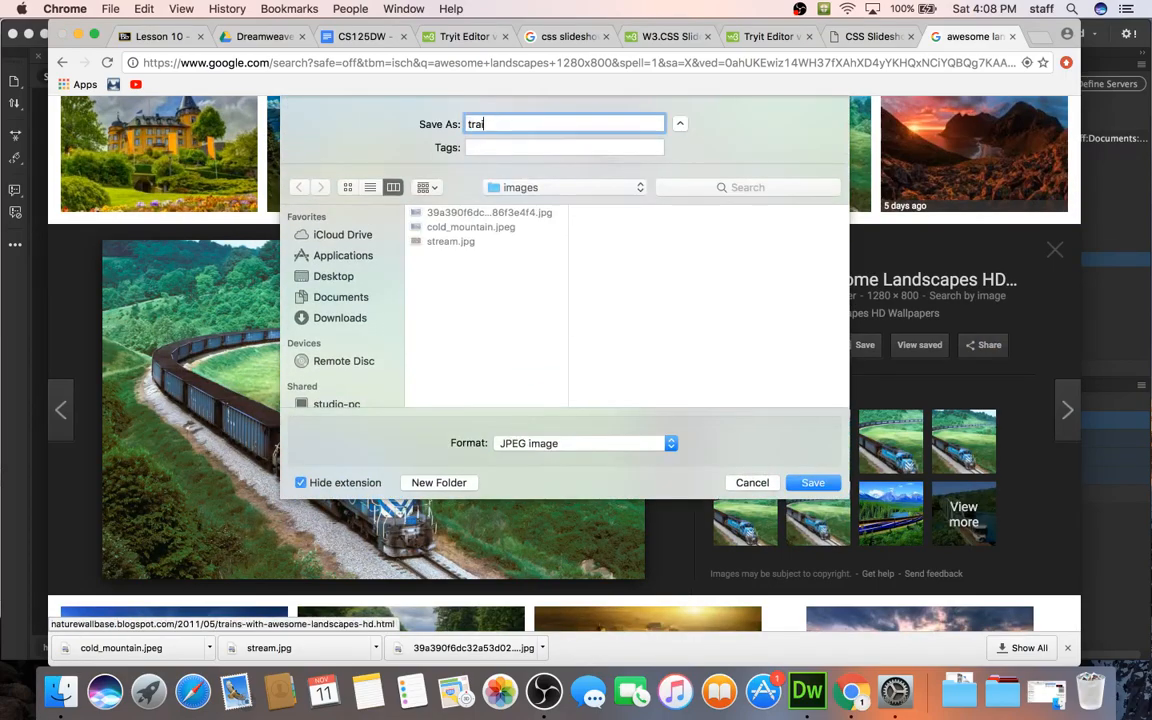
{"action": "left_click", "coordinate": [813, 482]}
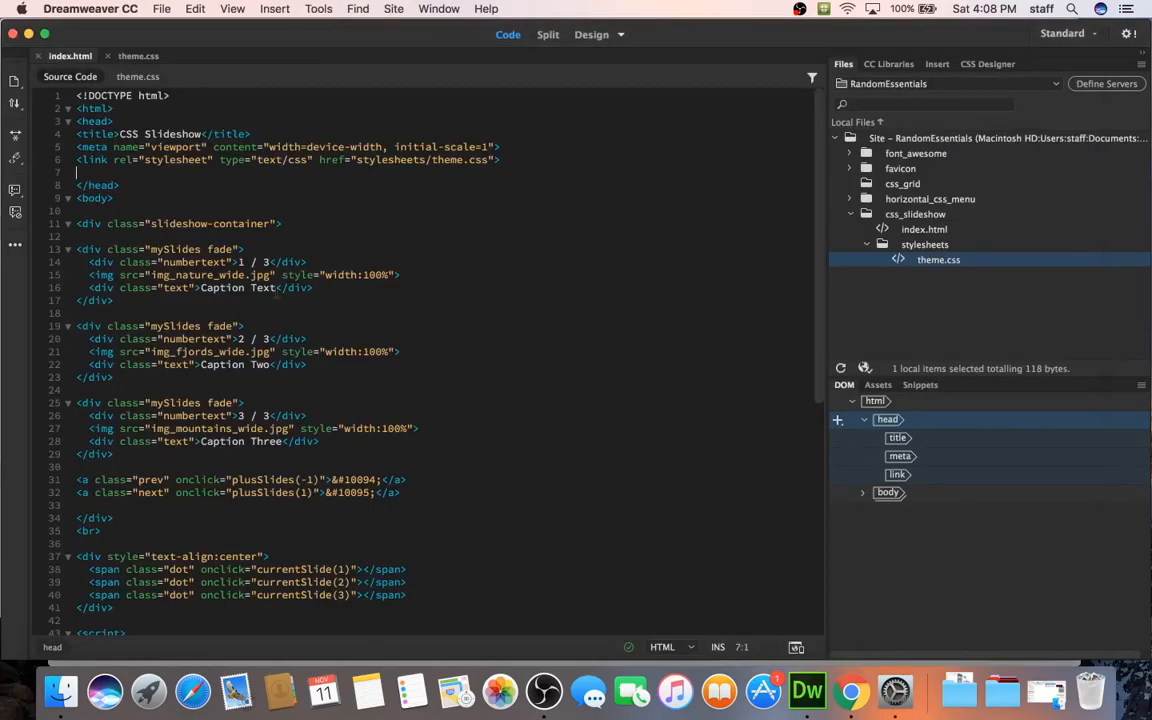
Replace the slide img sources with cold_mountain.jpeg, stream.jpg and train.jpg from code hints
{"action": "left_click", "coordinate": [208, 275]}
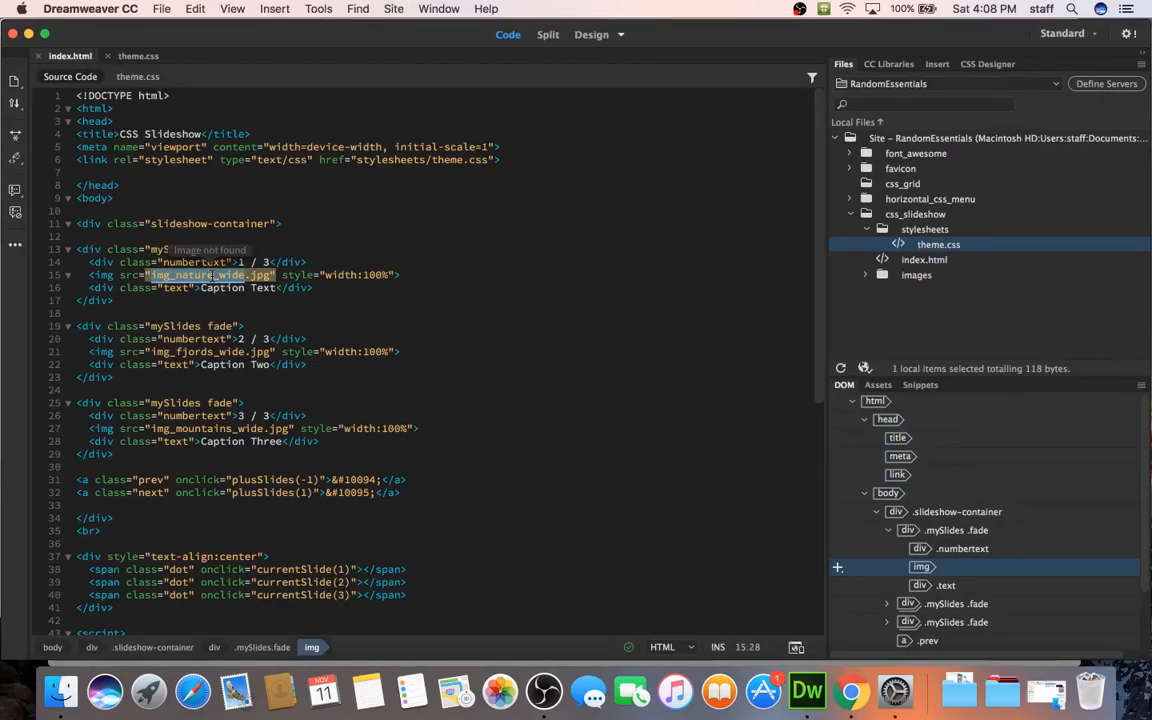
{"action": "key", "text": "delete"}
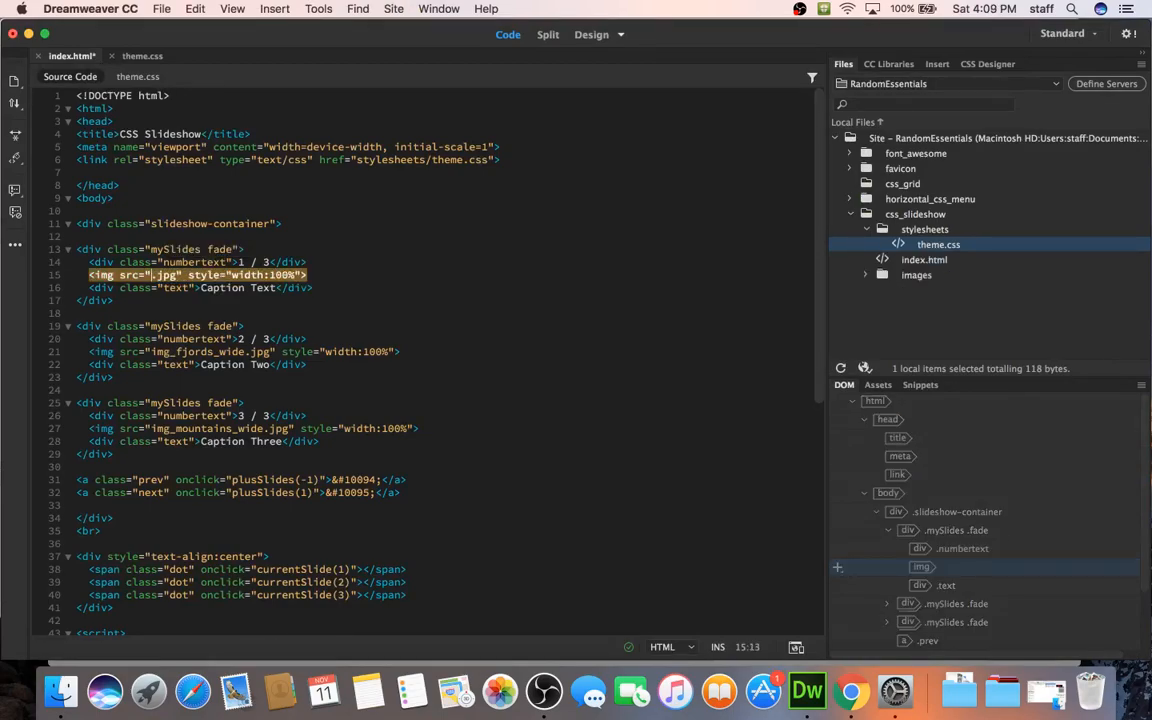
{"action": "type", "text": "cold"}
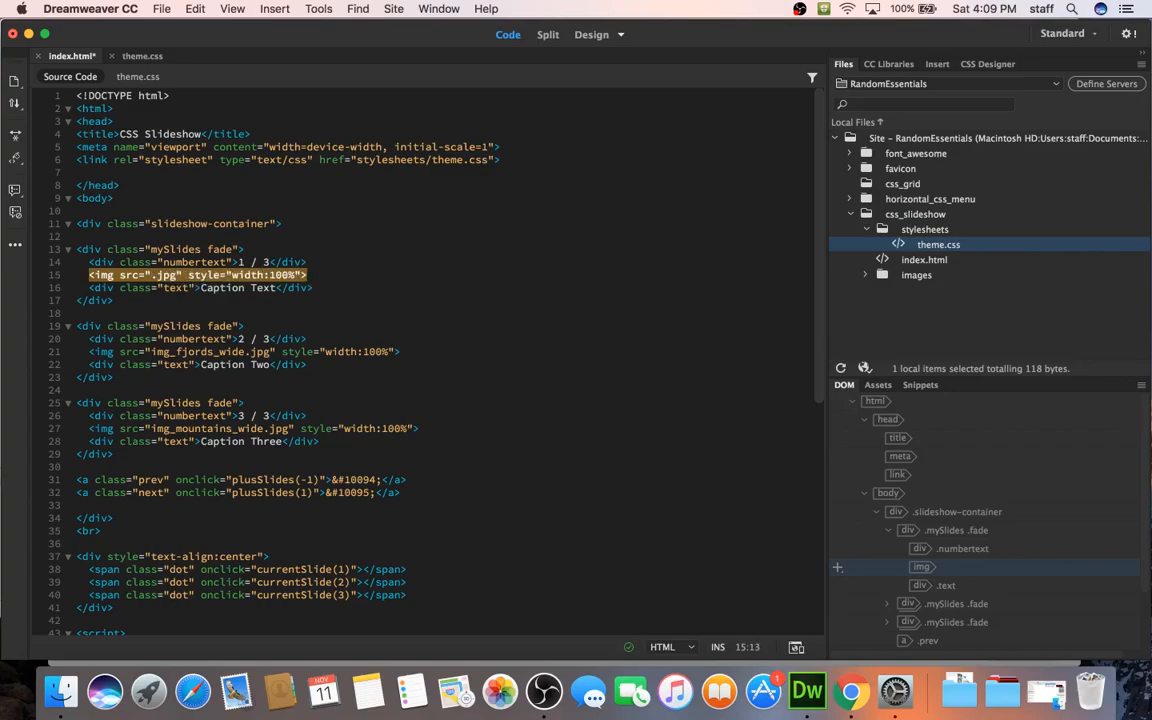
{"action": "type", "text": "images/"}
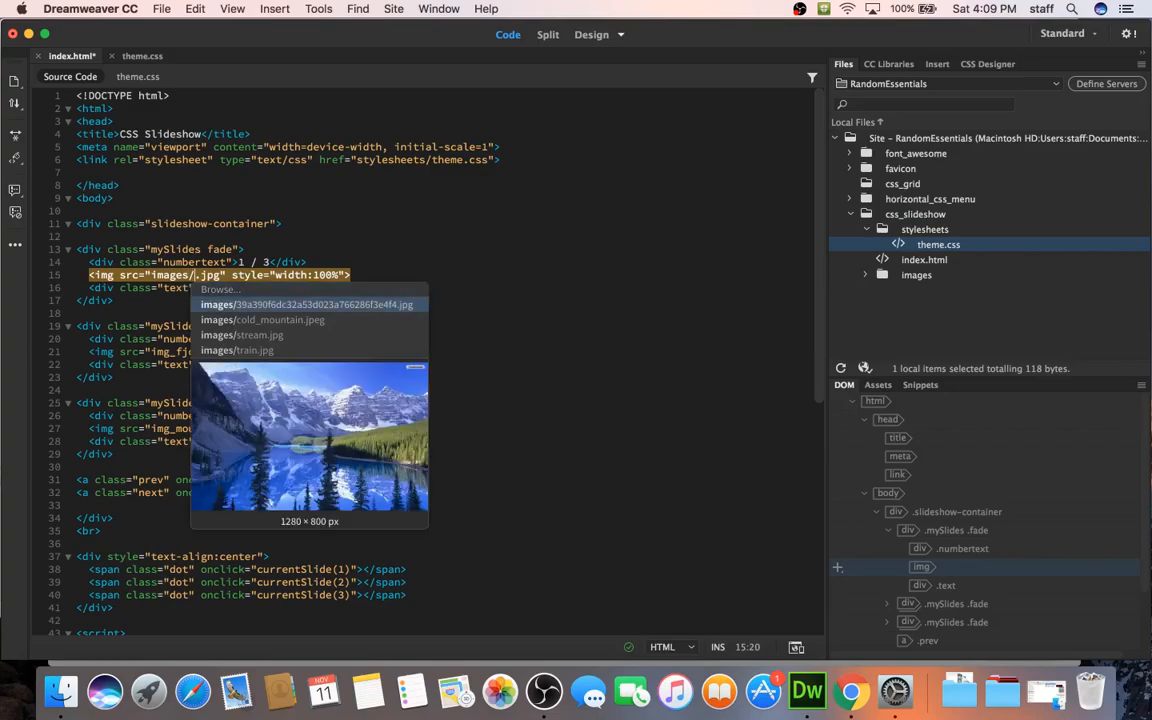
{"action": "left_click", "coordinate": [262, 320]}
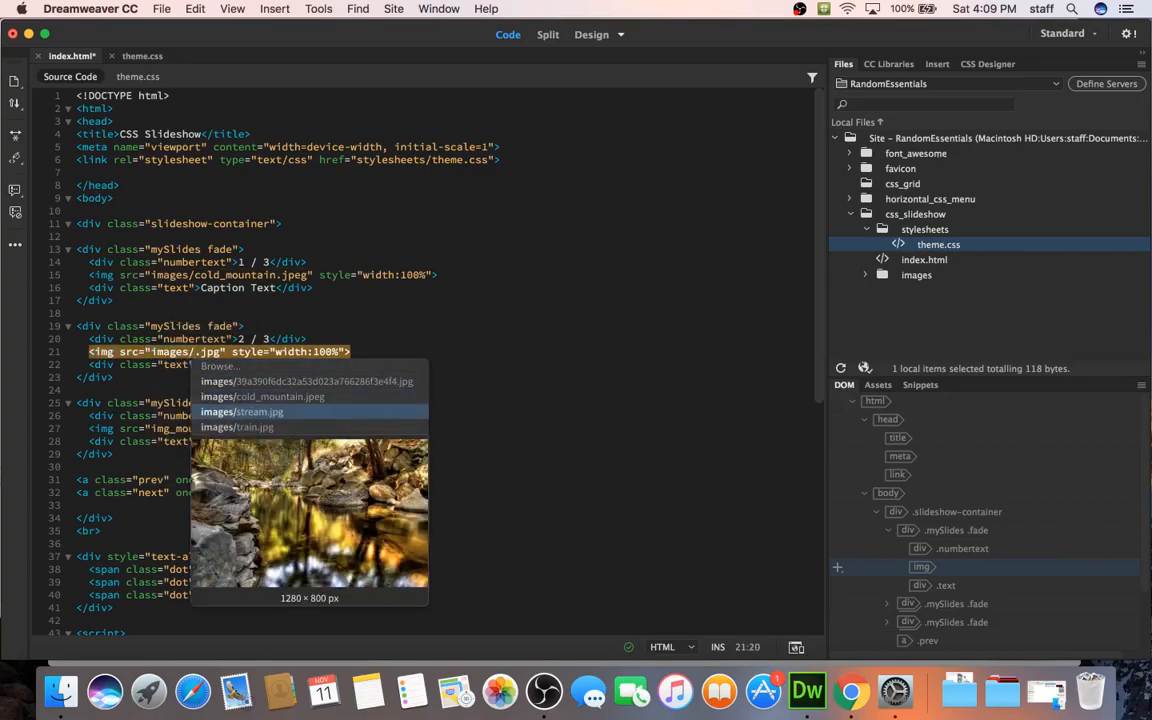
{"action": "left_click", "coordinate": [242, 411]}
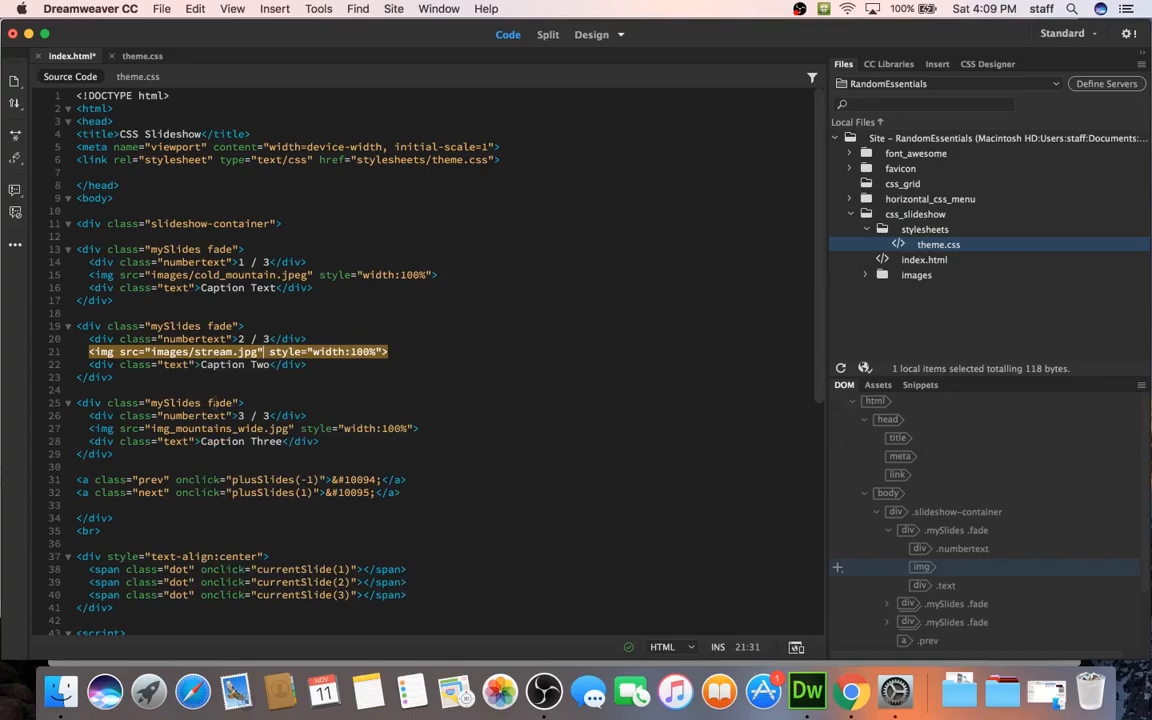
{"action": "type", "text": "image.jpg"}
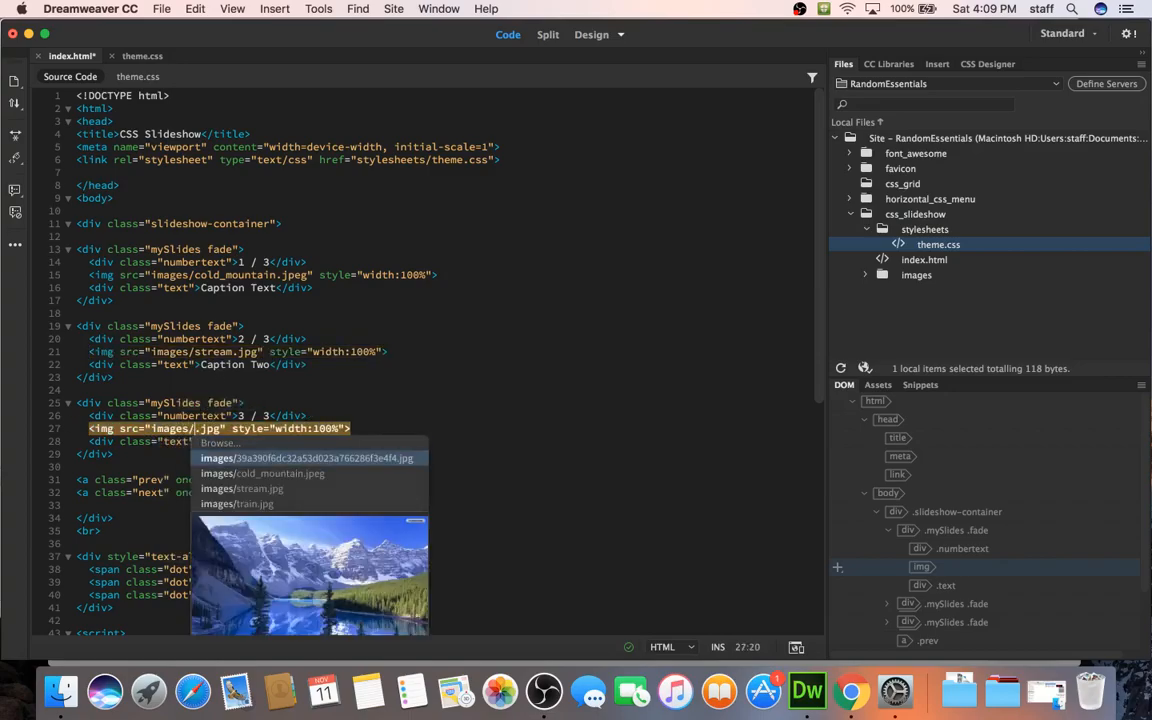
{"action": "left_click", "coordinate": [252, 503]}
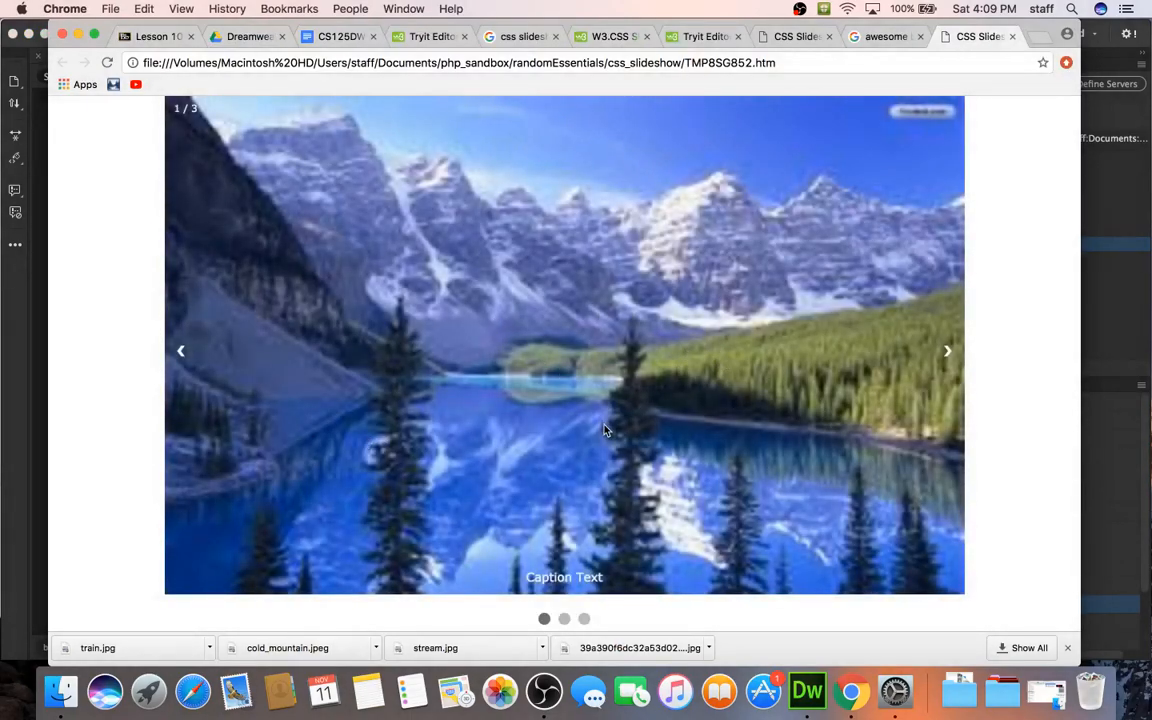
Step the Chrome preview through the mountain lake and stream slides, then return to Dreamweaver
{"action": "left_click", "coordinate": [946, 351]}
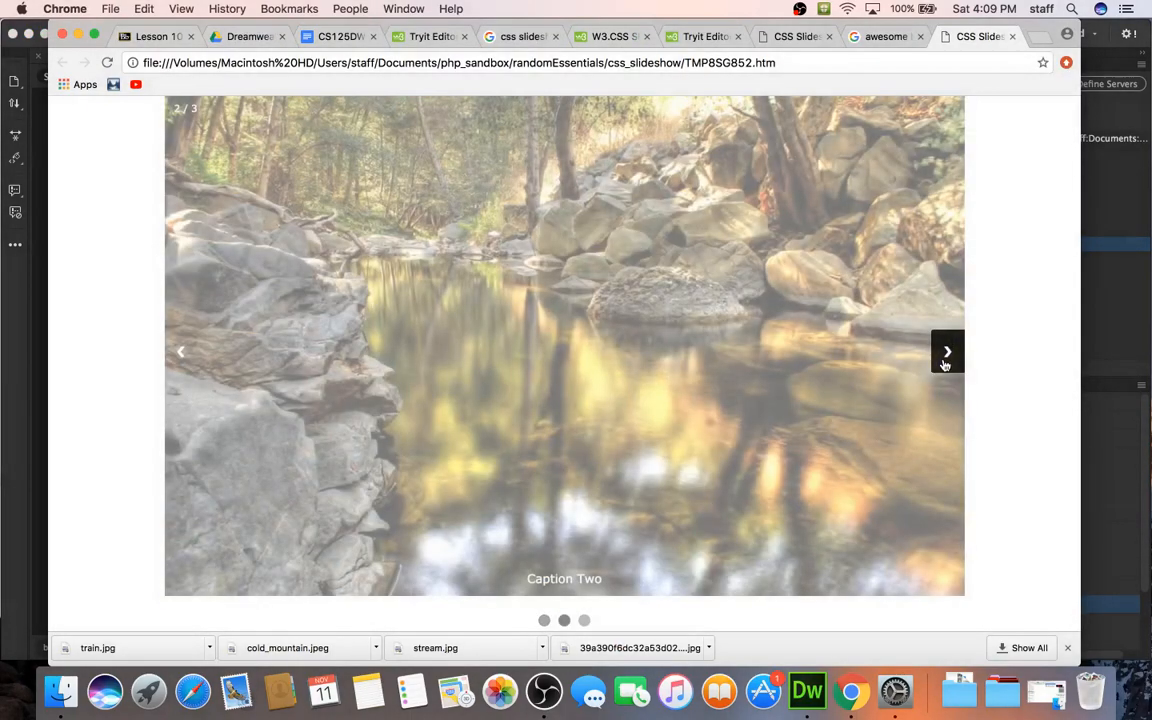
{"action": "left_click", "coordinate": [946, 351]}
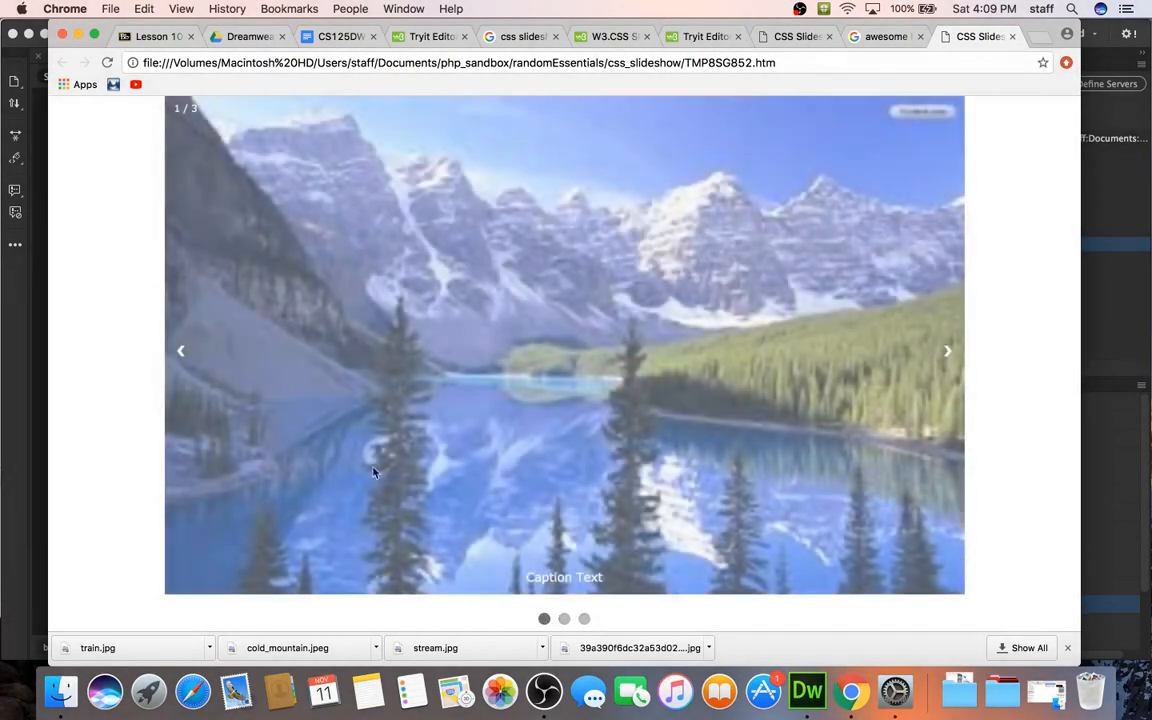
{"action": "left_click", "coordinate": [946, 351]}
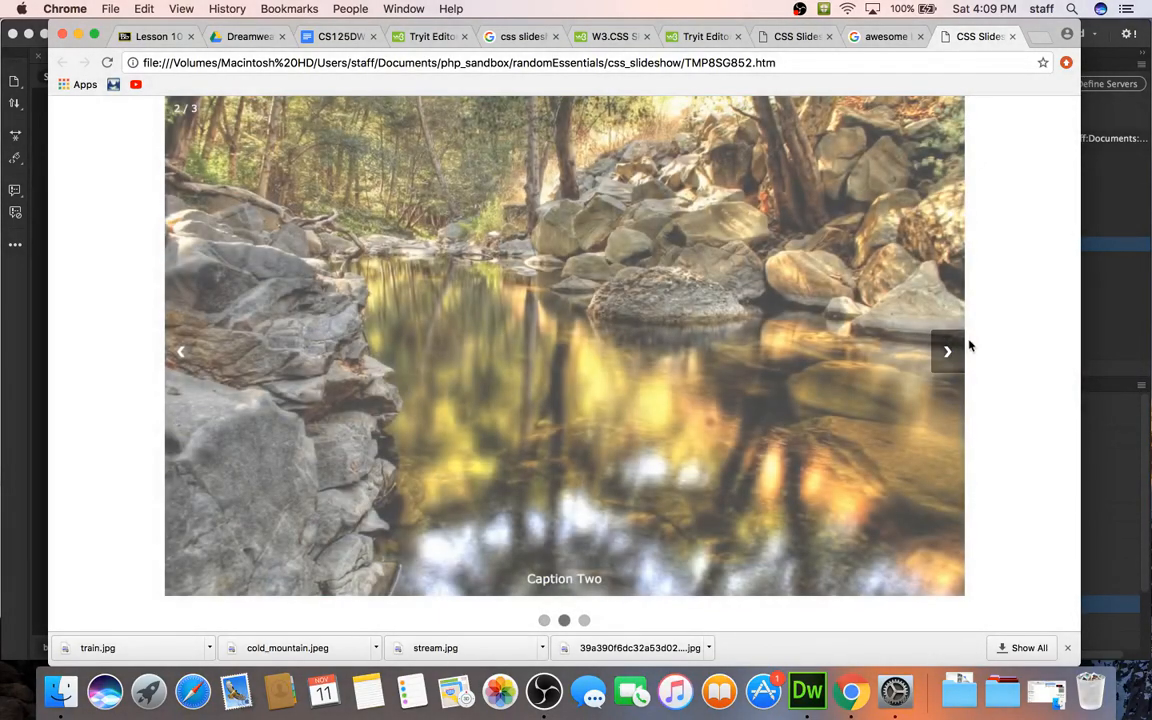
{"action": "left_click", "coordinate": [806, 690]}
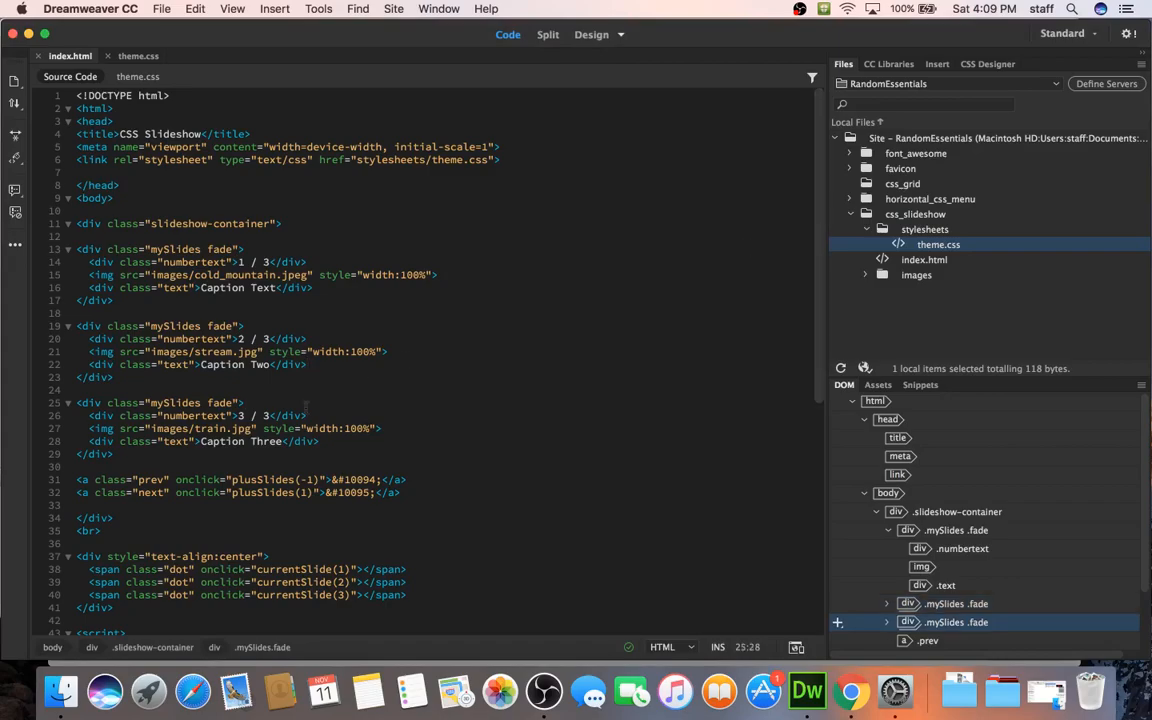
Scroll through index.html's inline slideshow script, then switch to Chrome
{"action": "scroll", "scroll_direction": "down", "scroll_amount": 3}
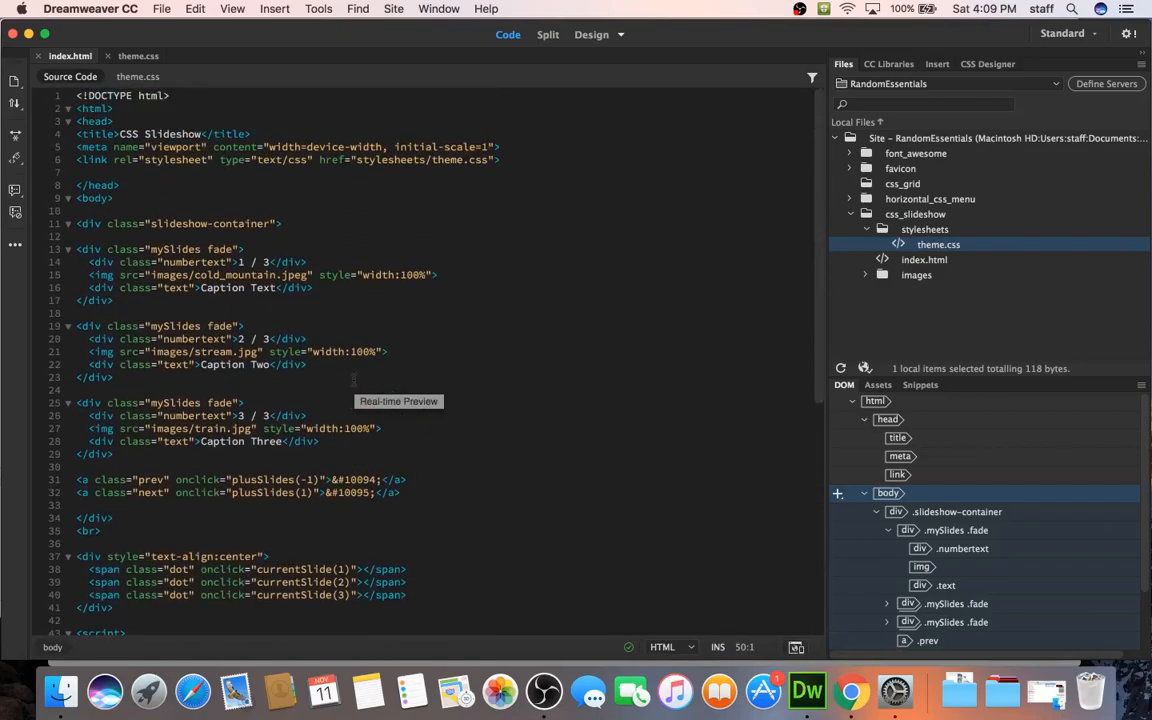
{"action": "scroll", "scroll_direction": "down", "scroll_amount": 3}
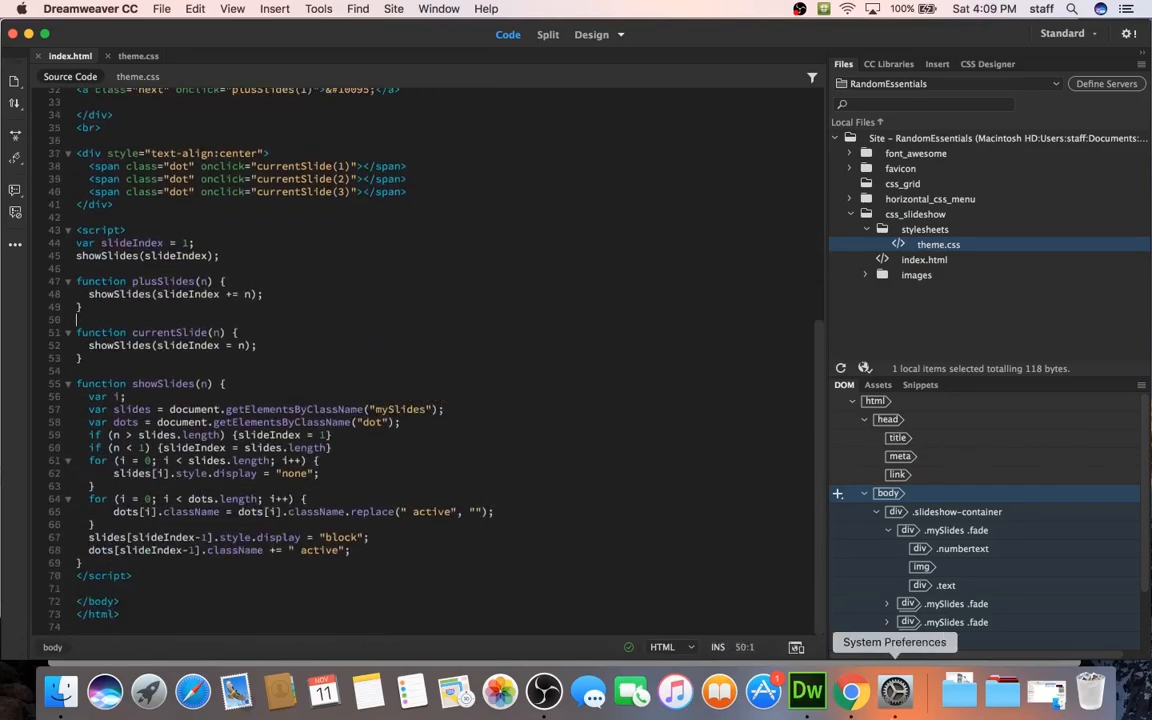
{"action": "left_click", "coordinate": [851, 691]}
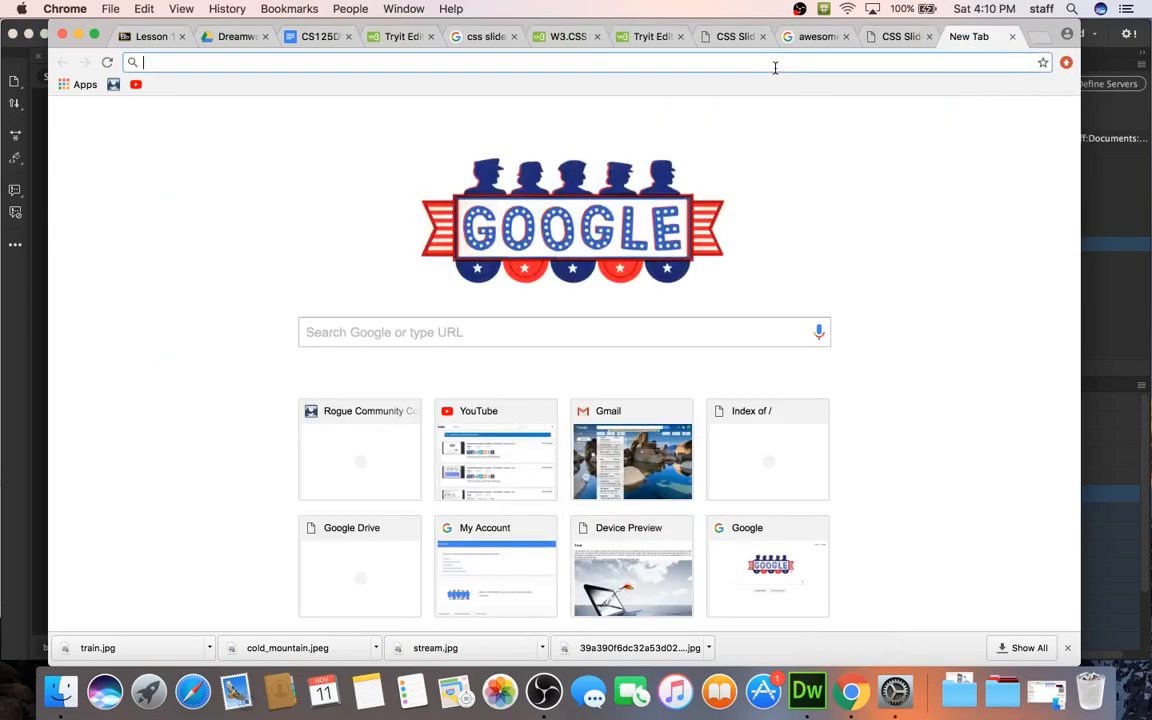
Google 'put javascript in external file' and open W3Schools' JavaScript Where To page
{"action": "type", "text": "put"}
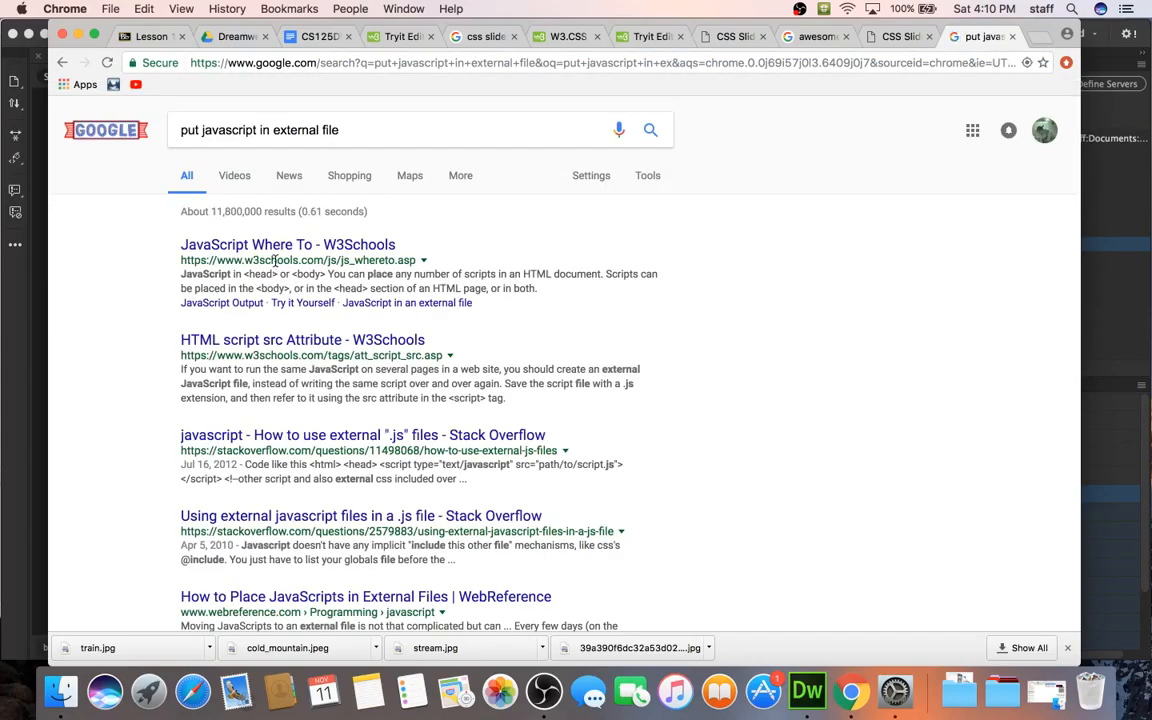
{"action": "mouse_move", "coordinate": [288, 244]}
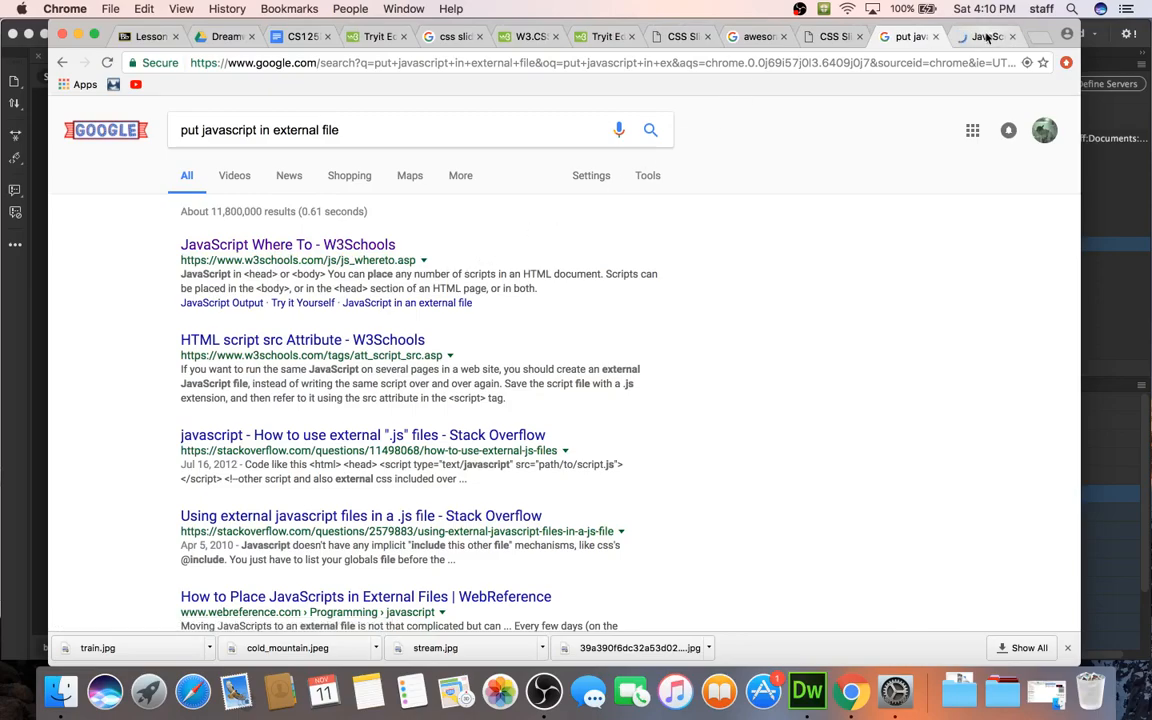
{"action": "left_click", "coordinate": [287, 244]}
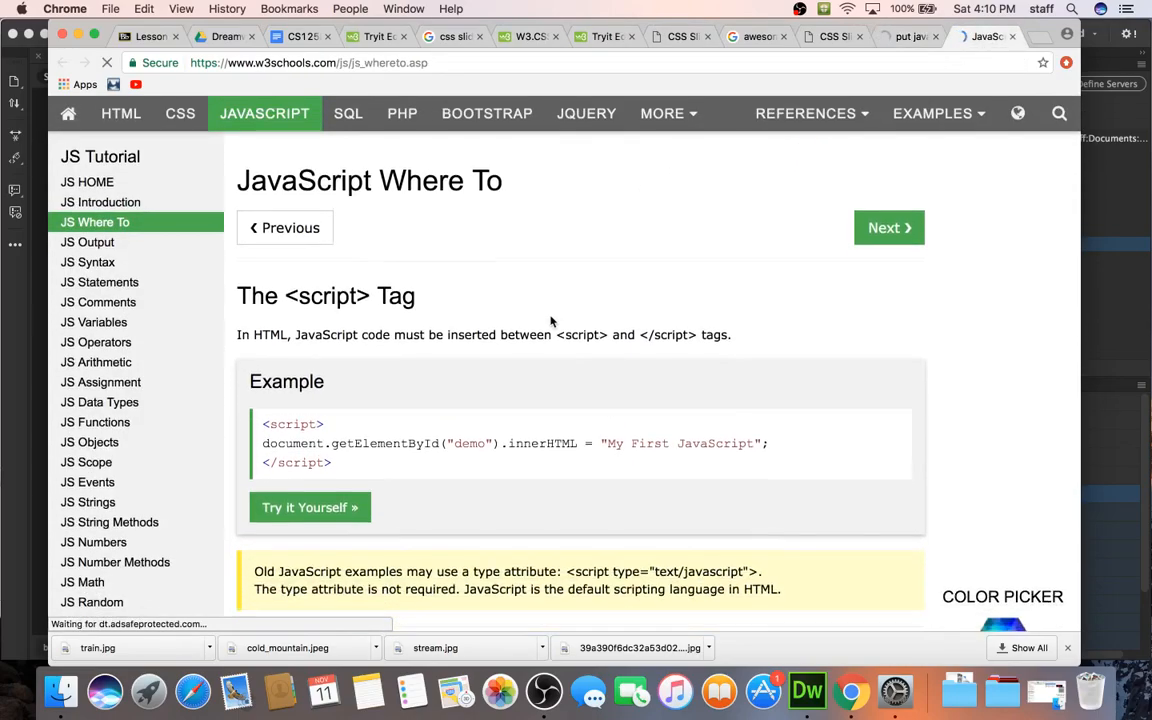
Scroll the W3Schools page down to the External JavaScript script src example
{"action": "scroll", "scroll_direction": "down", "scroll_amount": 3}
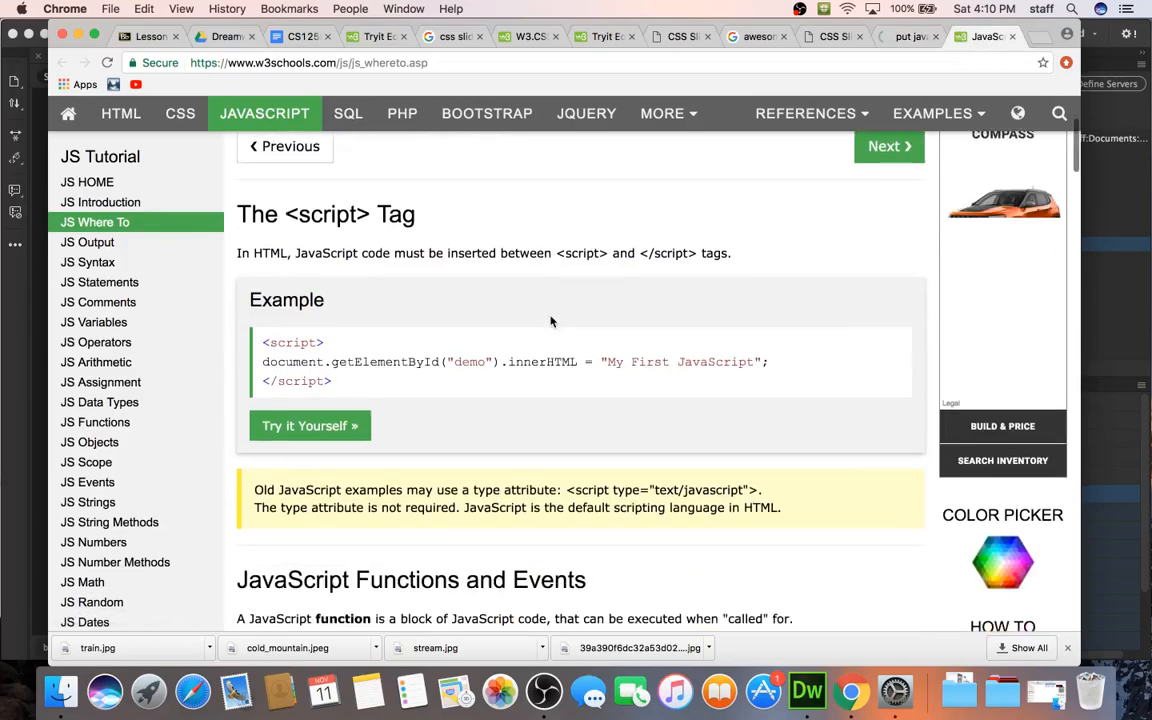
{"action": "scroll", "scroll_direction": "down", "scroll_amount": 3}
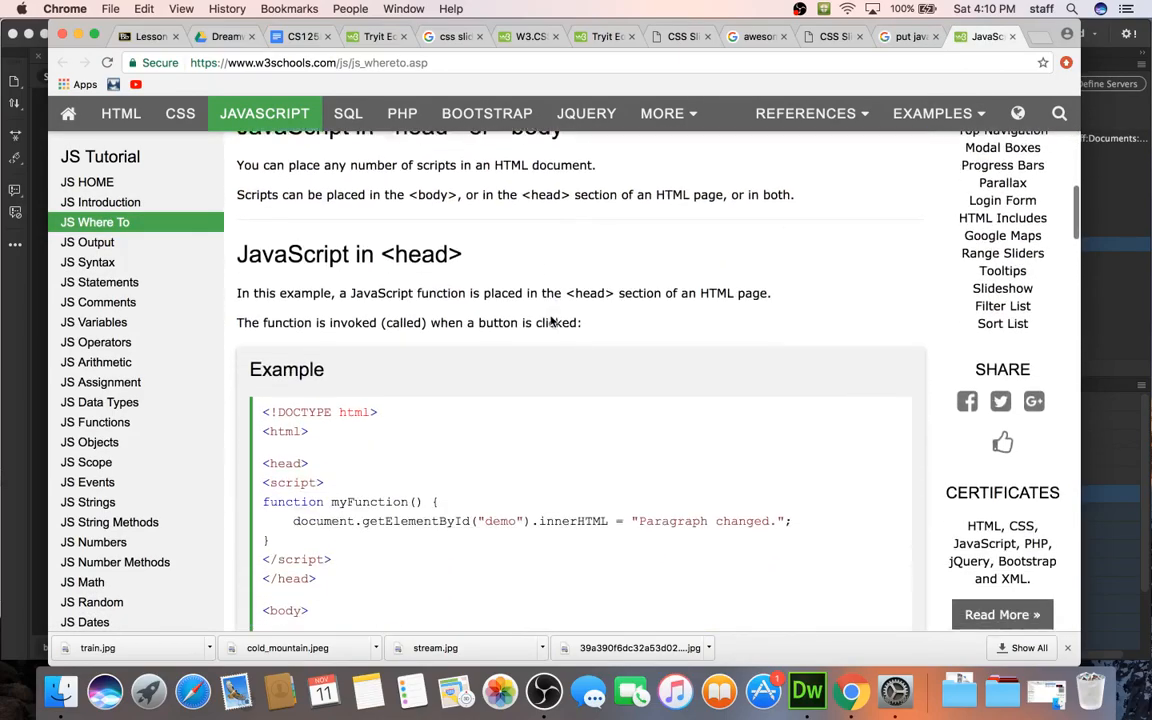
{"action": "scroll", "scroll_direction": "down", "scroll_amount": 3}
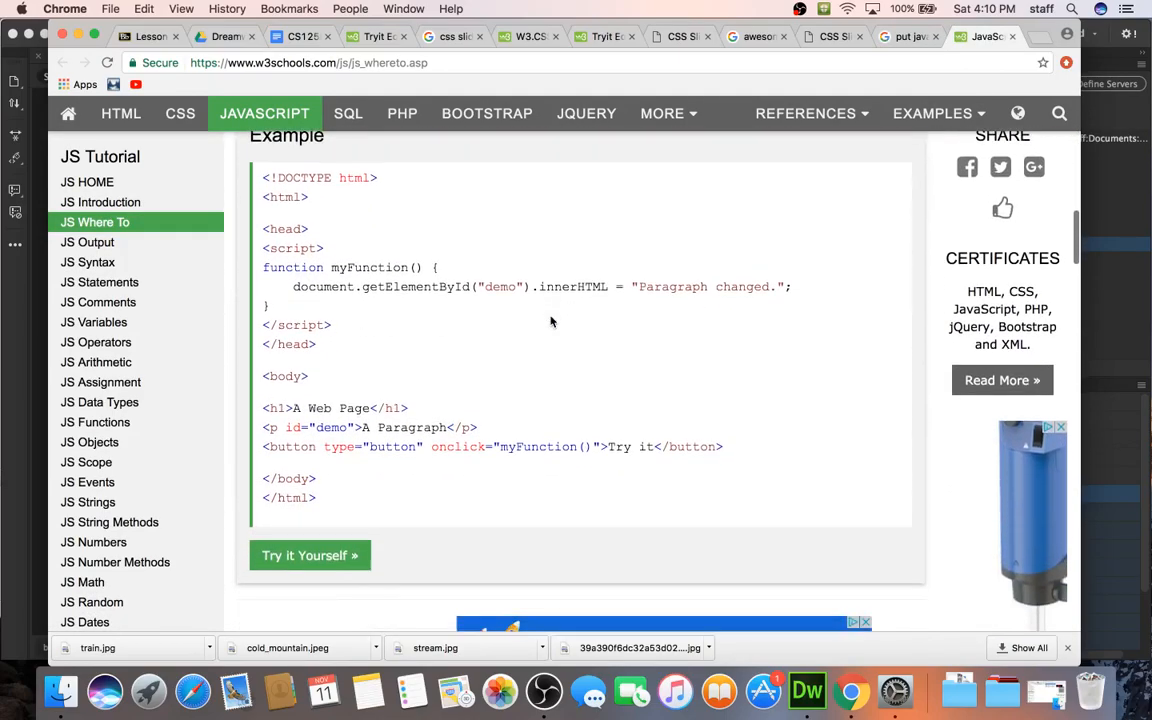
{"action": "scroll", "scroll_direction": "down", "scroll_amount": 3}
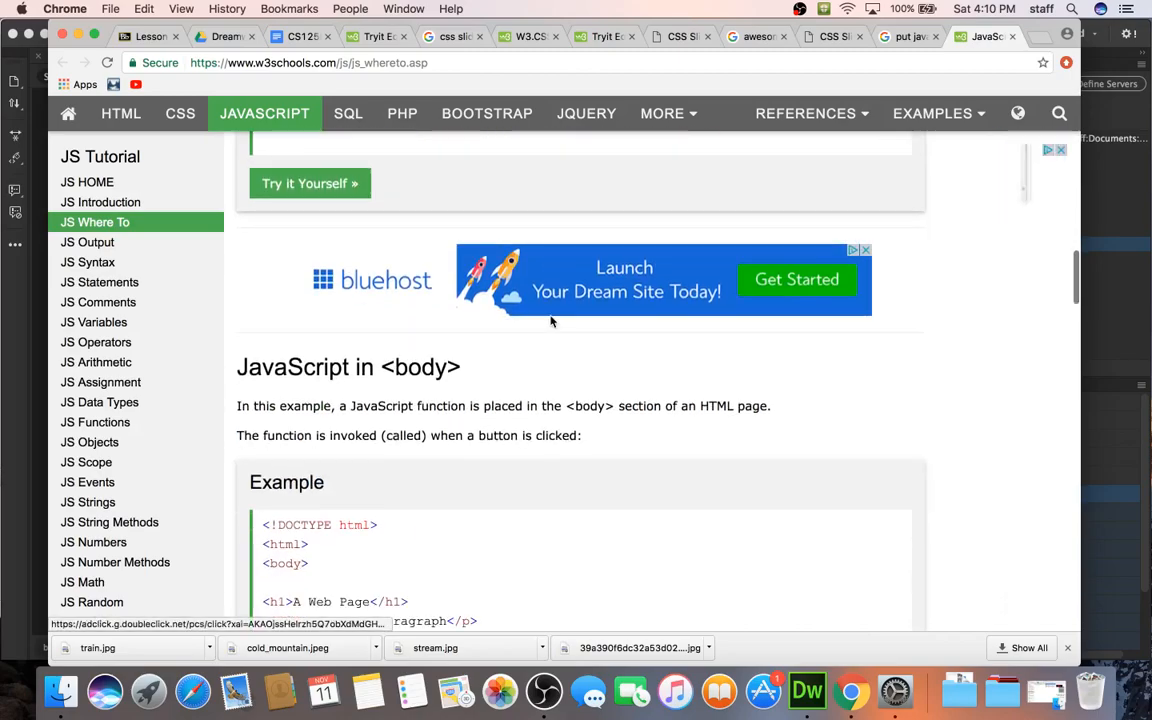
{"action": "scroll", "scroll_direction": "down", "scroll_amount": 3}
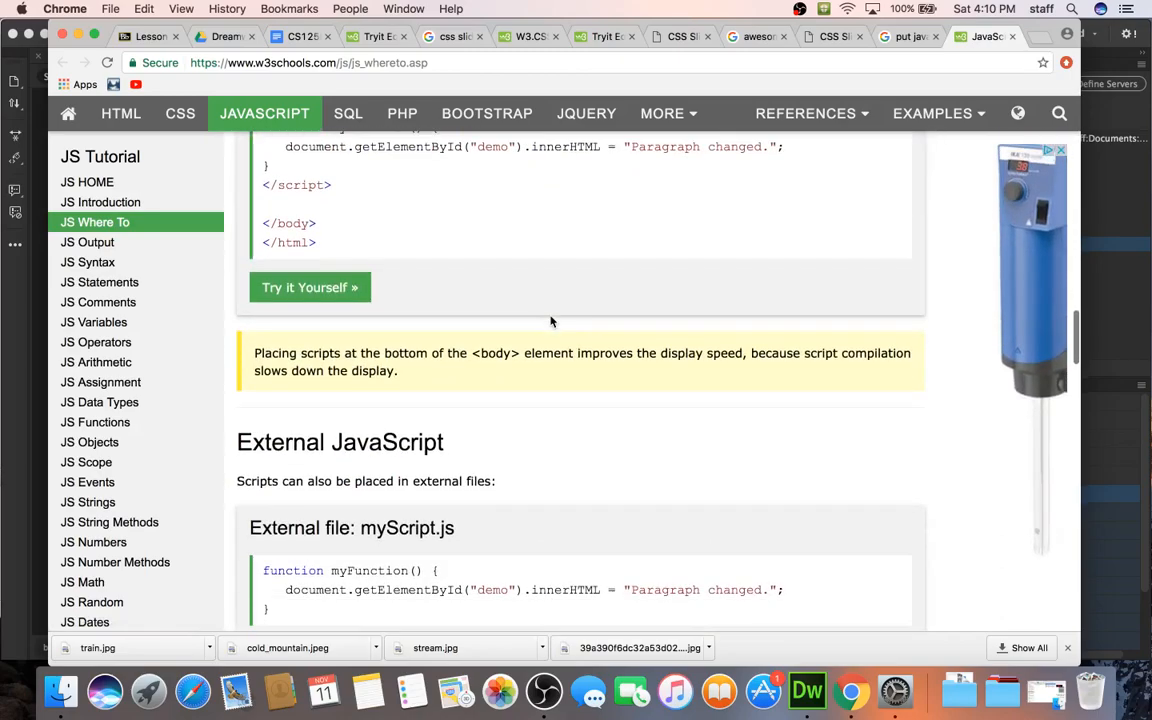
{"action": "scroll", "scroll_direction": "down", "scroll_amount": 3}
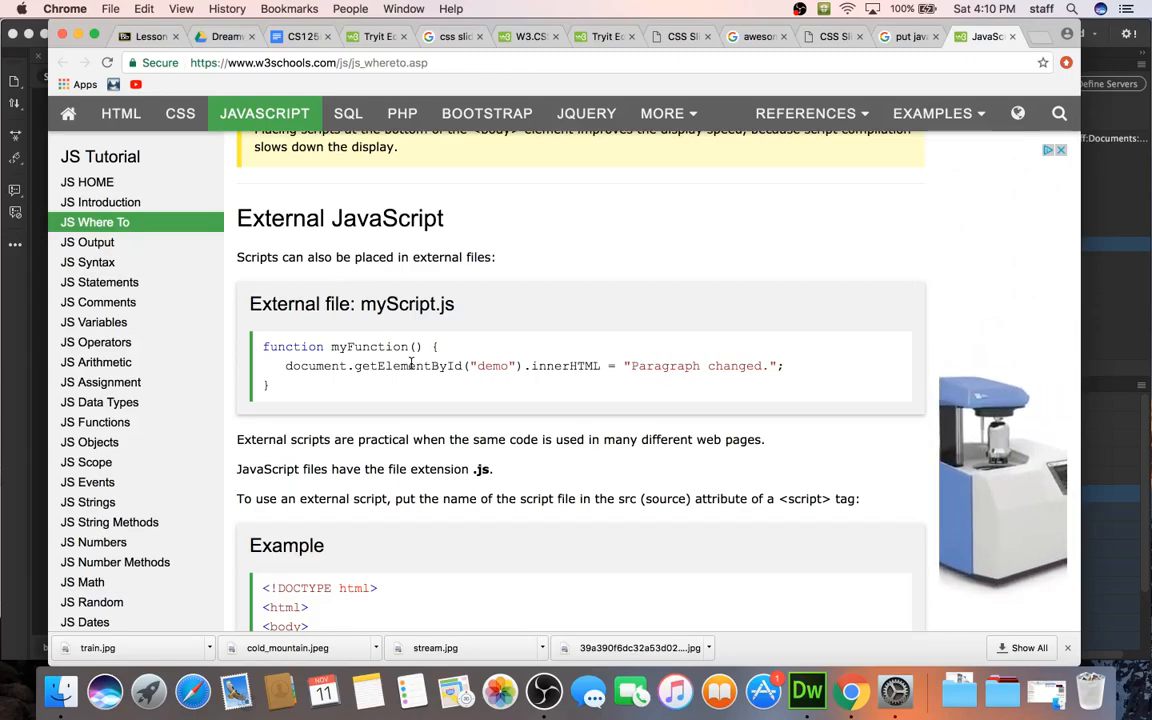
{"action": "scroll", "scroll_direction": "down", "scroll_amount": 3}
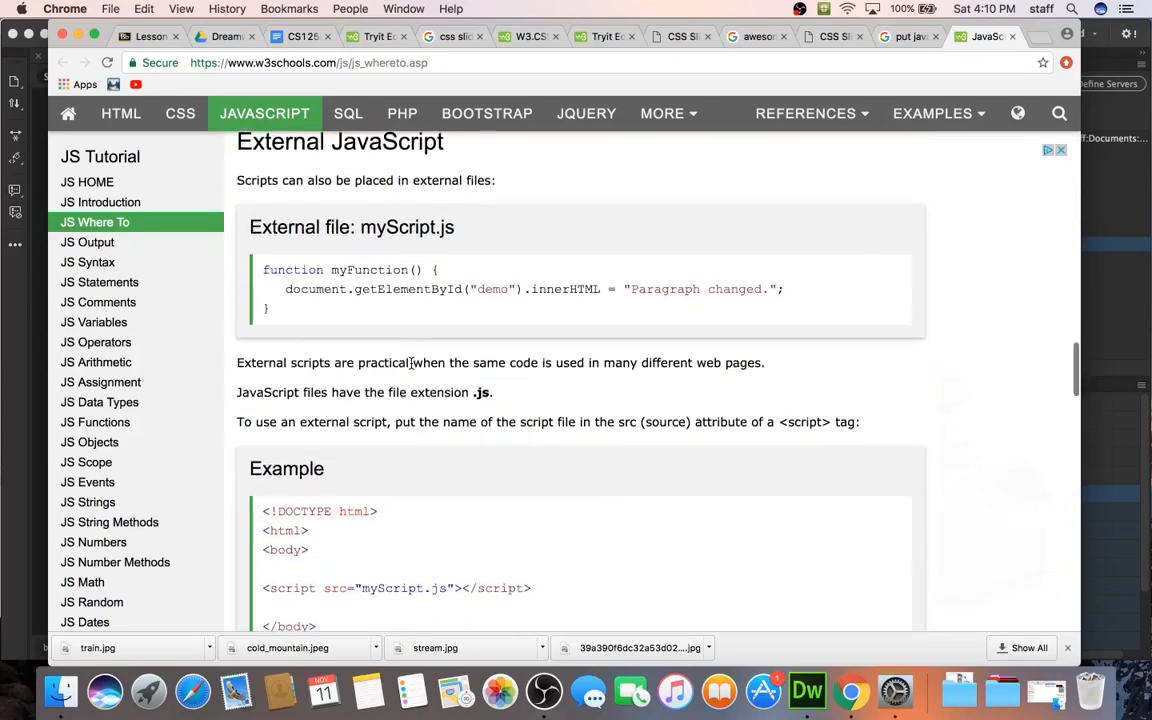
{"action": "scroll", "scroll_direction": "down", "scroll_amount": 3}
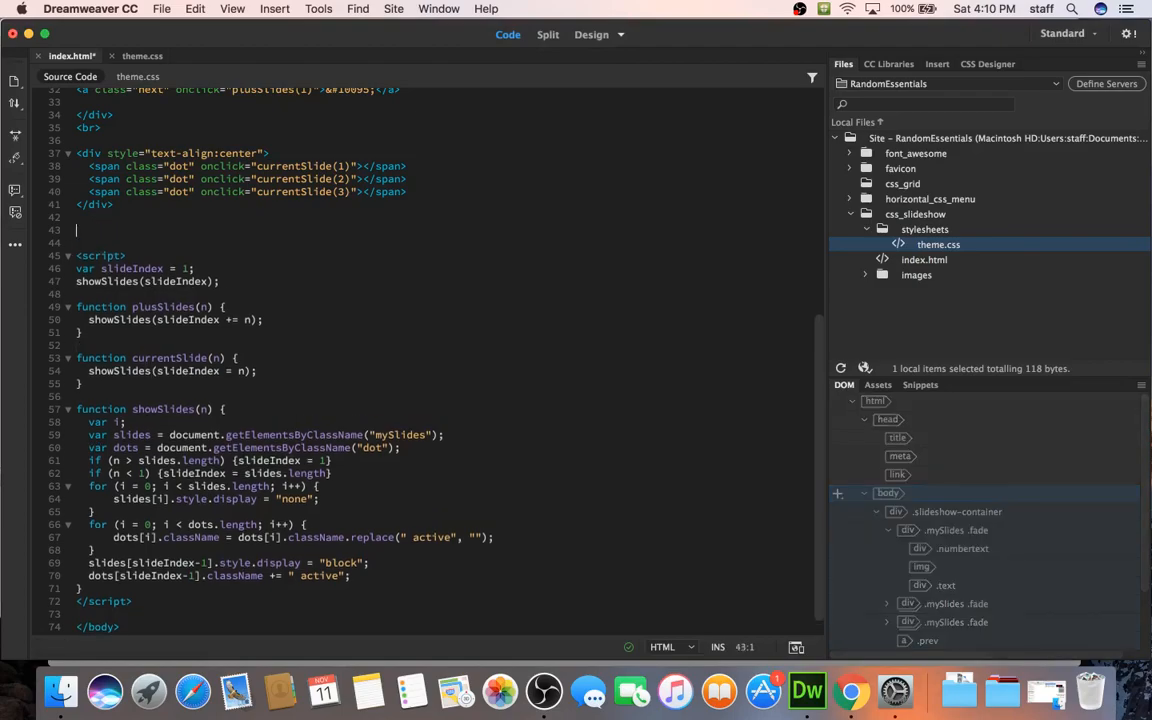
Add a script tag on line 43 with src javascript/slideshow.js
{"action": "type", "text": "<script src=\"myScript.js\"></script>"}
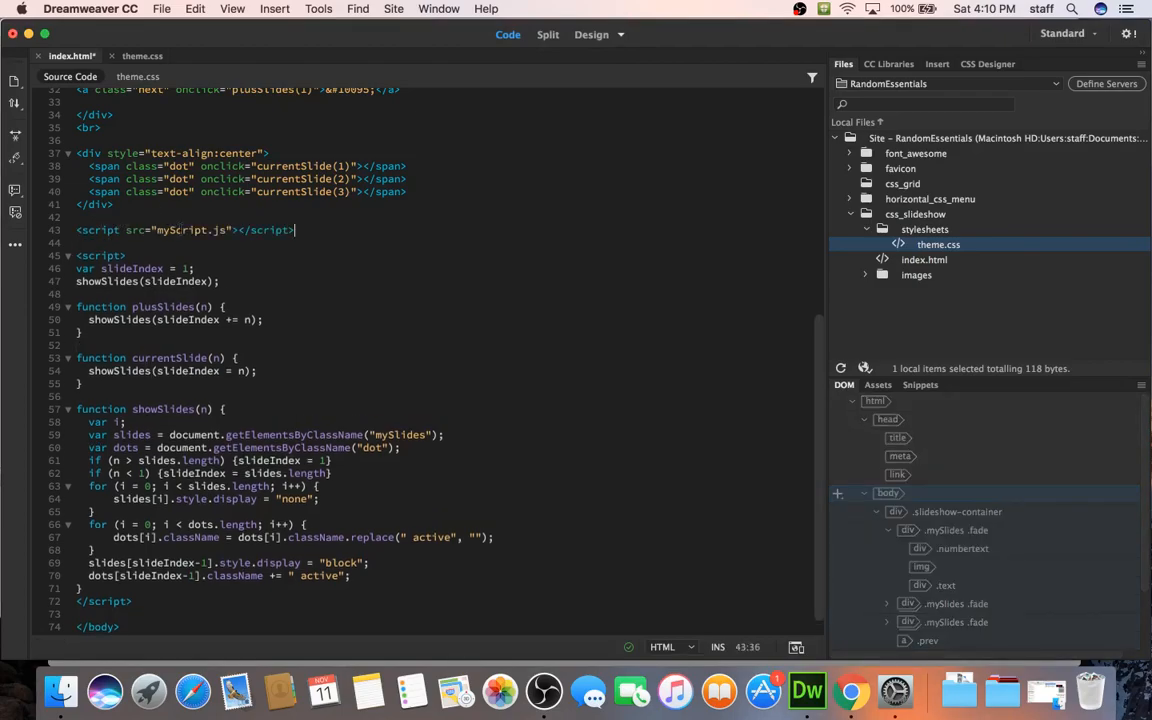
{"action": "double_click", "coordinate": [181, 230]}
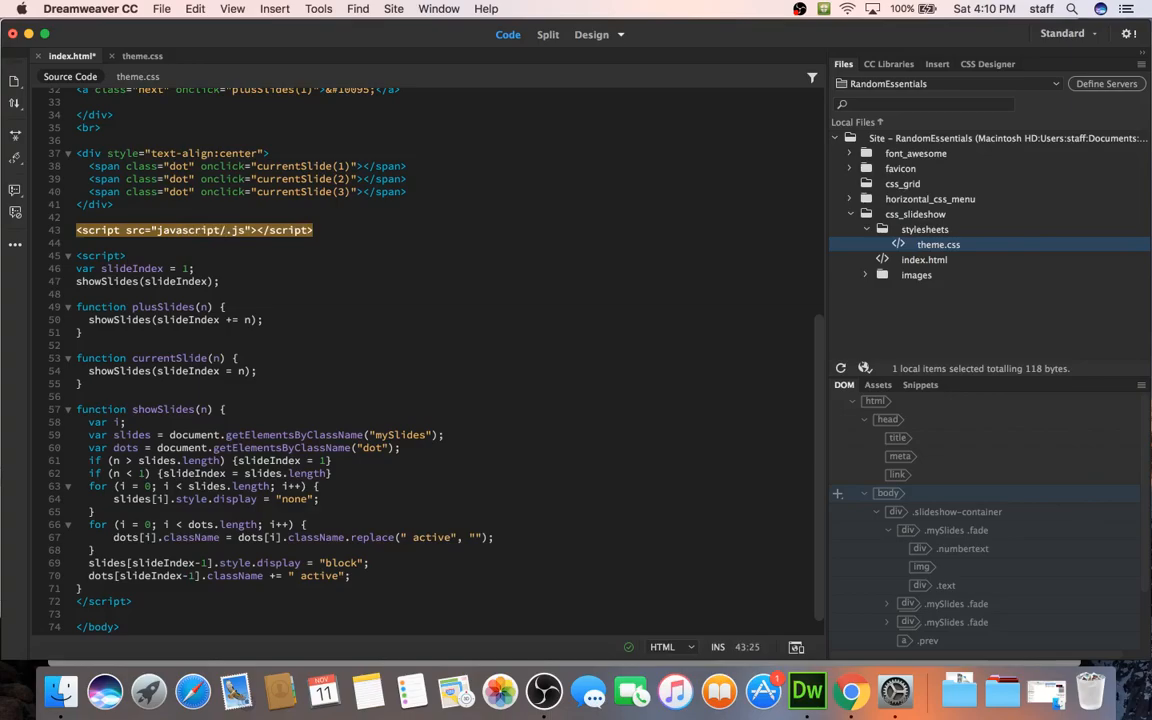
{"action": "type", "text": "slideshow"}
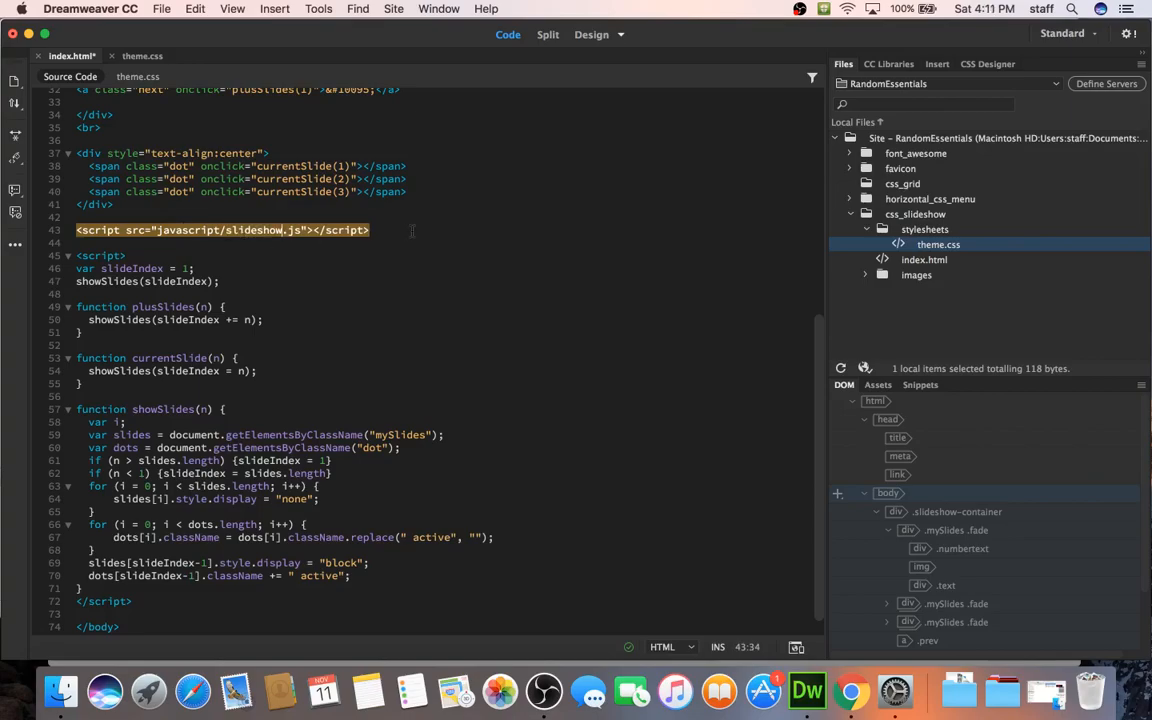
{"action": "left_click", "coordinate": [190, 230]}
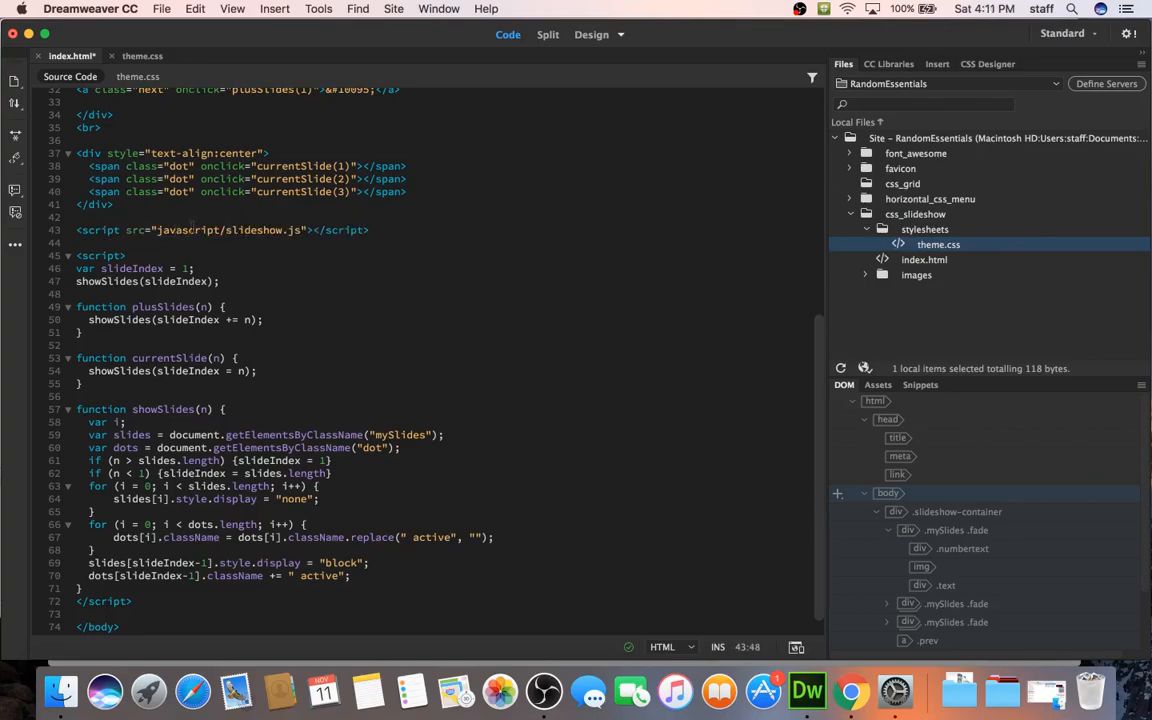
{"action": "double_click", "coordinate": [187, 230]}
{"action": "type", "text": "javascript"}
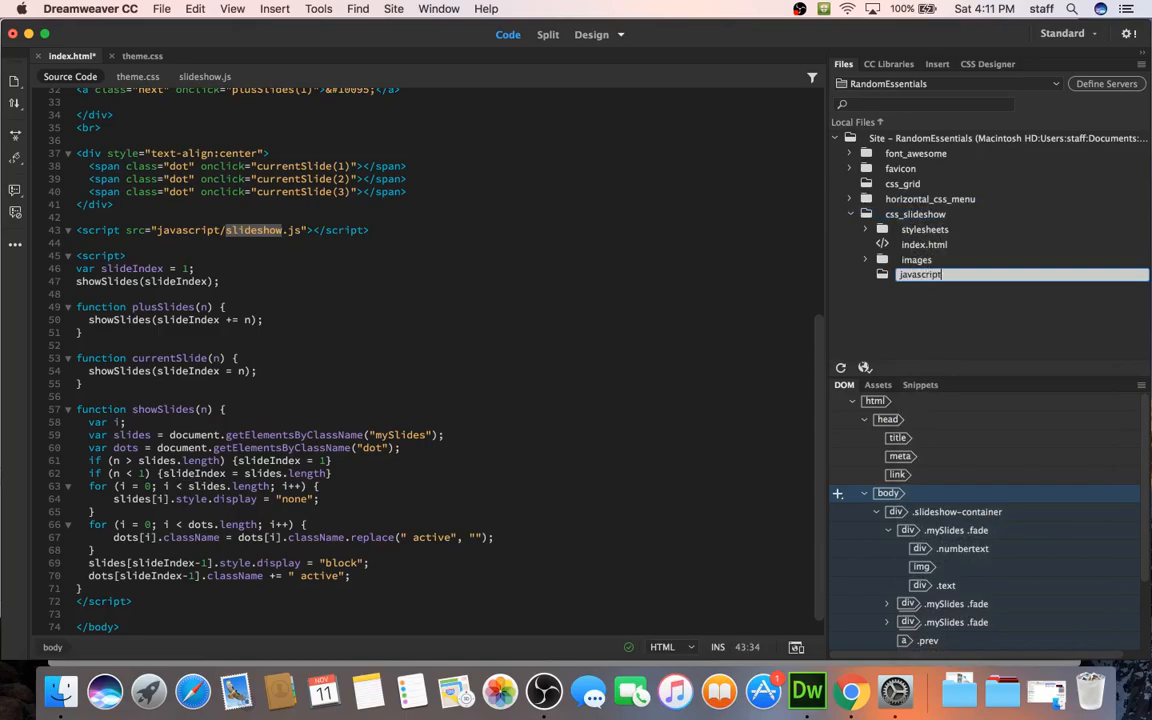
Confirm the javascript folder and create a new slideshow.js file inside it
{"action": "left_click", "coordinate": [920, 274]}
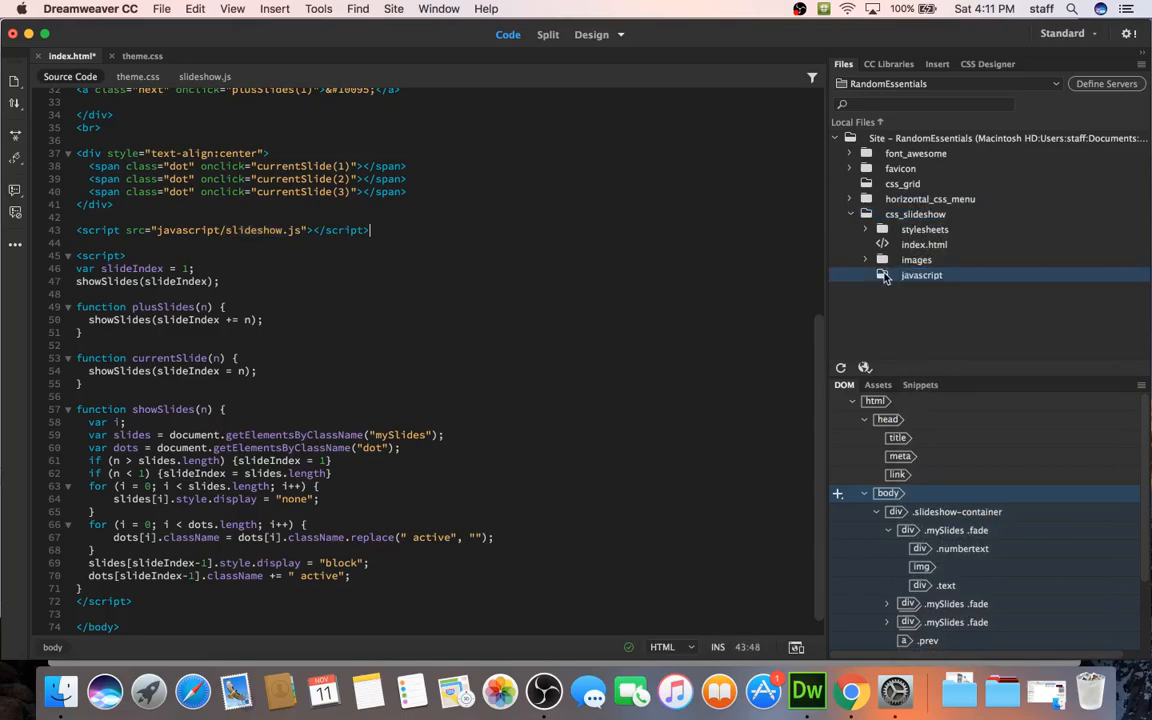
{"action": "right_click", "coordinate": [921, 275]}
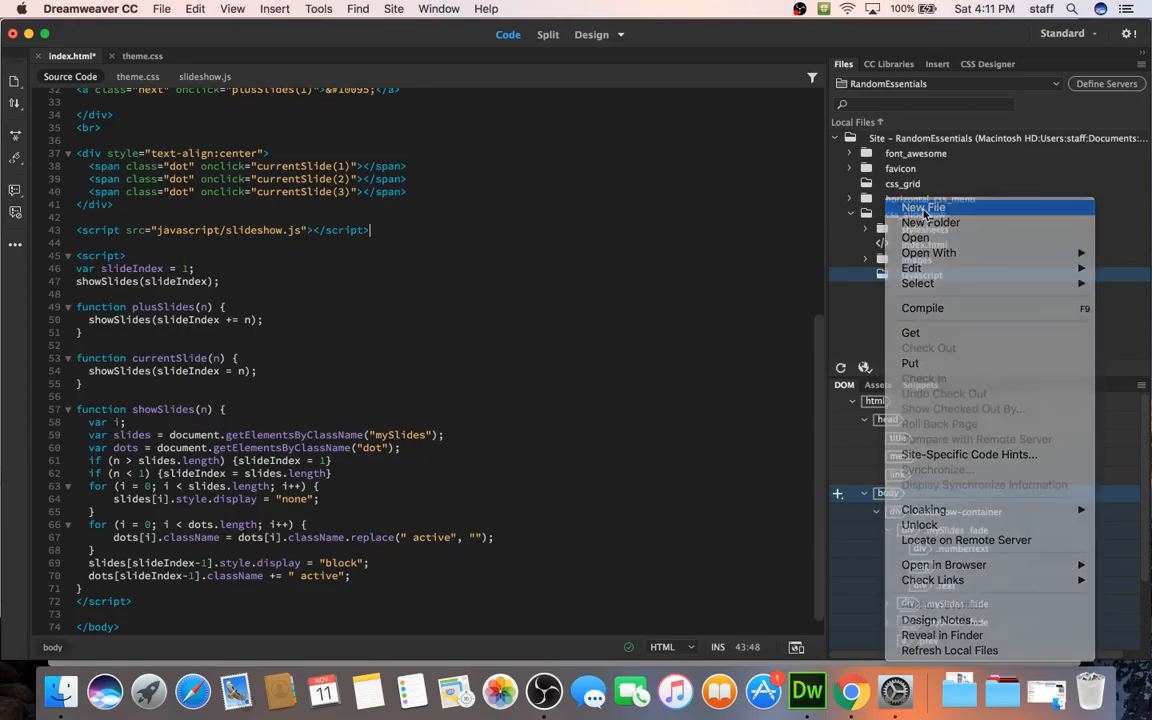
{"action": "left_click", "coordinate": [922, 207]}
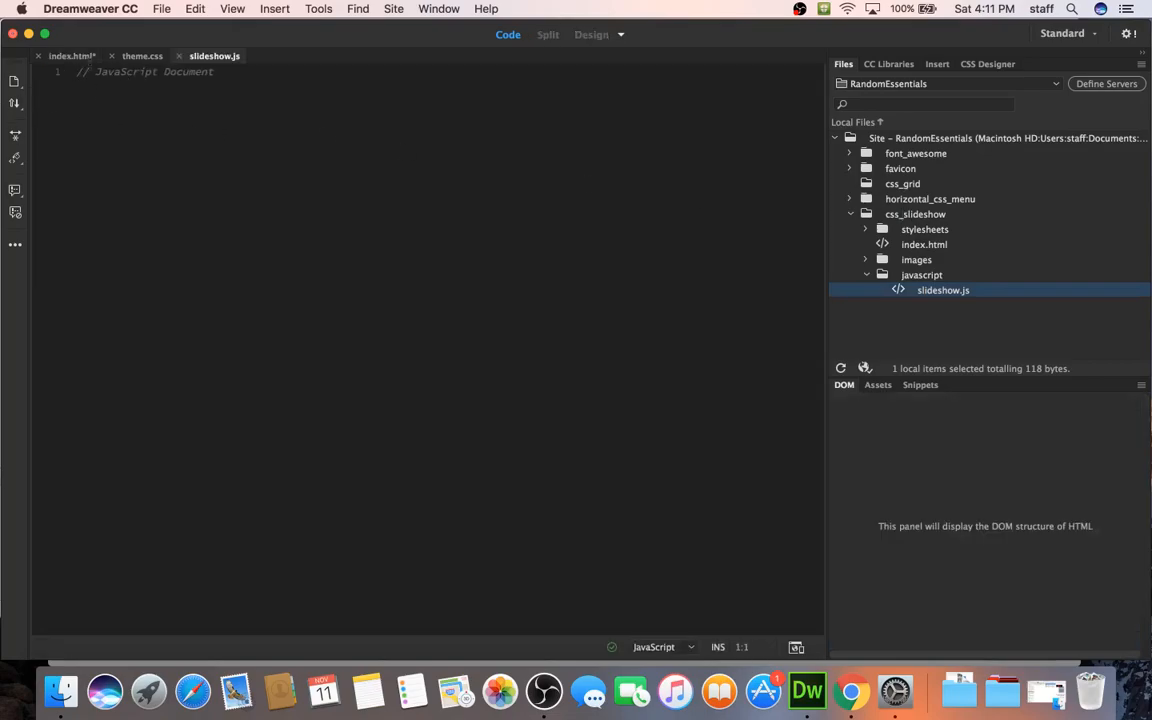
Move the inline slideshow code from index.html into slideshow.js and save
{"action": "left_click", "coordinate": [67, 55]}
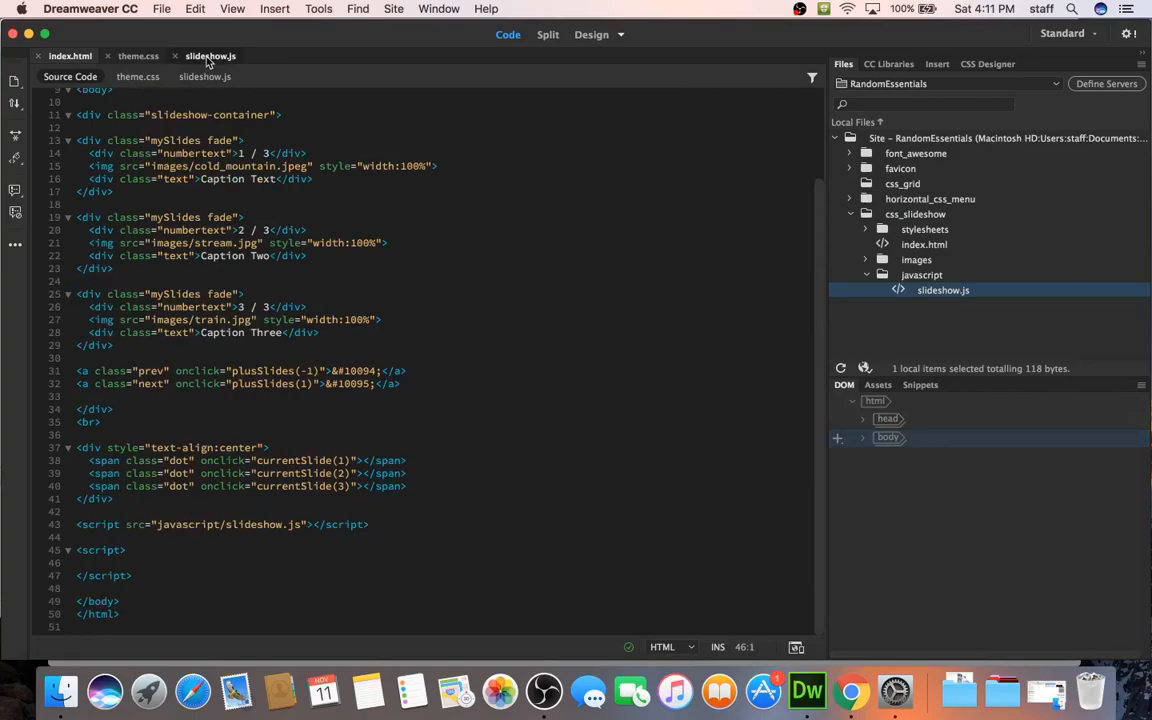
{"action": "left_click", "coordinate": [210, 55]}
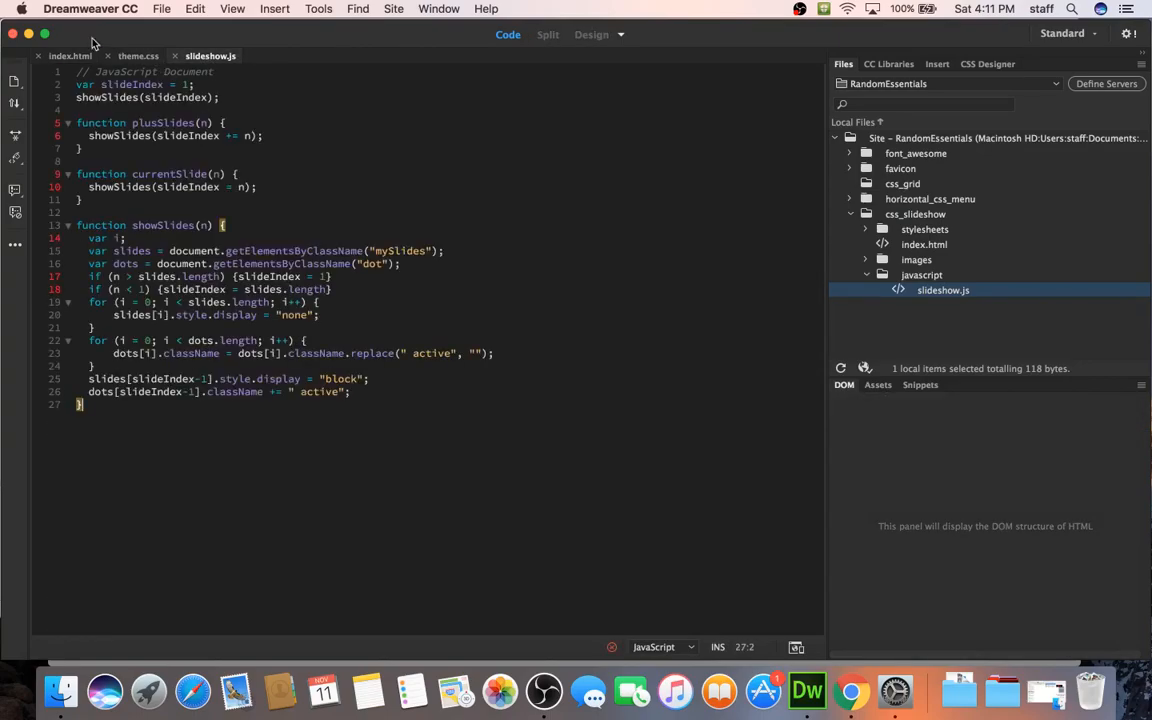
{"action": "mouse_move", "coordinate": [57, 130]}
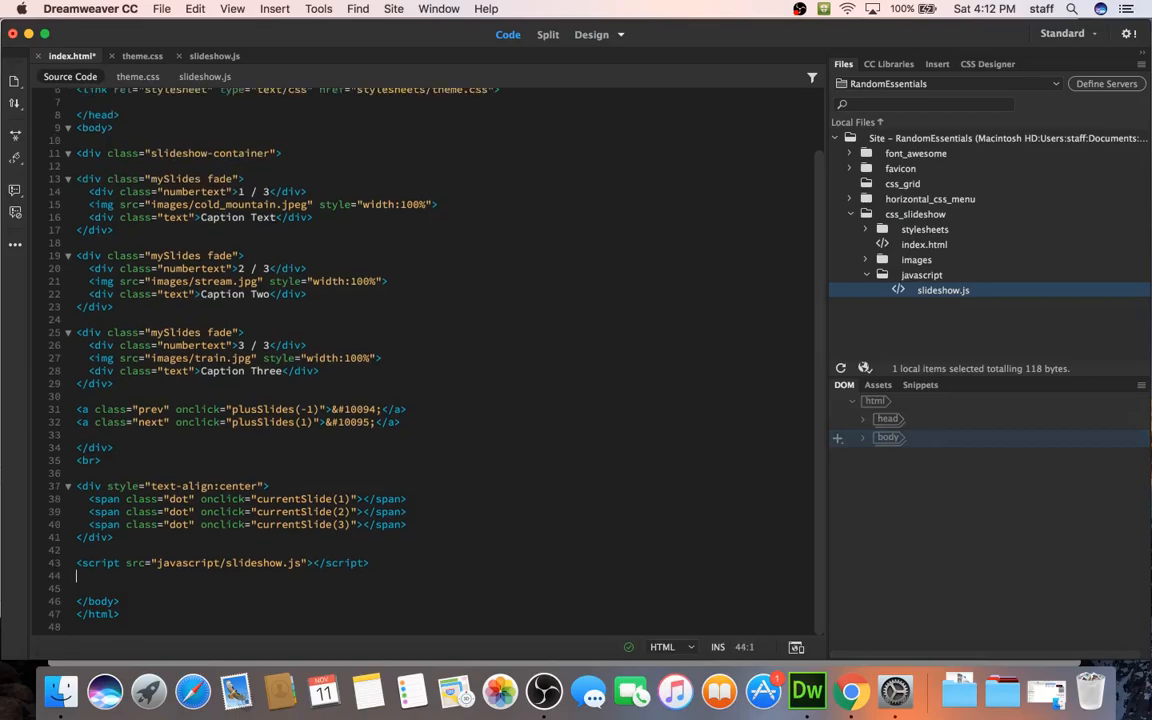
{"action": "key", "text": "cmd+s"}
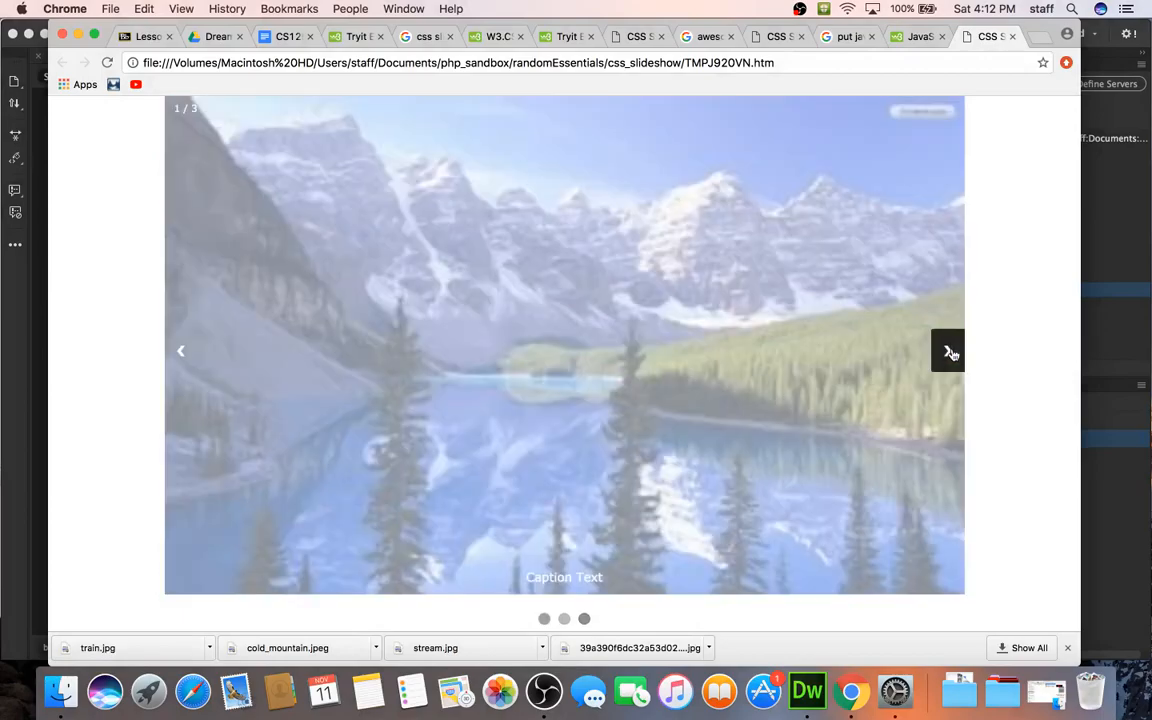
Advance the preview to the stream slide 'Caption Two', then return to Dreamweaver
{"action": "left_click", "coordinate": [947, 351]}
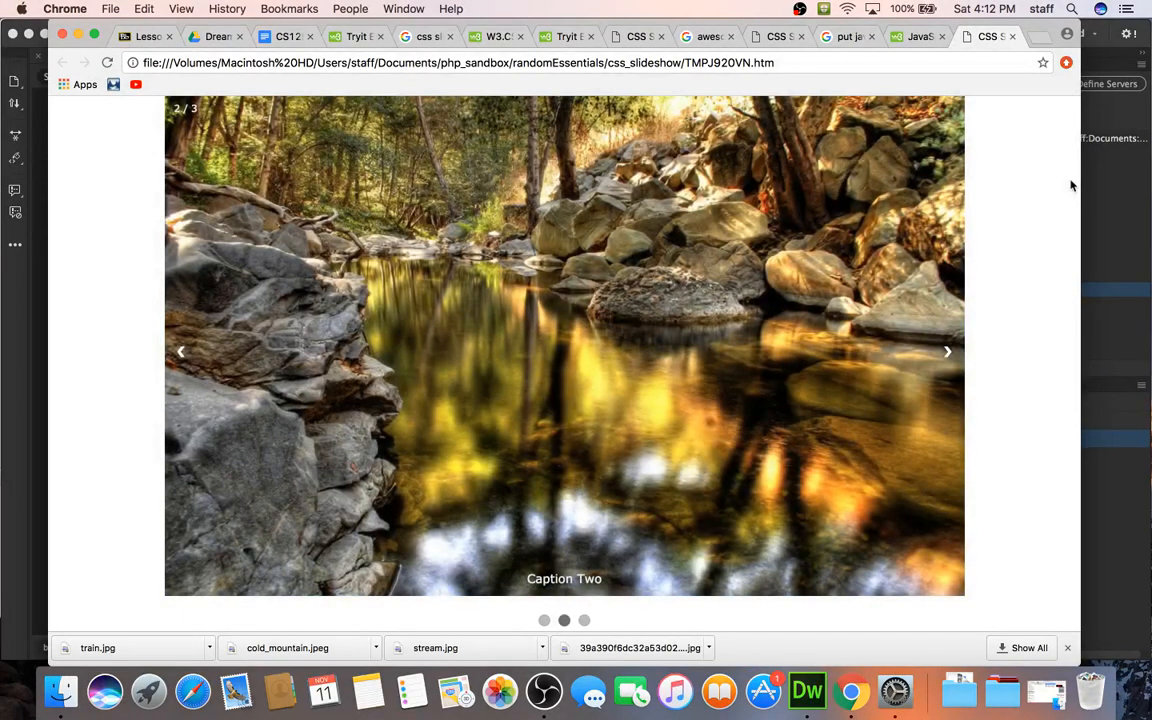
{"action": "left_click", "coordinate": [806, 690]}
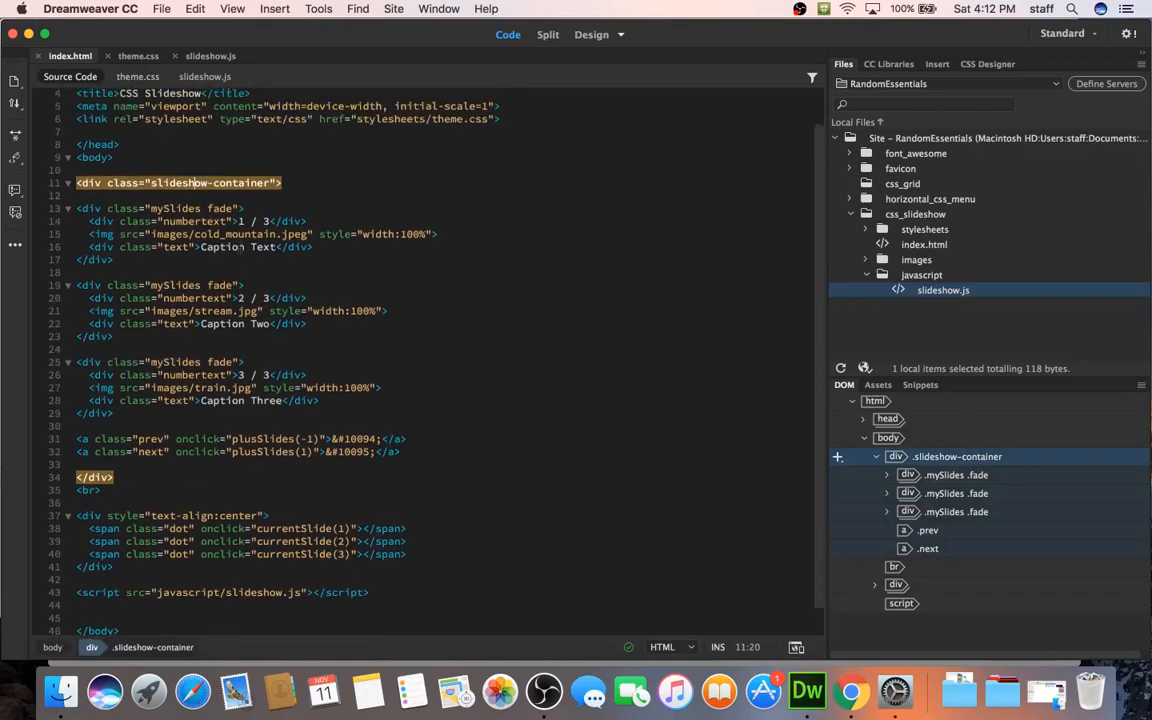
{"action": "mouse_move", "coordinate": [138, 76]}
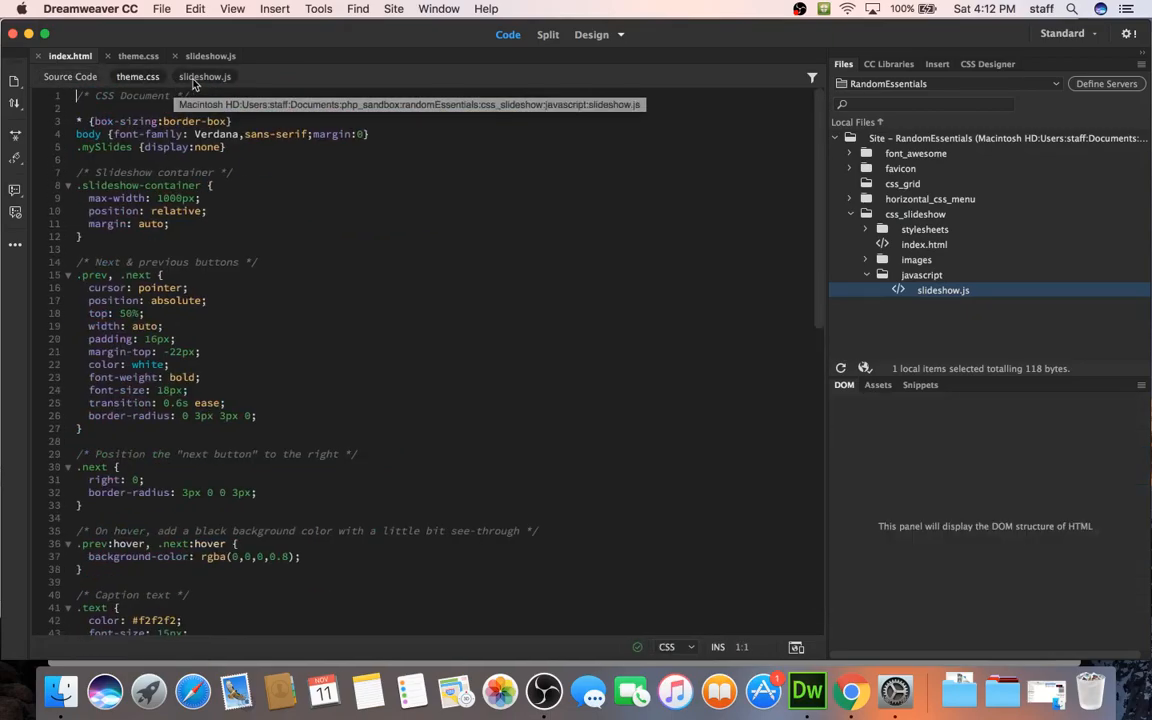
Scroll through theme.css, then switch to slideshow.js and highlight the plusSlides function
{"action": "scroll", "scroll_direction": "down", "scroll_amount": 3}
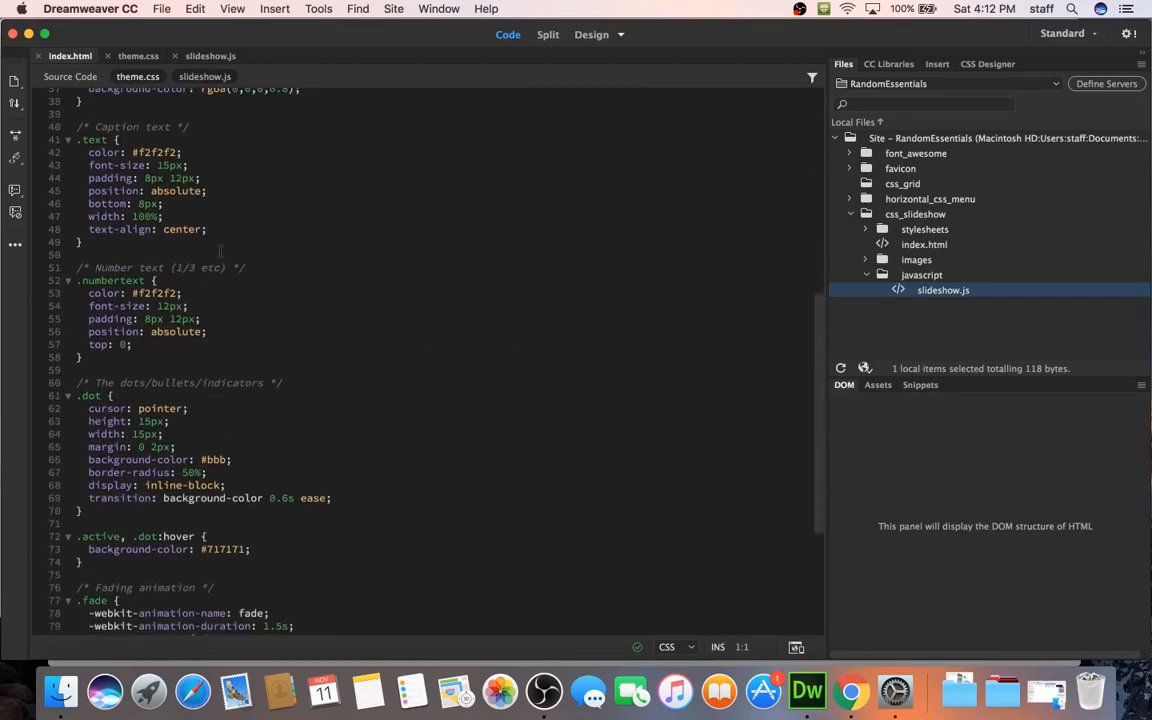
{"action": "left_click", "coordinate": [204, 76]}
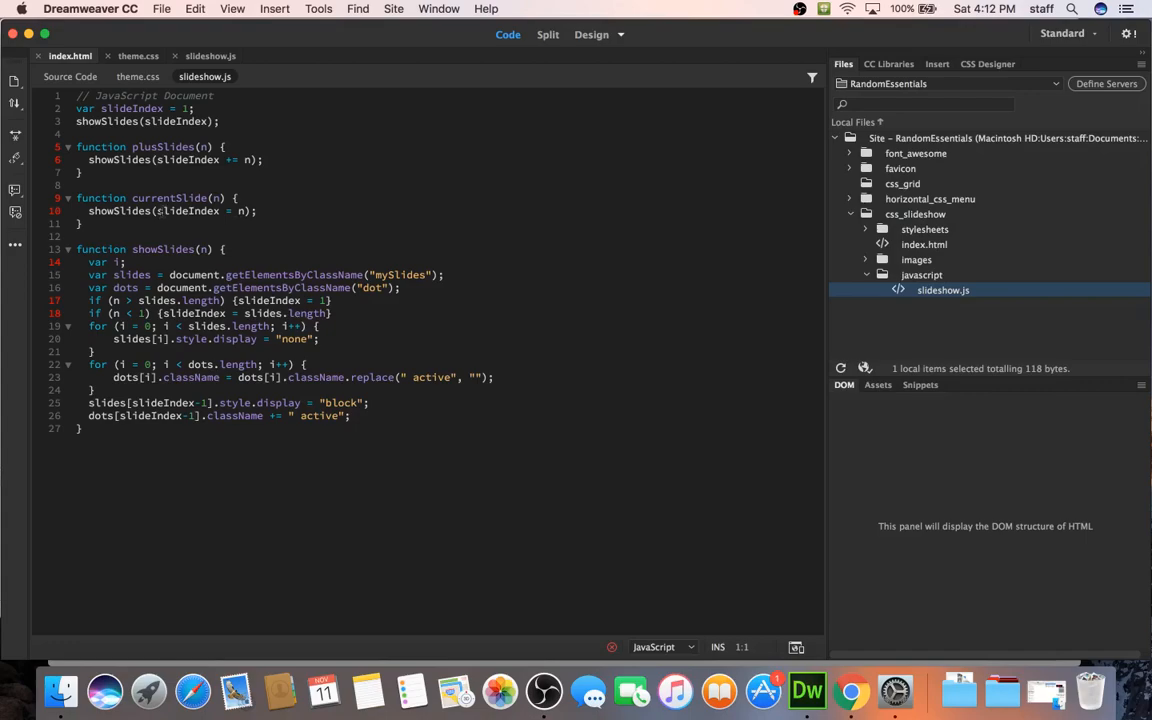
{"action": "left_click", "coordinate": [76, 185]}
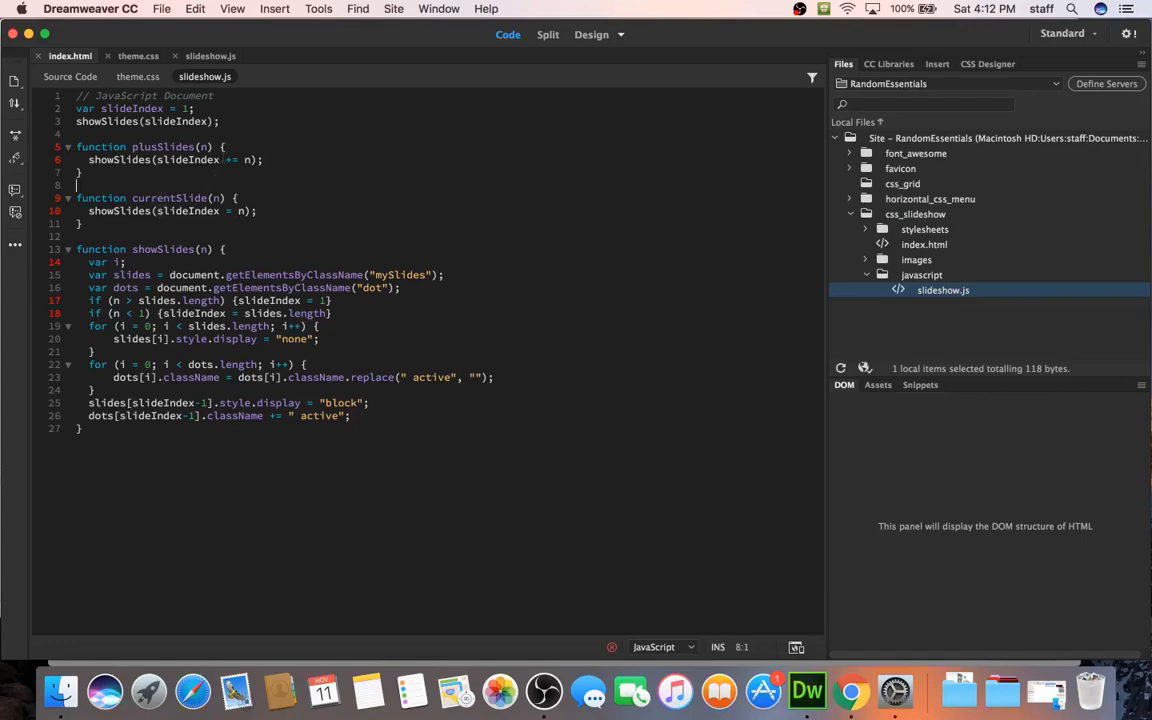
{"action": "left_click", "coordinate": [222, 146]}
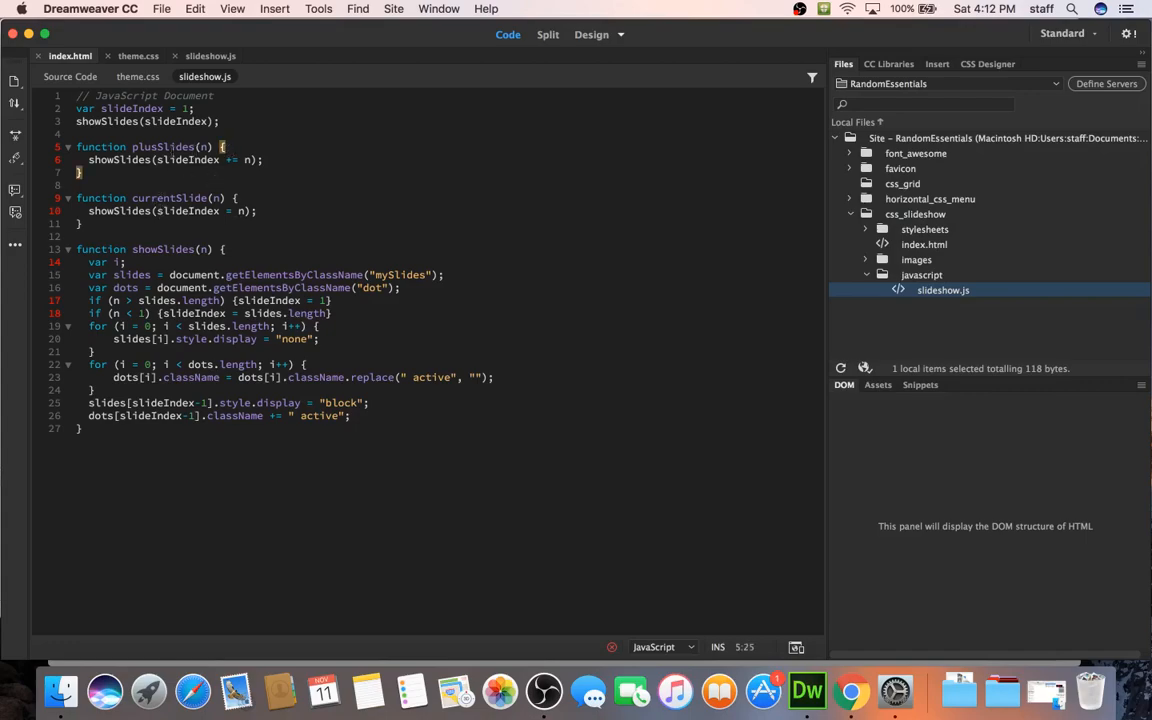